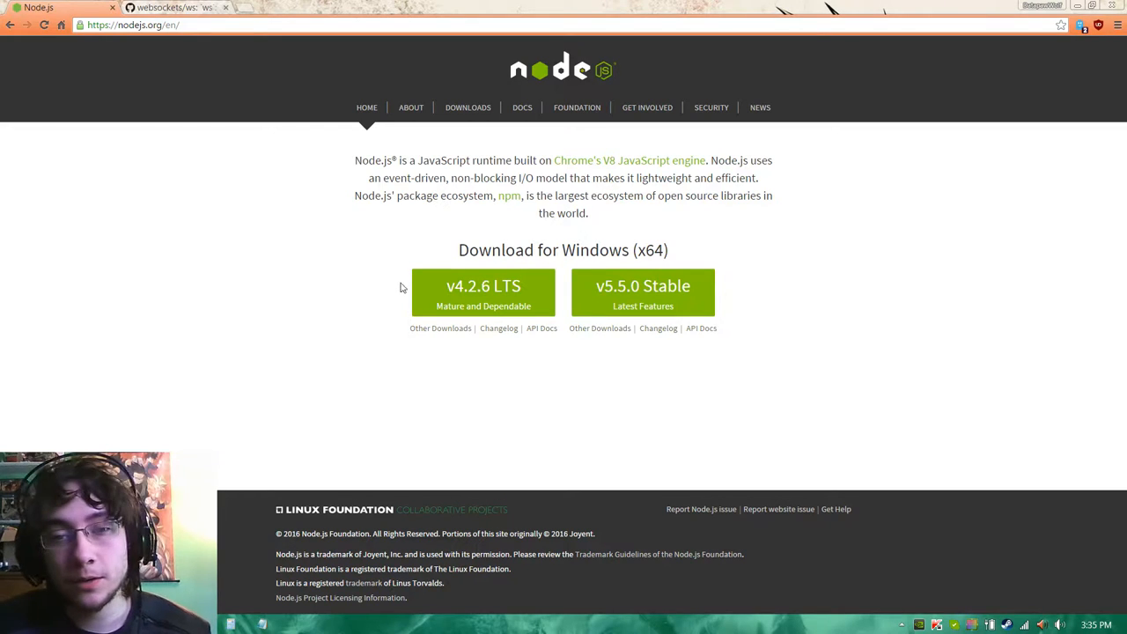
mouse_move(383, 268)
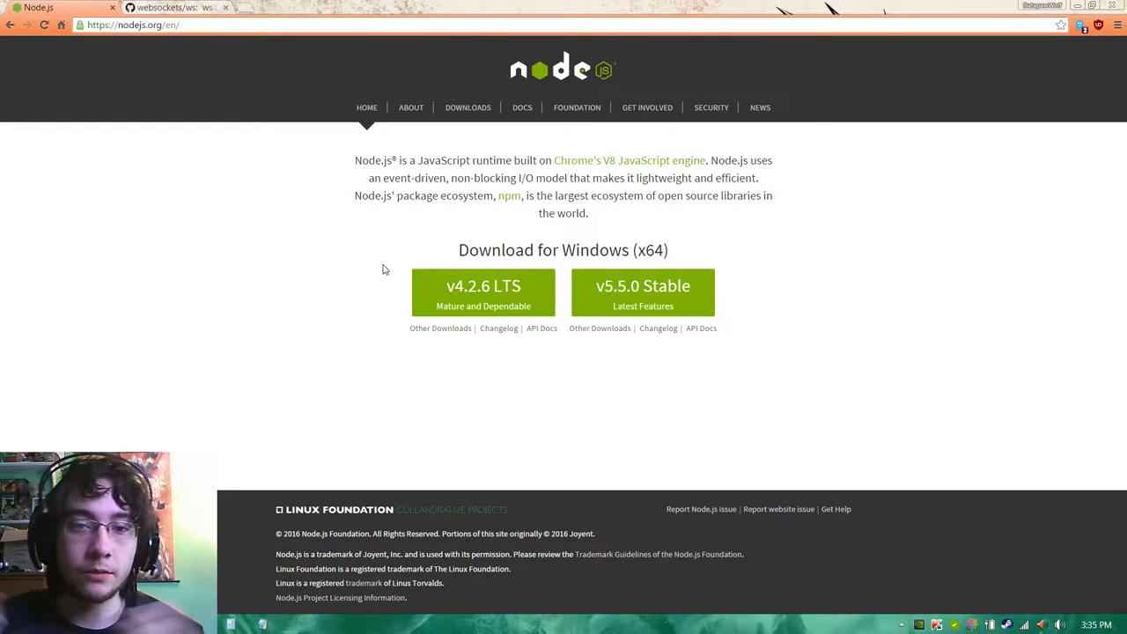
mouse_move(662, 301)
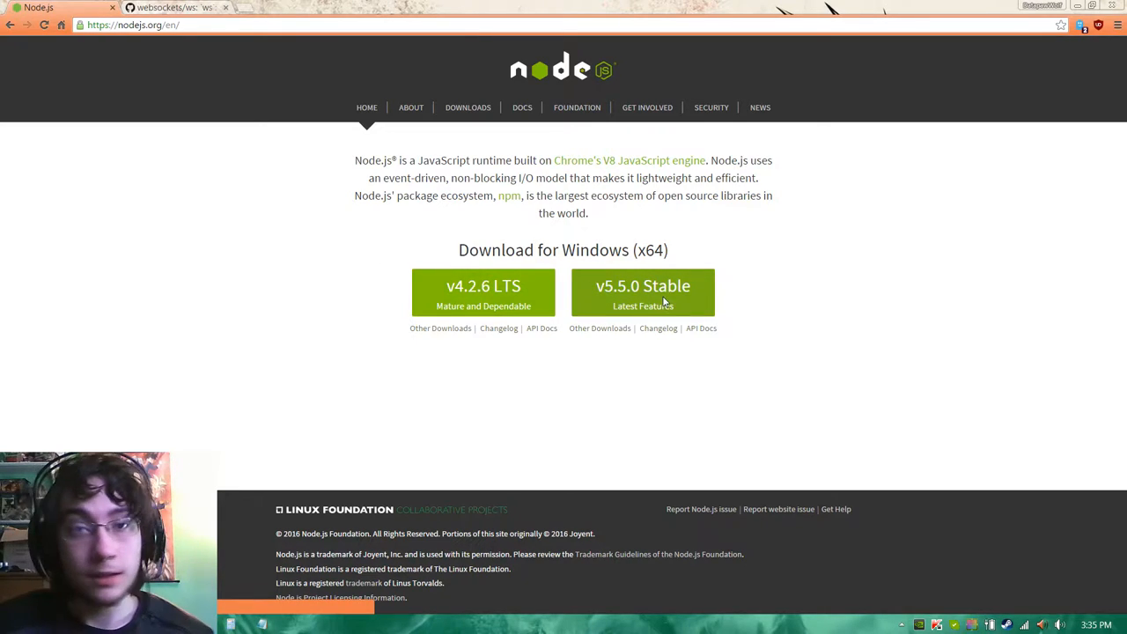
Step: Download the v5.5.0 Stable Node.js installer and save it
left_click(643, 293)
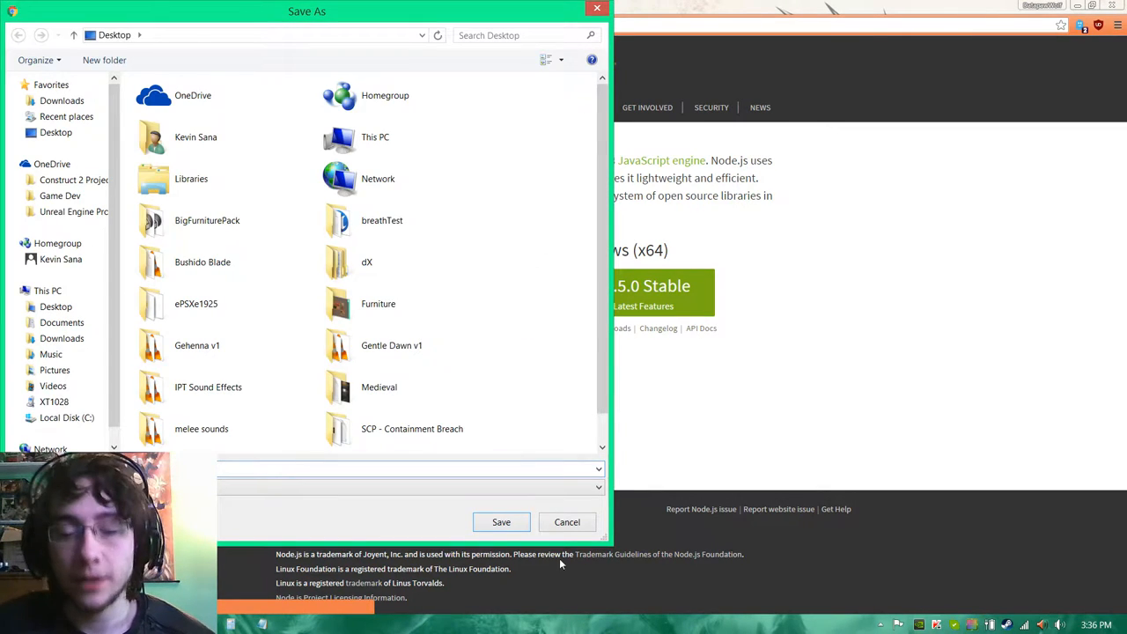
left_click(567, 521)
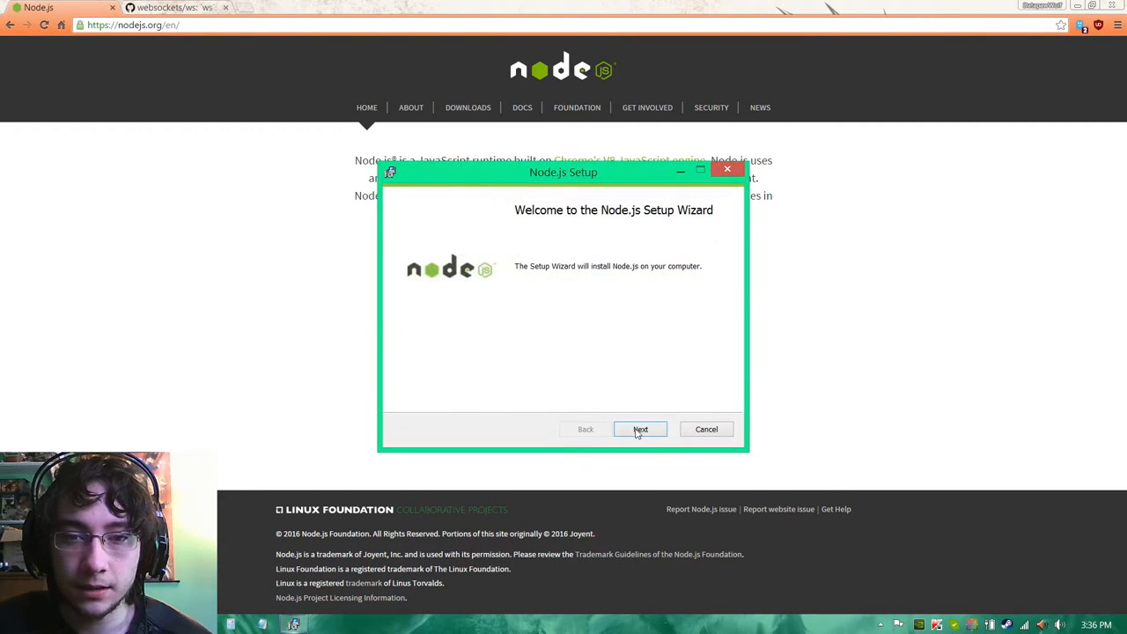
Step: Install Node.js to the default location through the Setup wizard and finish it
left_click(641, 430)
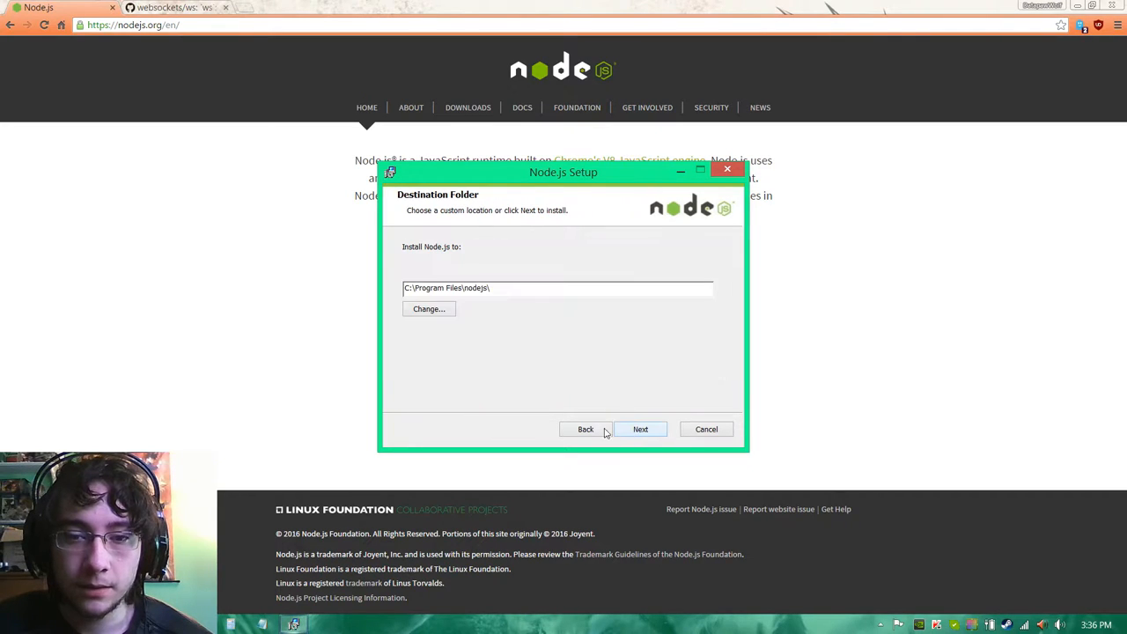
left_click(641, 429)
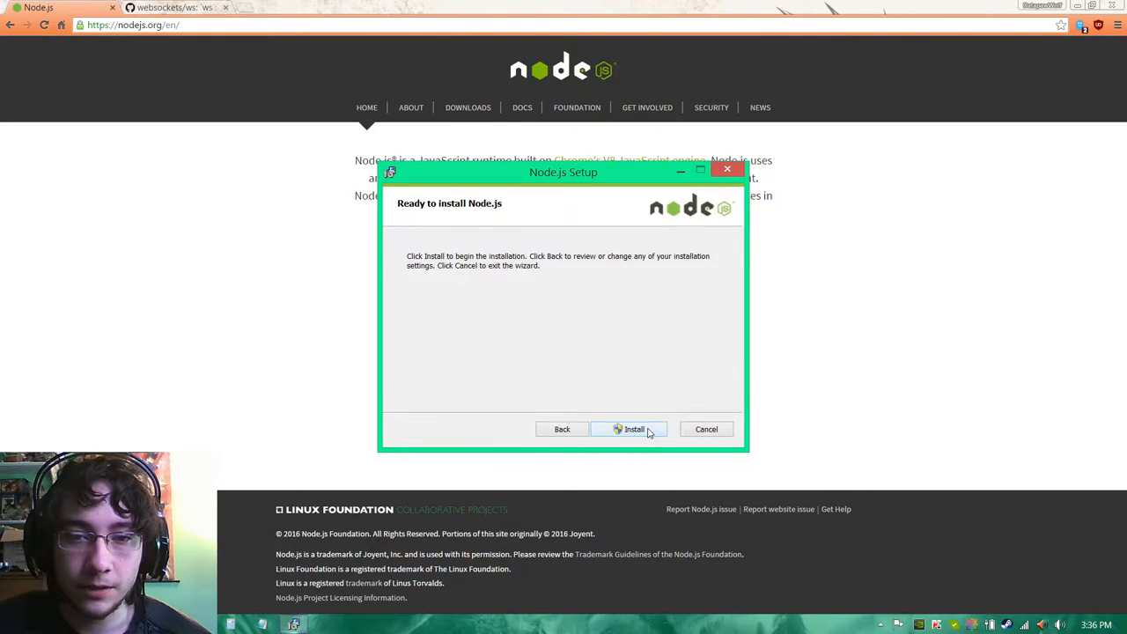
left_click(634, 430)
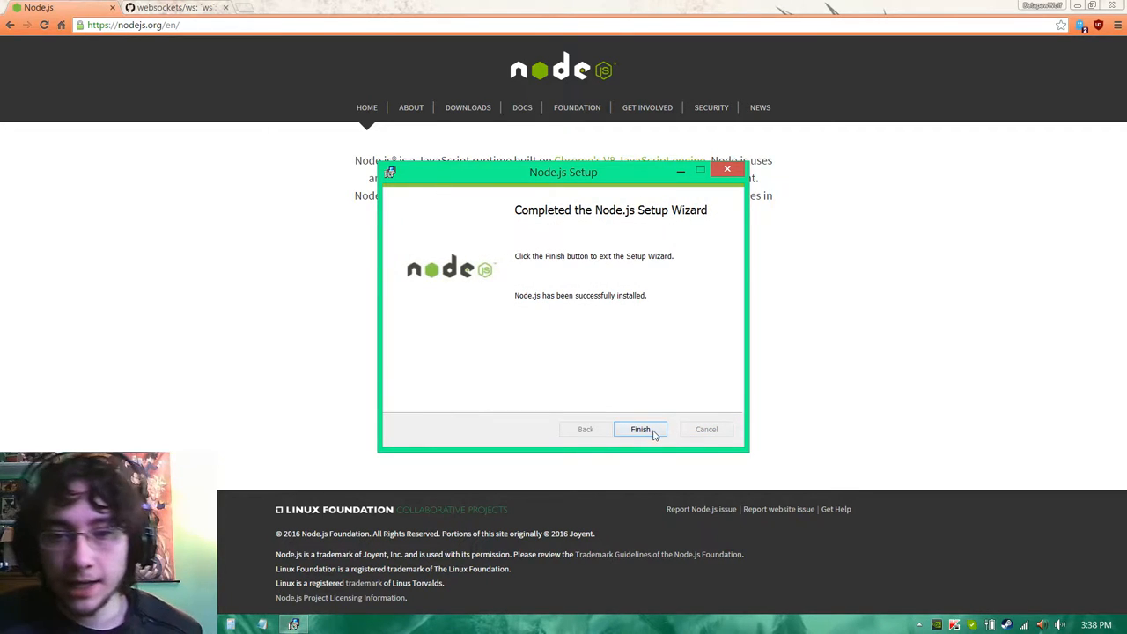
left_click(640, 429)
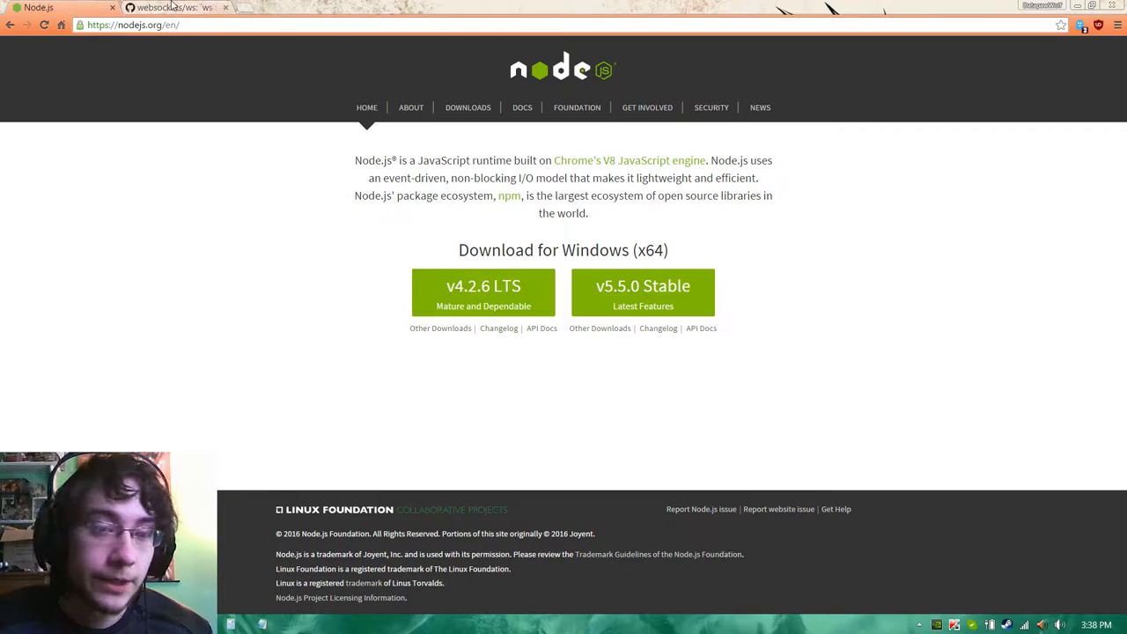
Step: Copy the 'npm install --save ws' command from the ws GitHub readme's Installing section
left_click(176, 7)
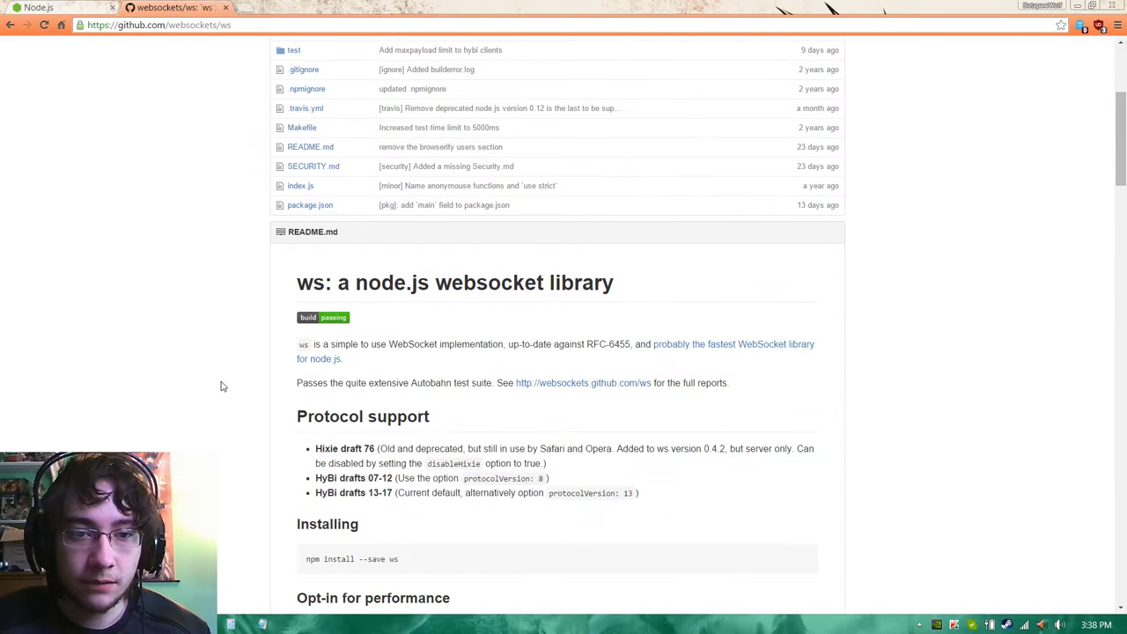
scroll("down", 3)
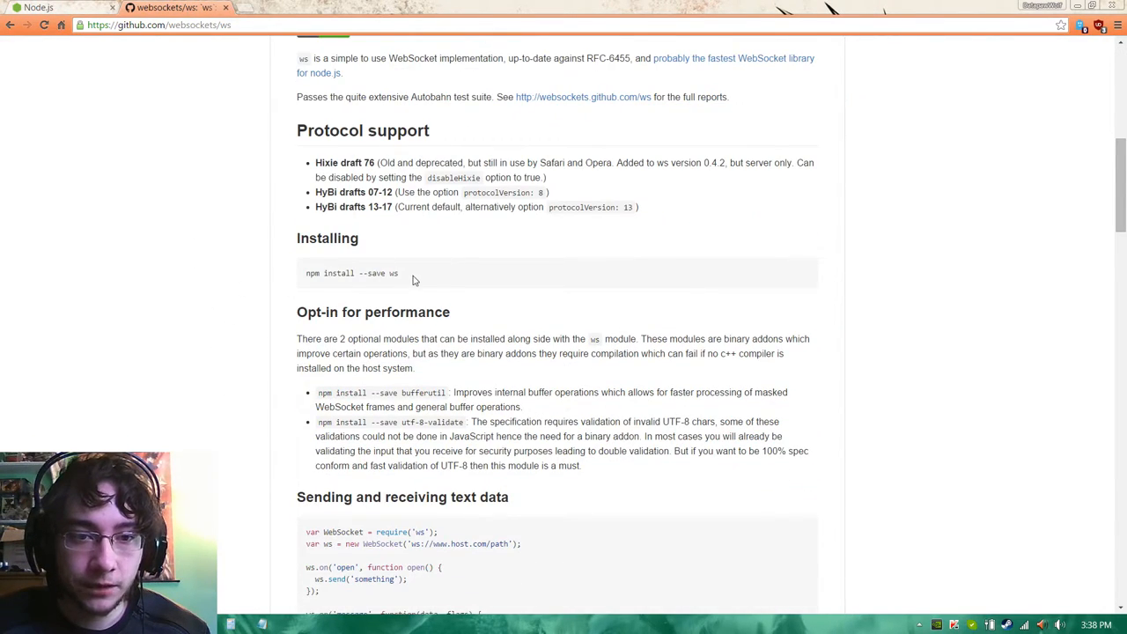
double_click(349, 271)
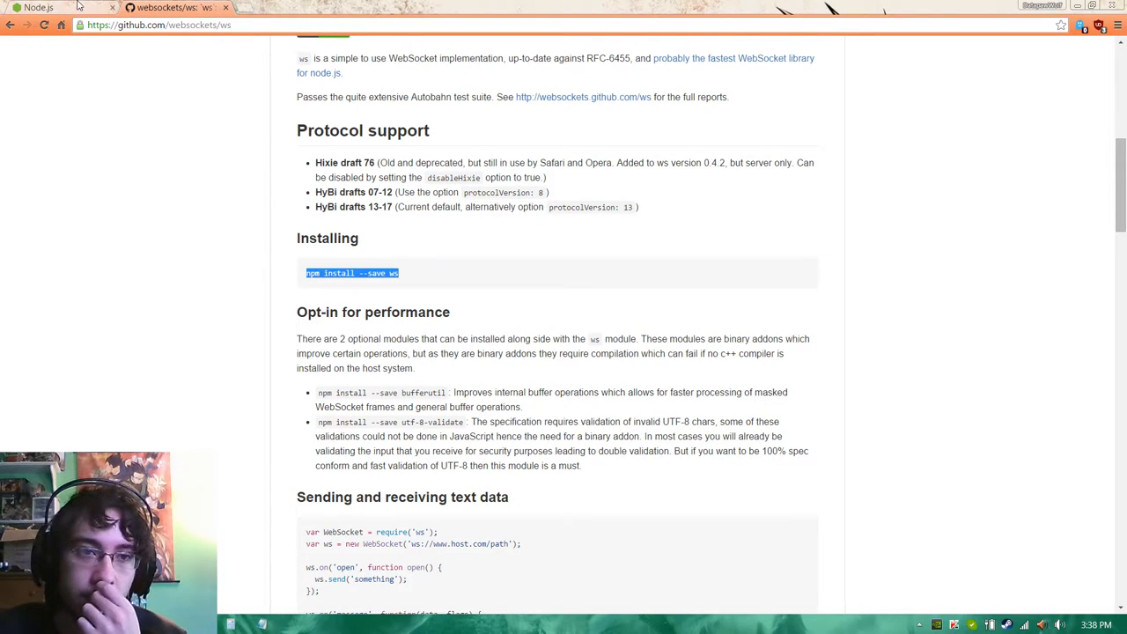
Step: Return to the ws readme and launch a Command Prompt window
left_click(39, 7)
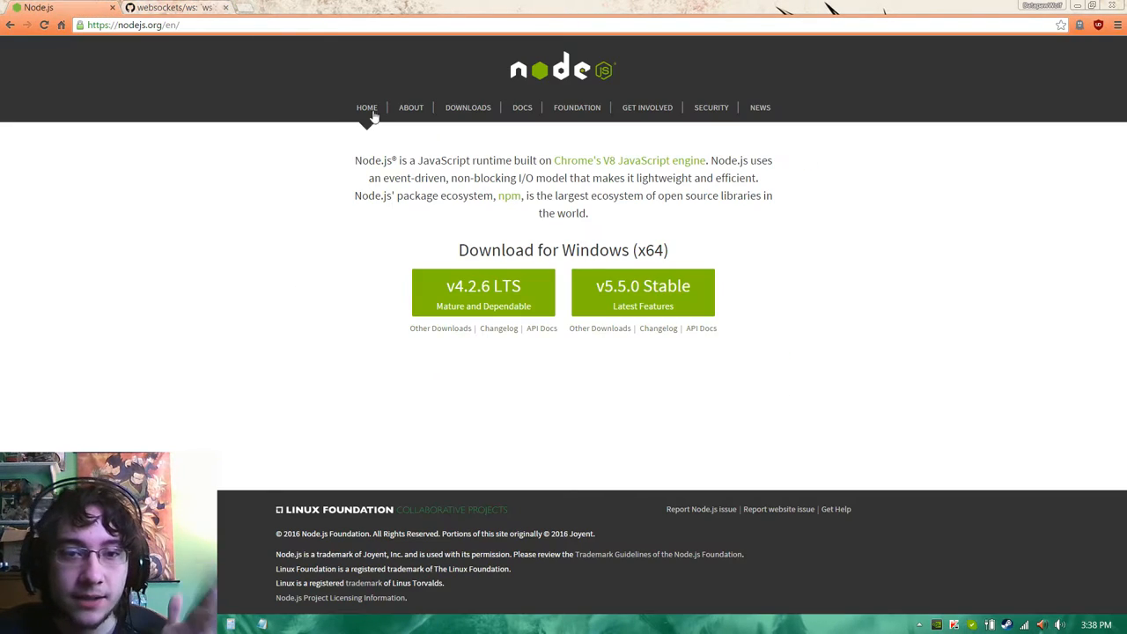
left_click(177, 7)
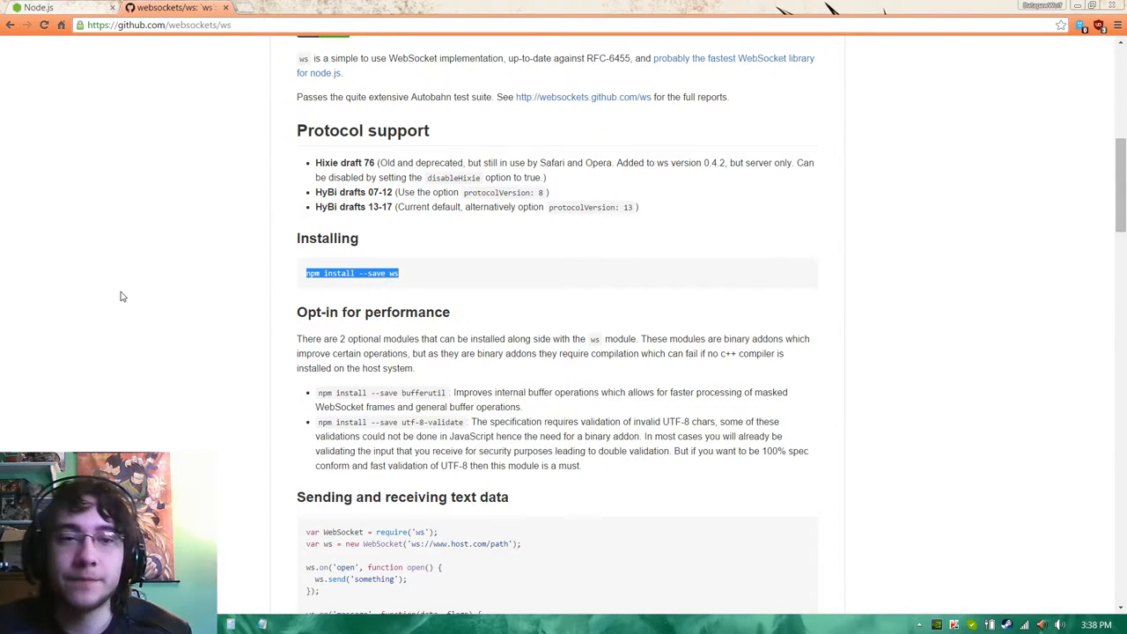
mouse_move(111, 257)
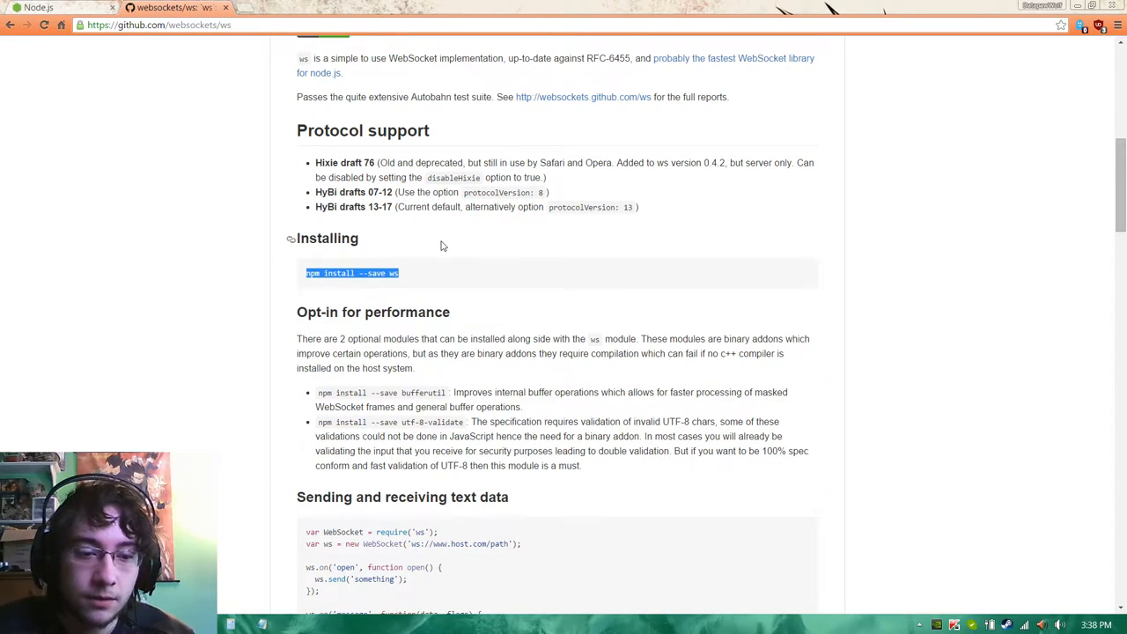
left_click(230, 631)
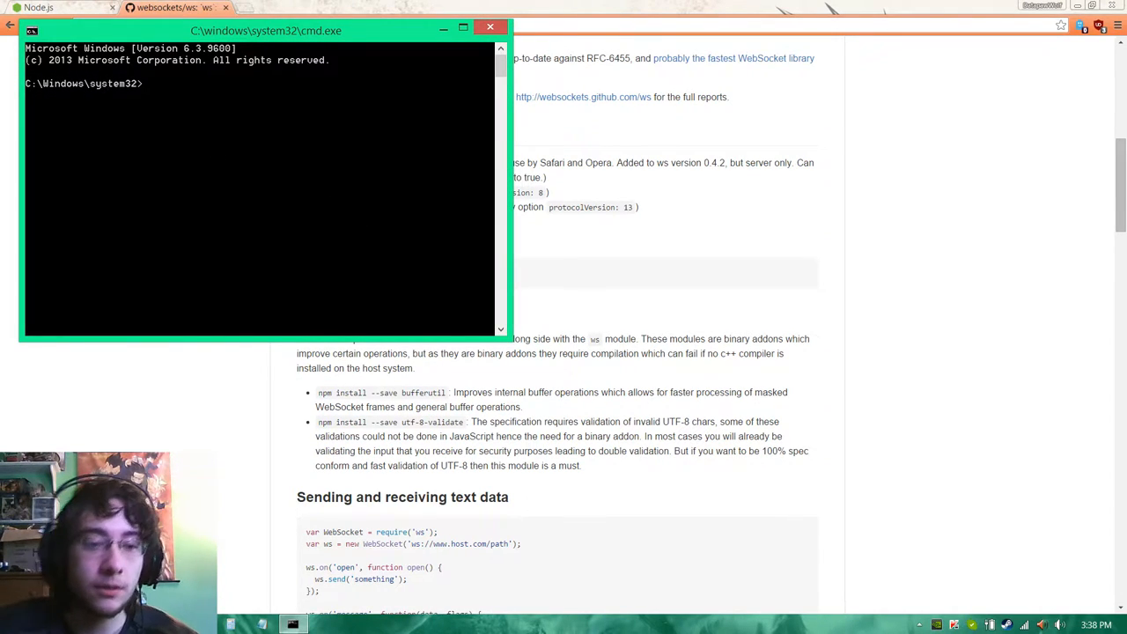
Step: Create a new folder named TEST_SERVER on Local Disk (C:) and open it
left_click(229, 625)
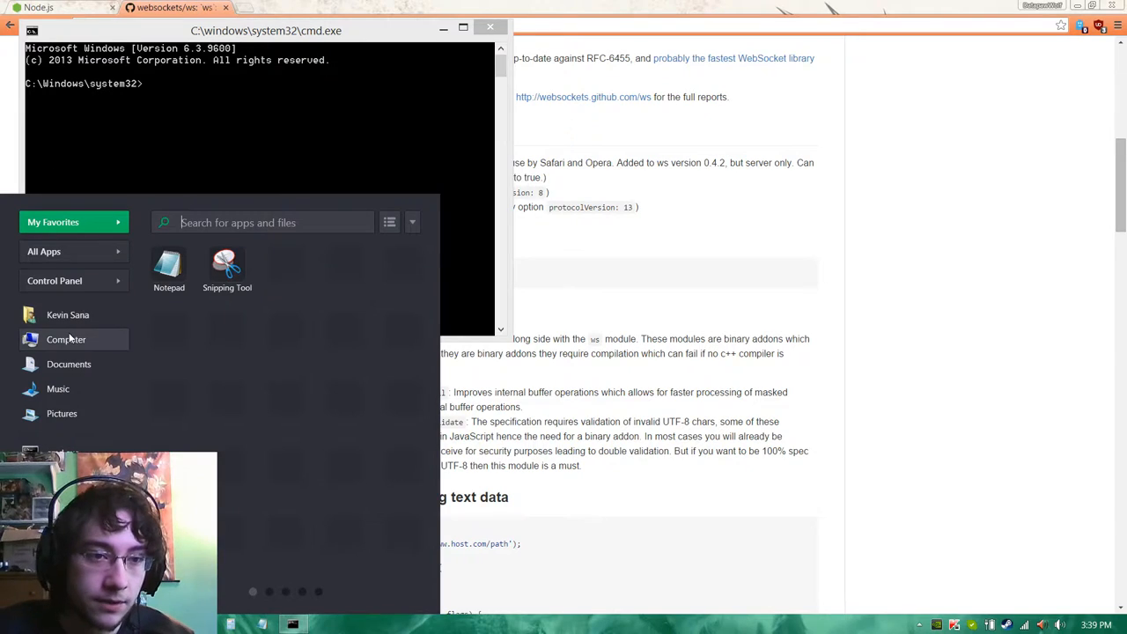
left_click(66, 338)
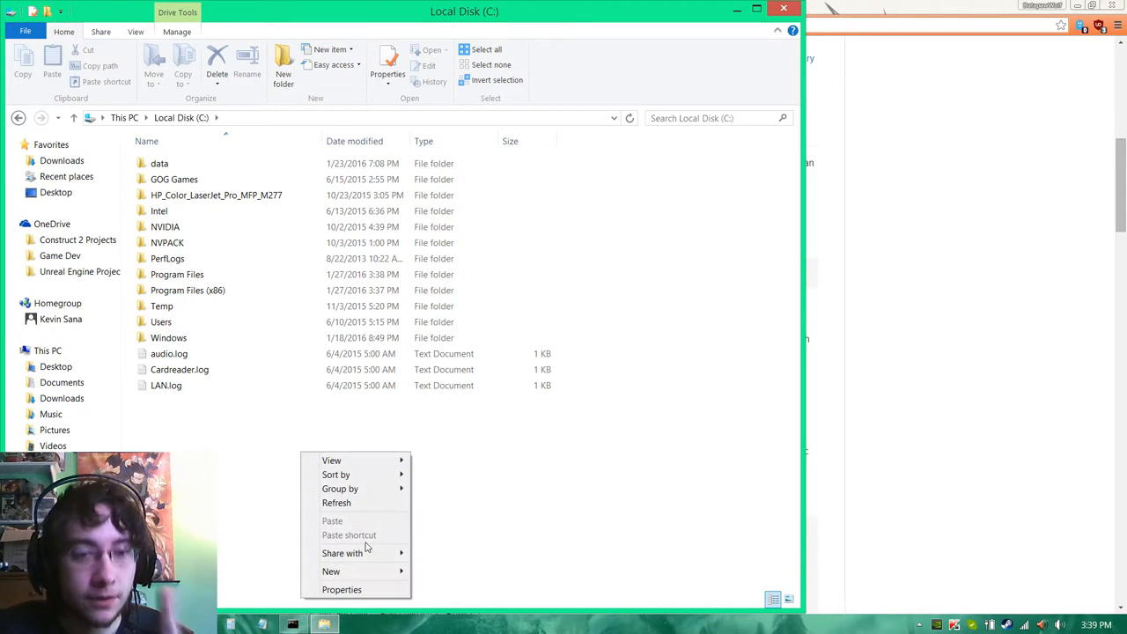
left_click(331, 570)
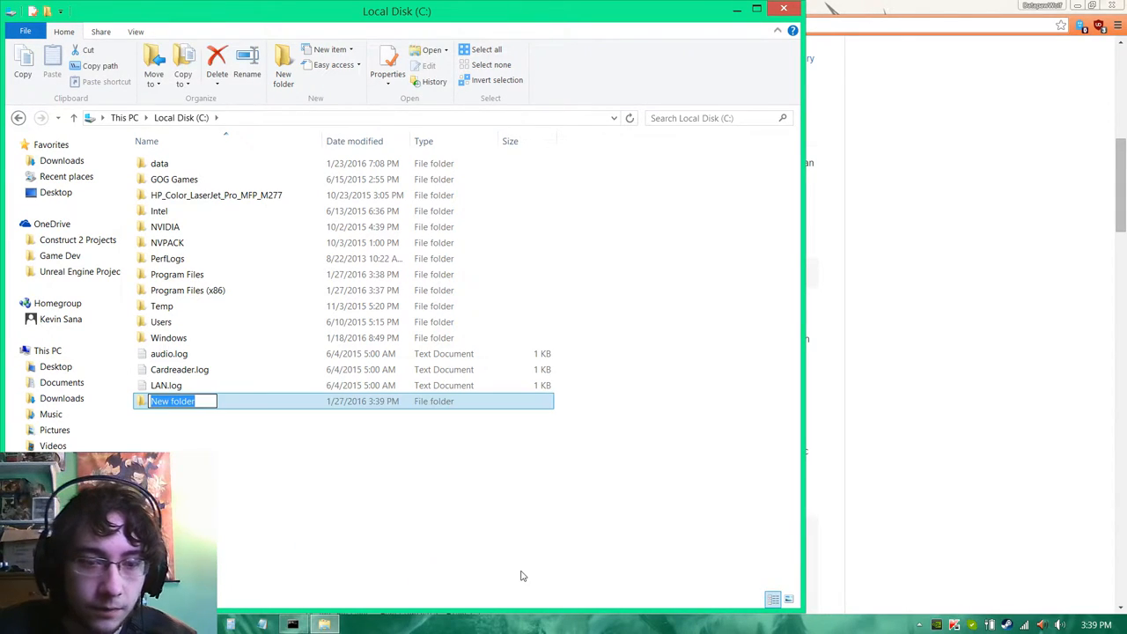
type("TEST SERV")
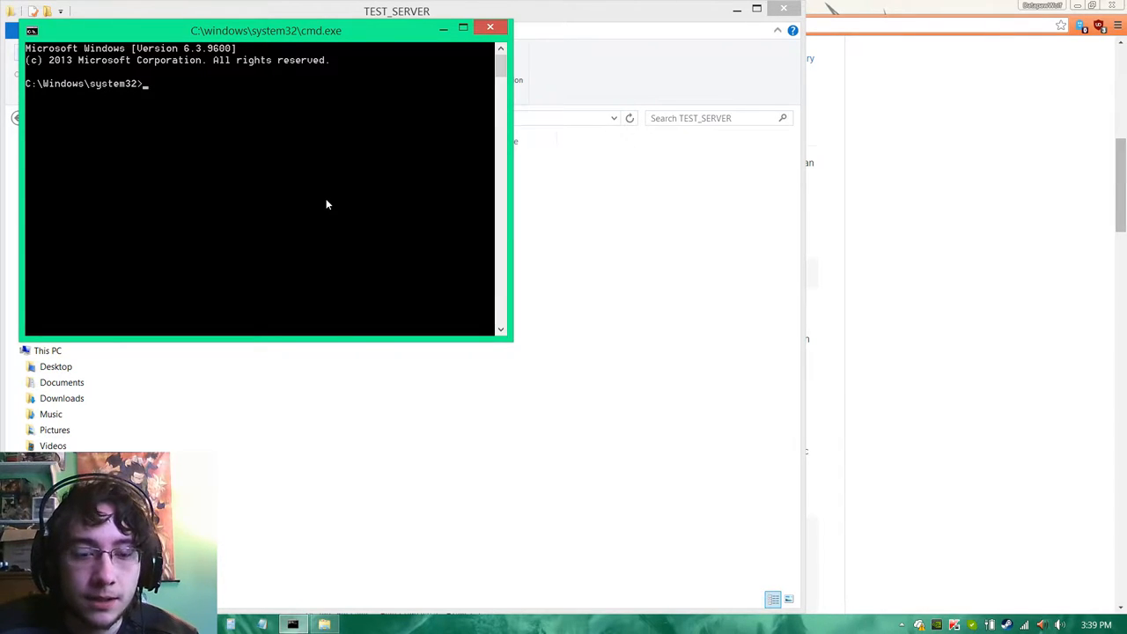
Step: Run npm install --save ws inside C:\TEST_SERVER, then close the command window
type("cd ..")
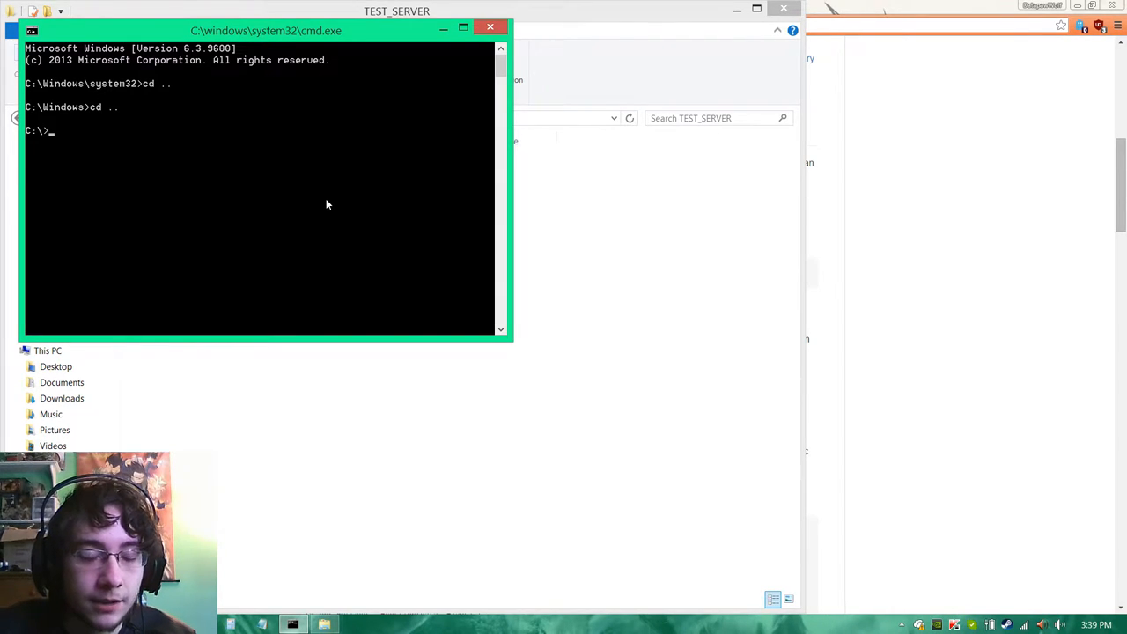
mouse_move(704, 273)
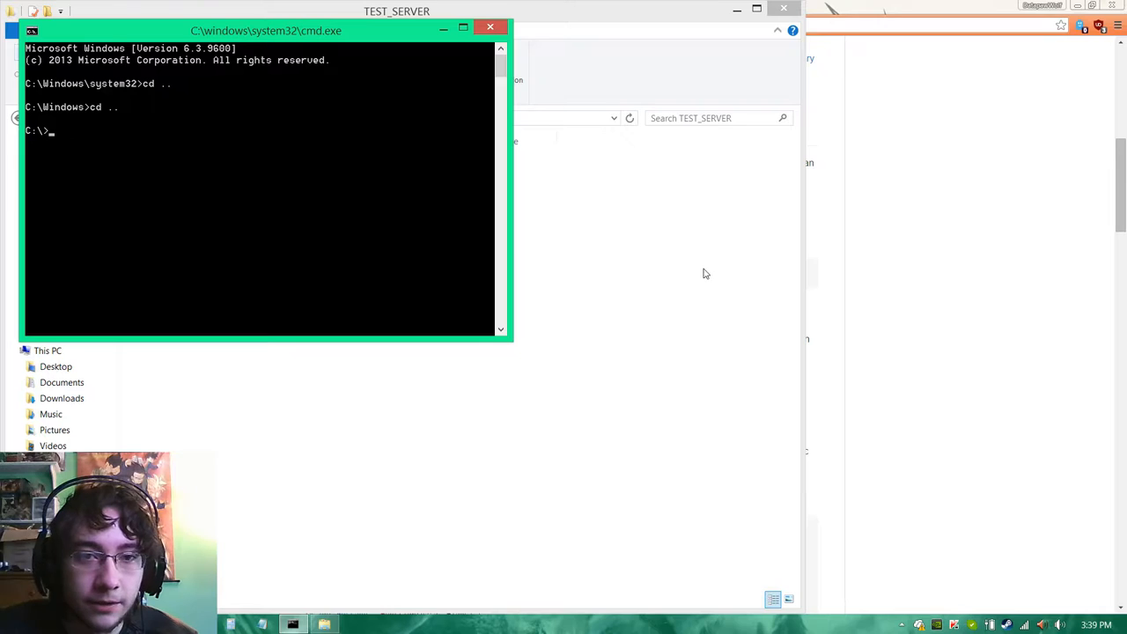
left_click_drag(266, 30, 817, 42)
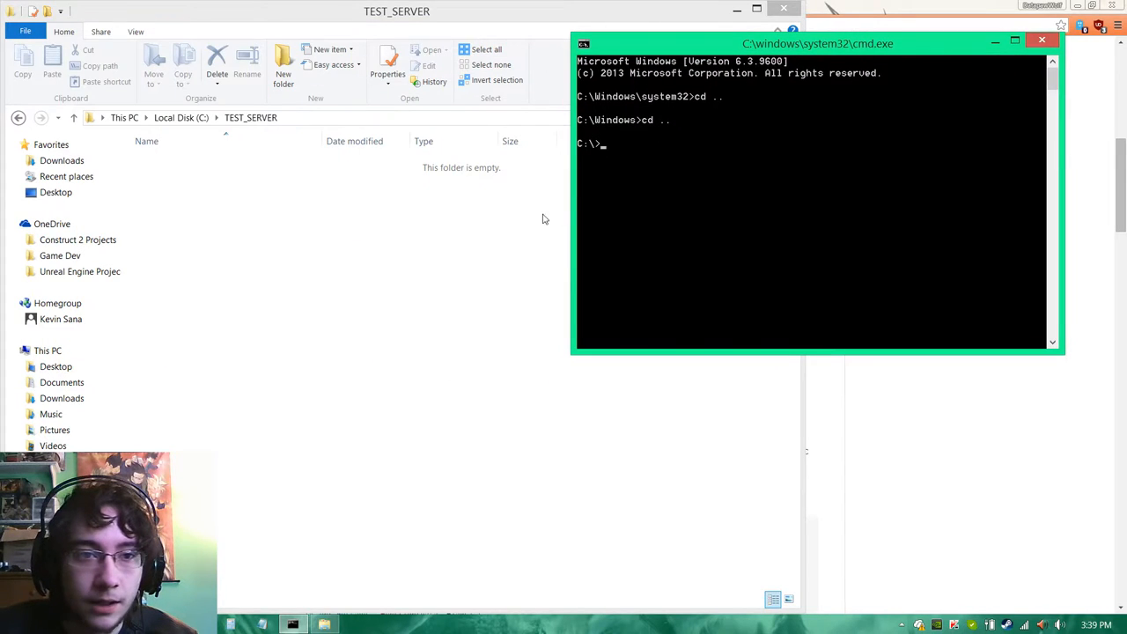
mouse_move(728, 203)
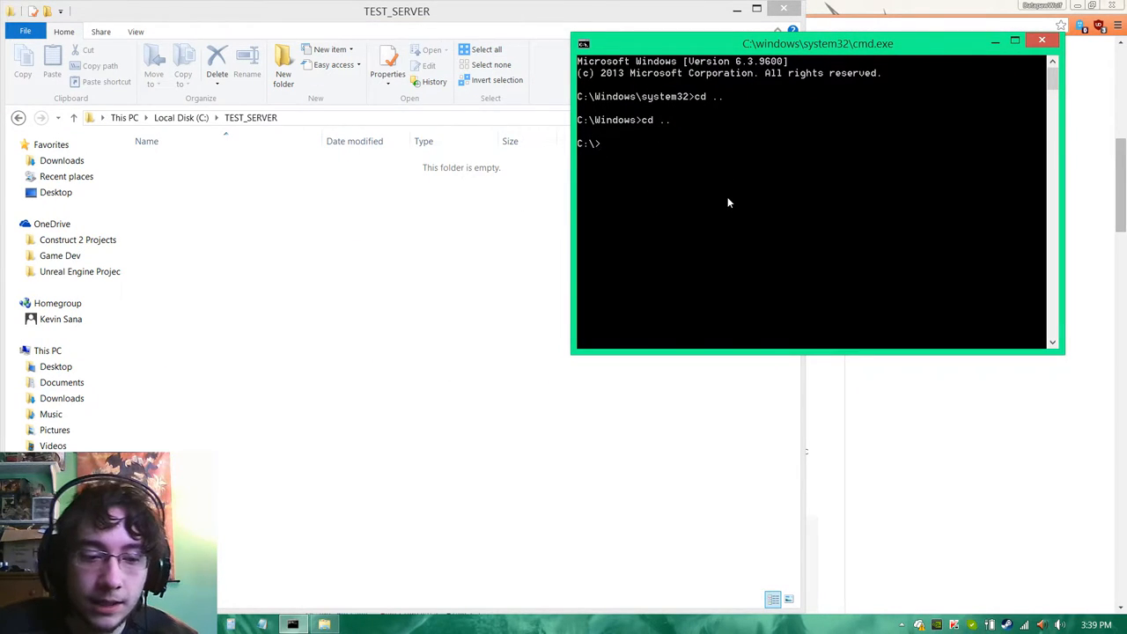
type("cd TEST_SERVER")
type("npm install --save ws")
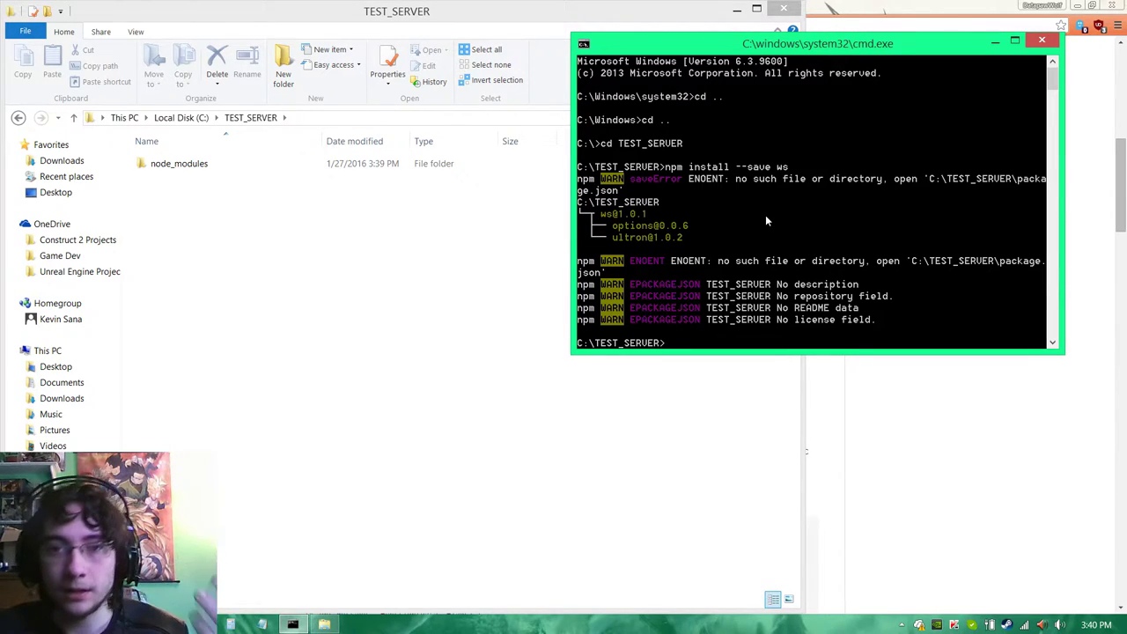
mouse_move(1042, 41)
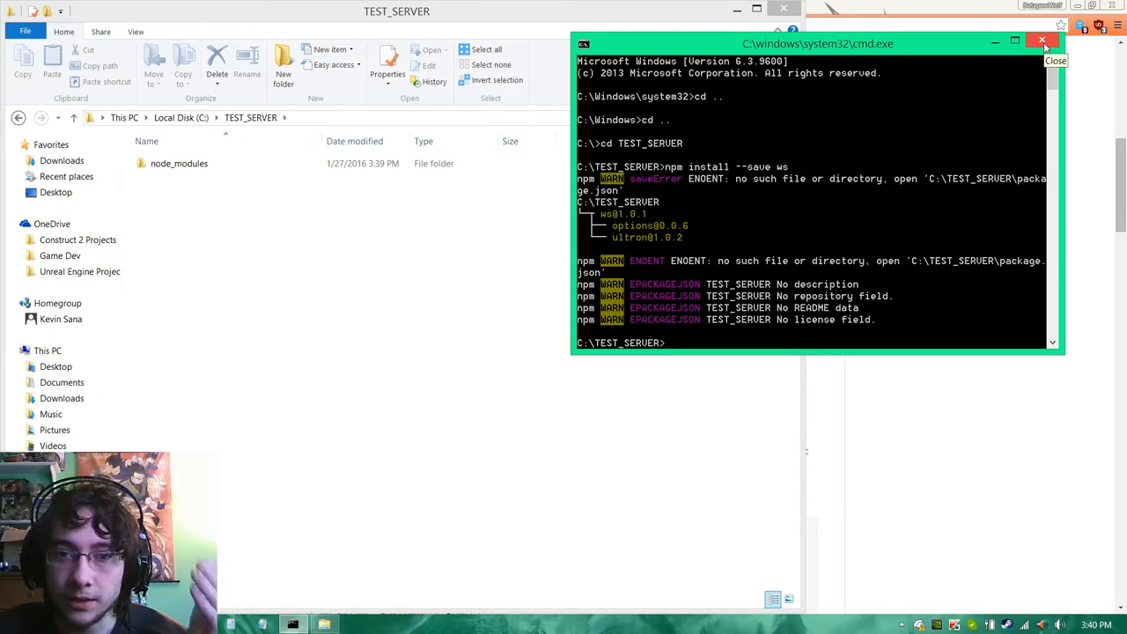
left_click(1038, 42)
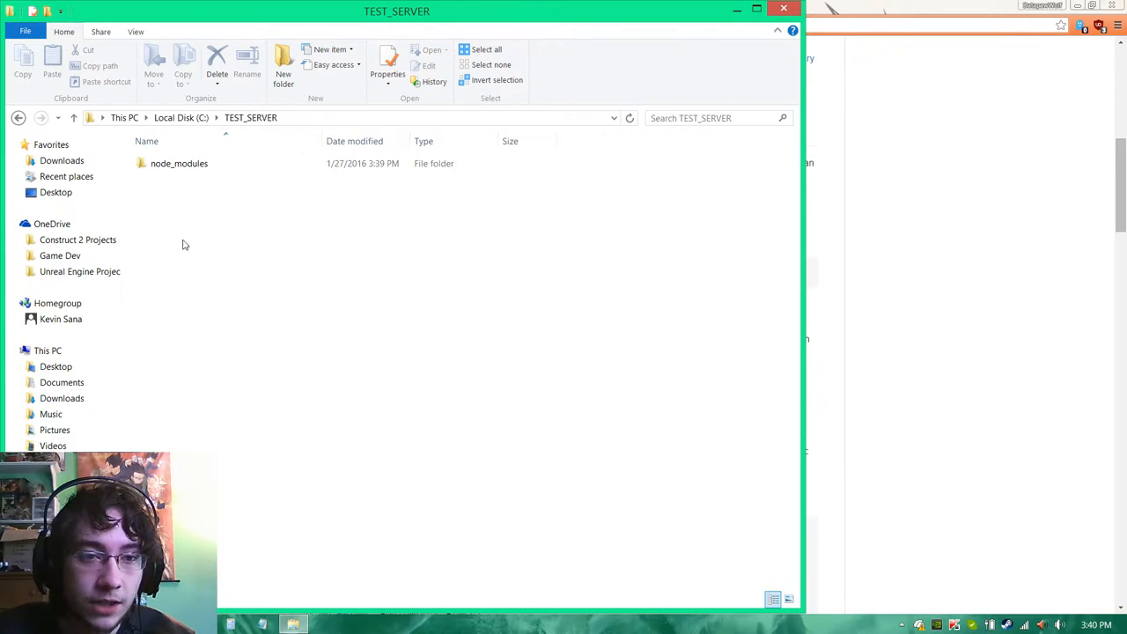
Step: Bring the Brackets editor to the front beside the TEST_SERVER folder
left_click(228, 624)
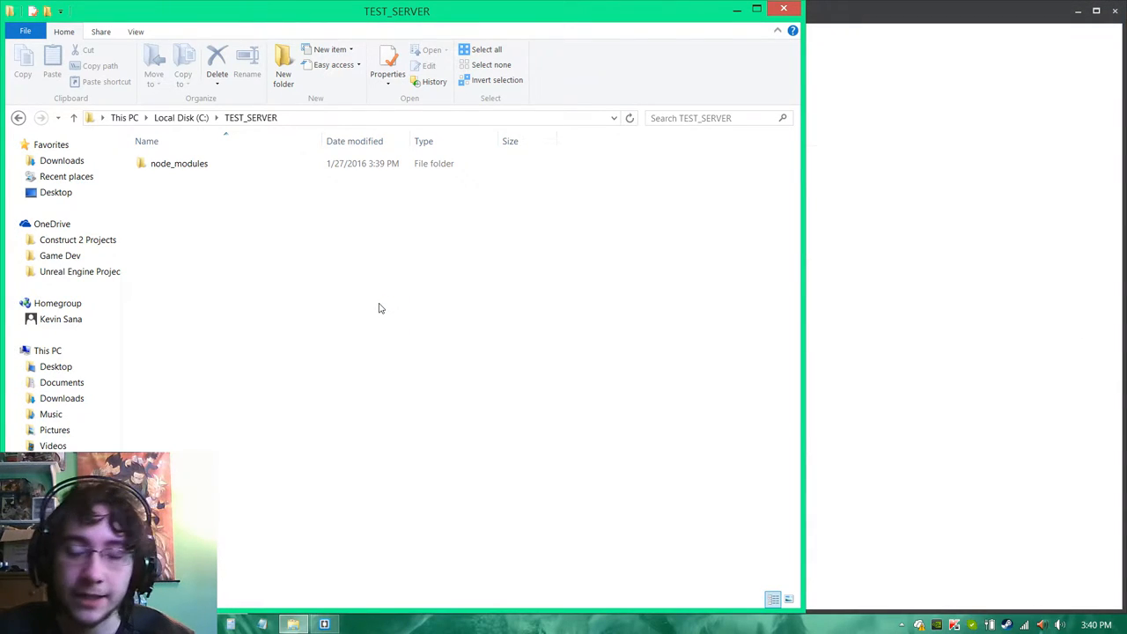
left_click(323, 623)
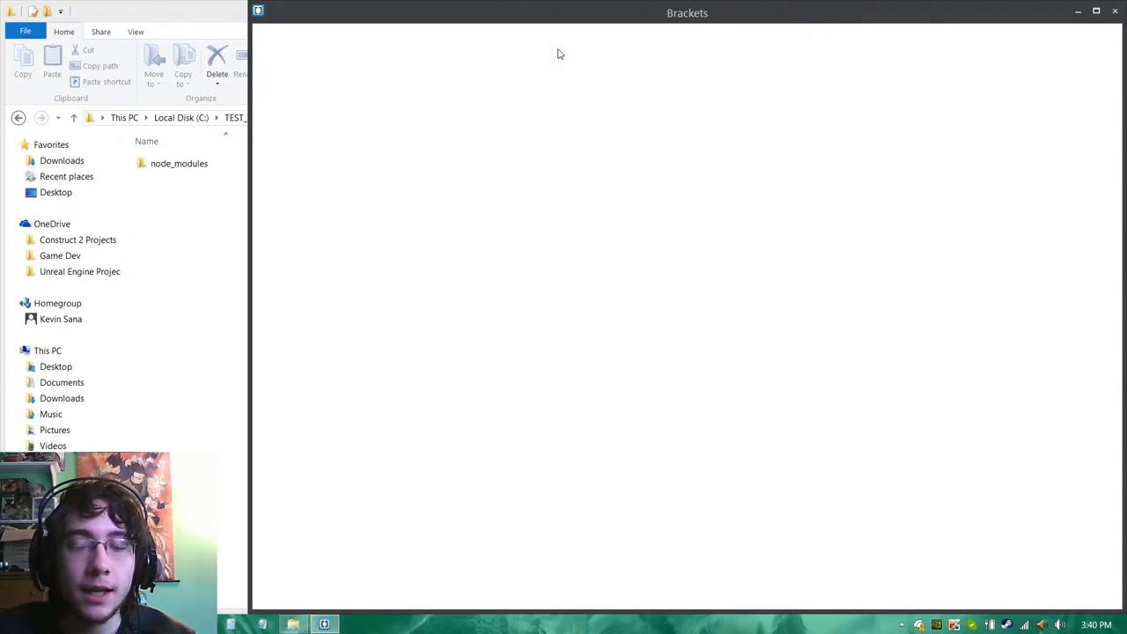
mouse_move(248, 190)
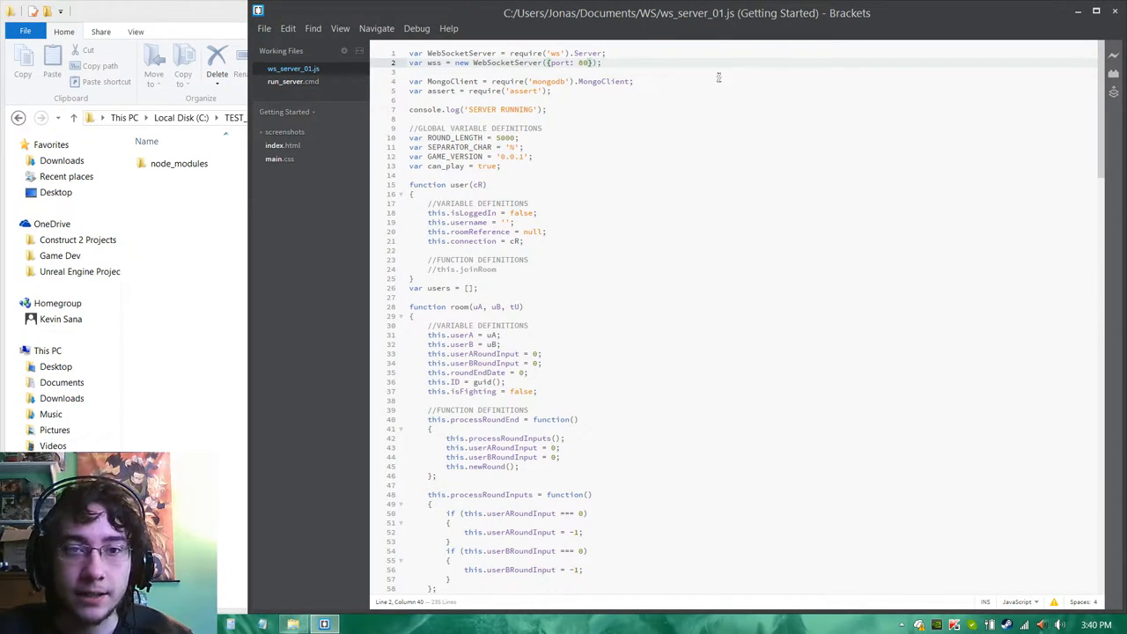
mouse_move(651, 95)
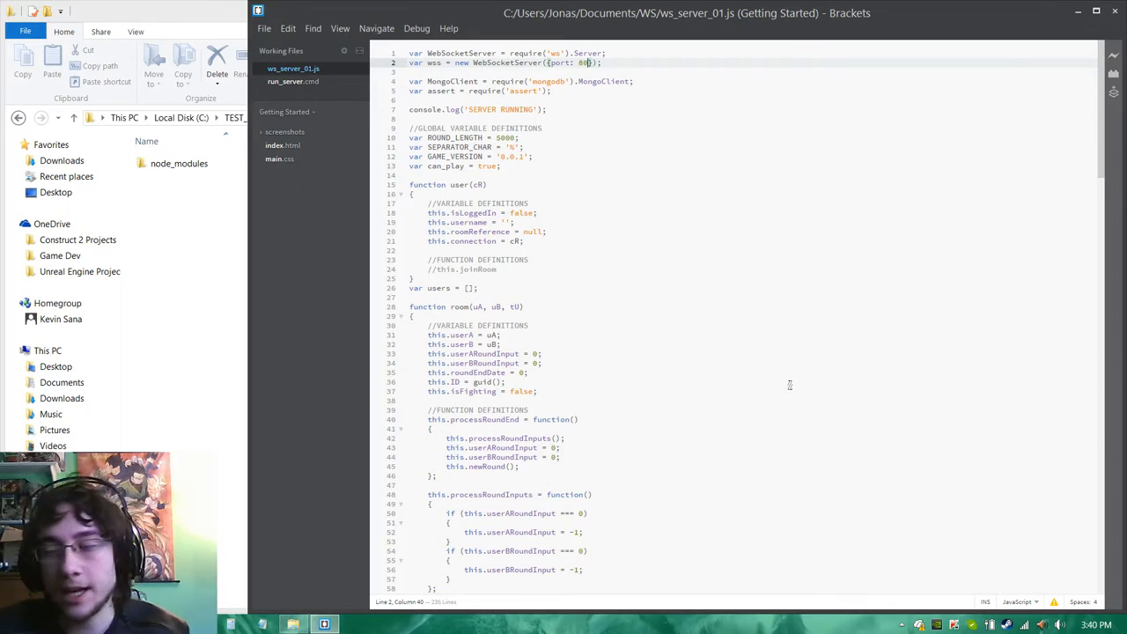
mouse_move(310, 264)
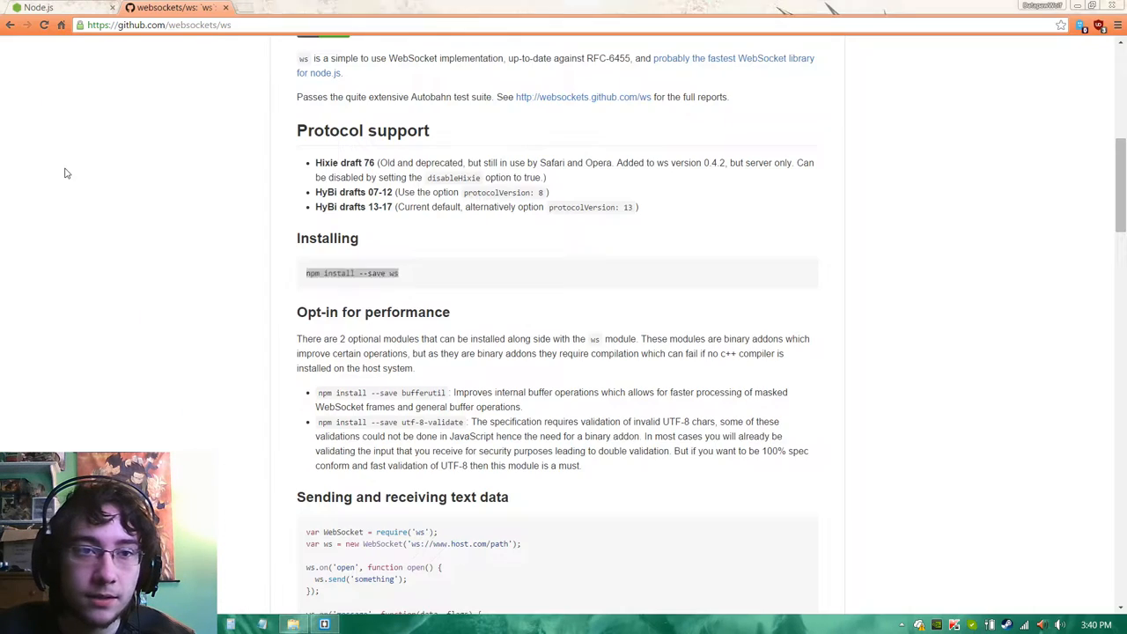
Step: Copy the ws Server example code block and return to Brackets with it
scroll("down", 3)
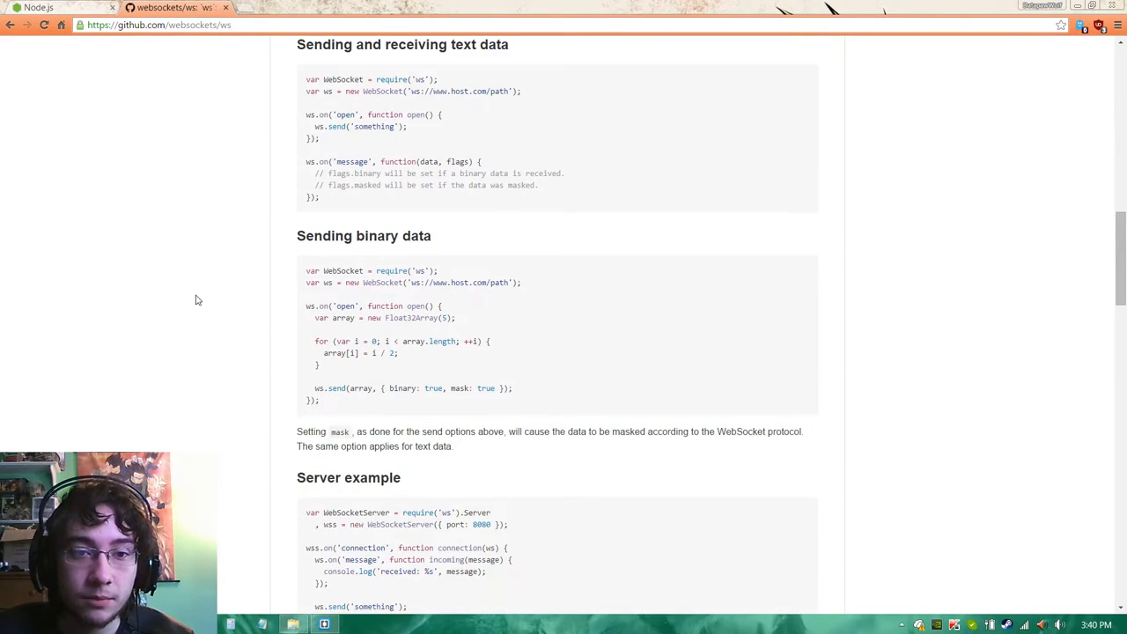
scroll("down", 3)
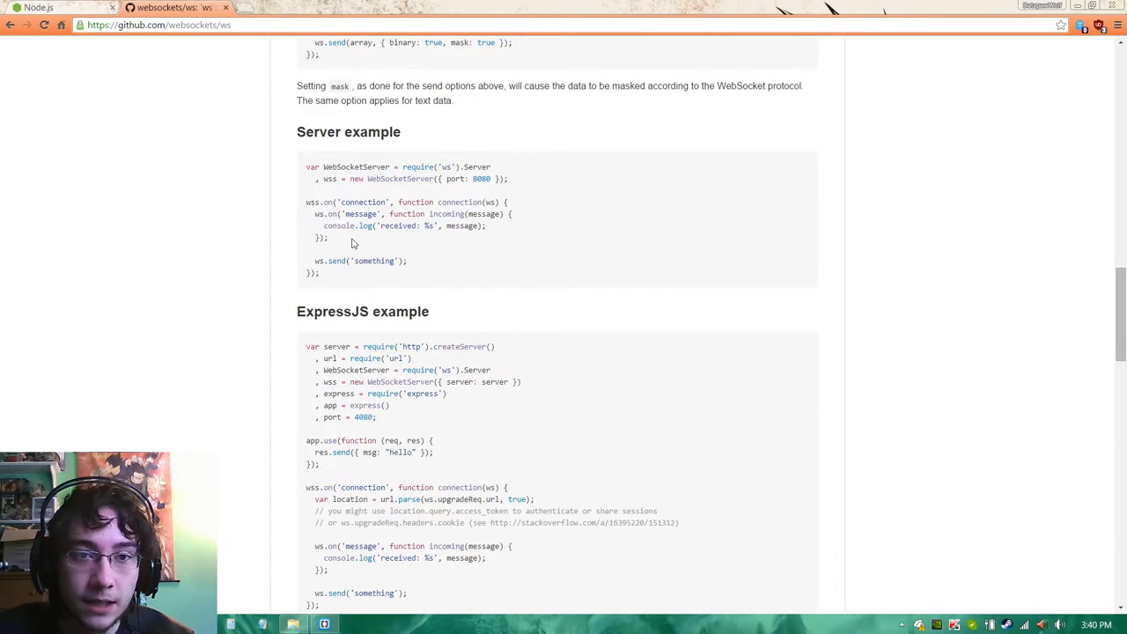
left_click_drag(306, 165, 320, 271)
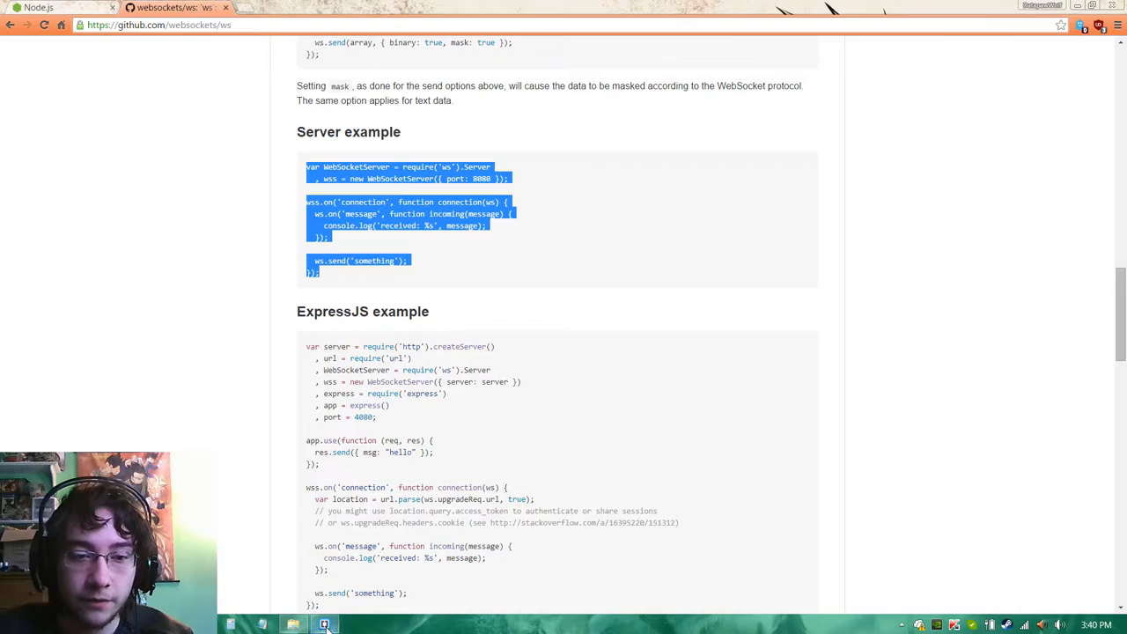
left_click(324, 623)
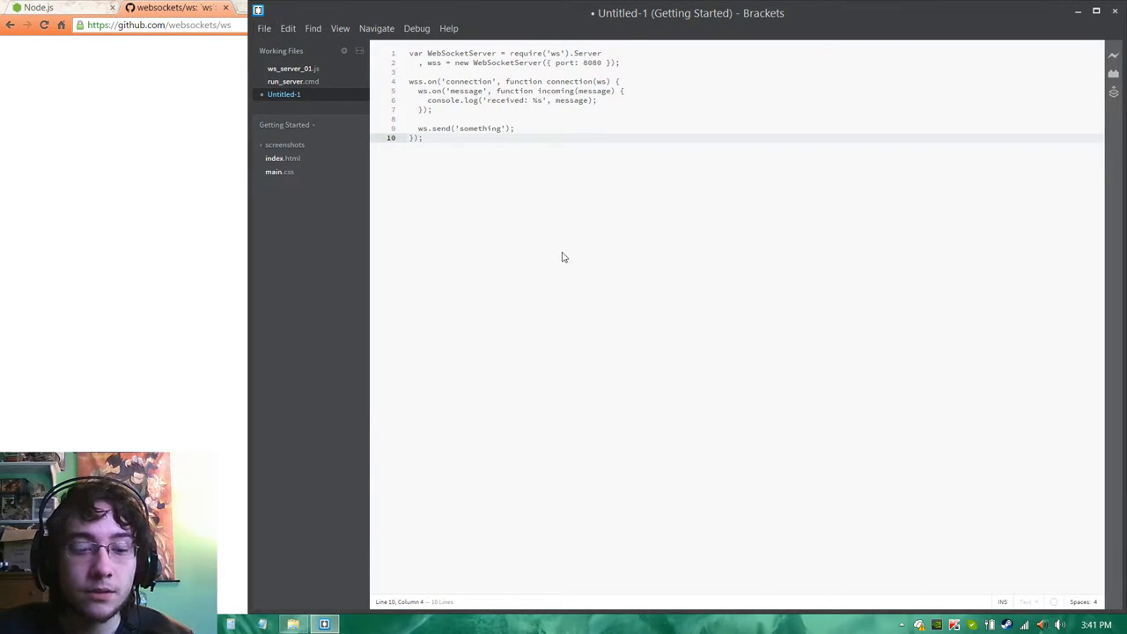
Step: Save the pasted server code as Test_Server.js in C:\TEST_SERVER
left_click(273, 28)
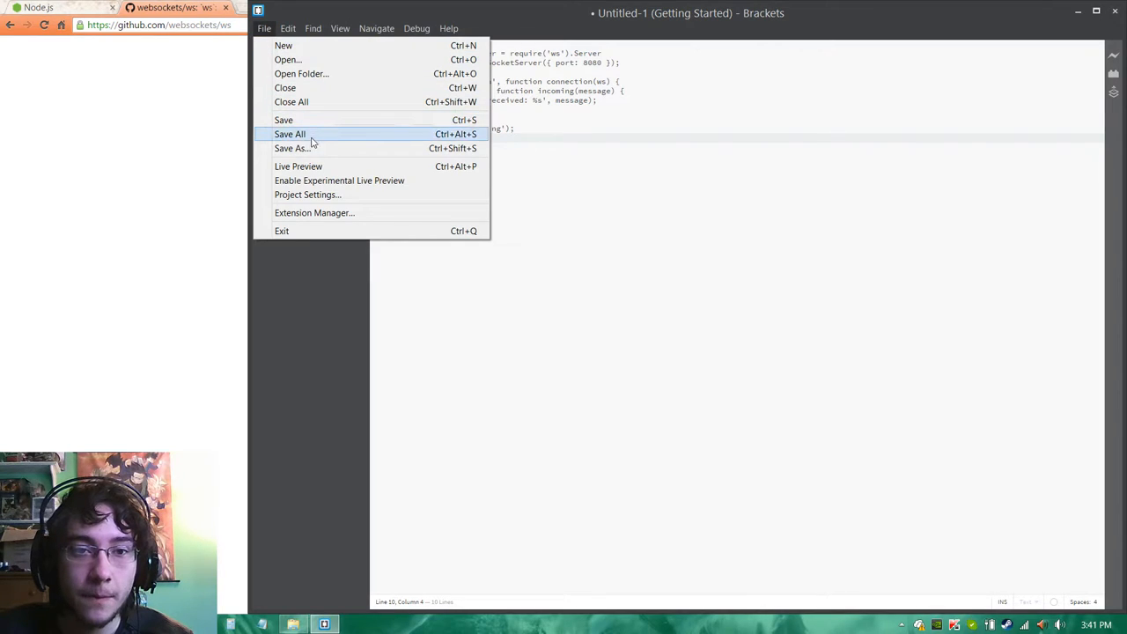
left_click(290, 147)
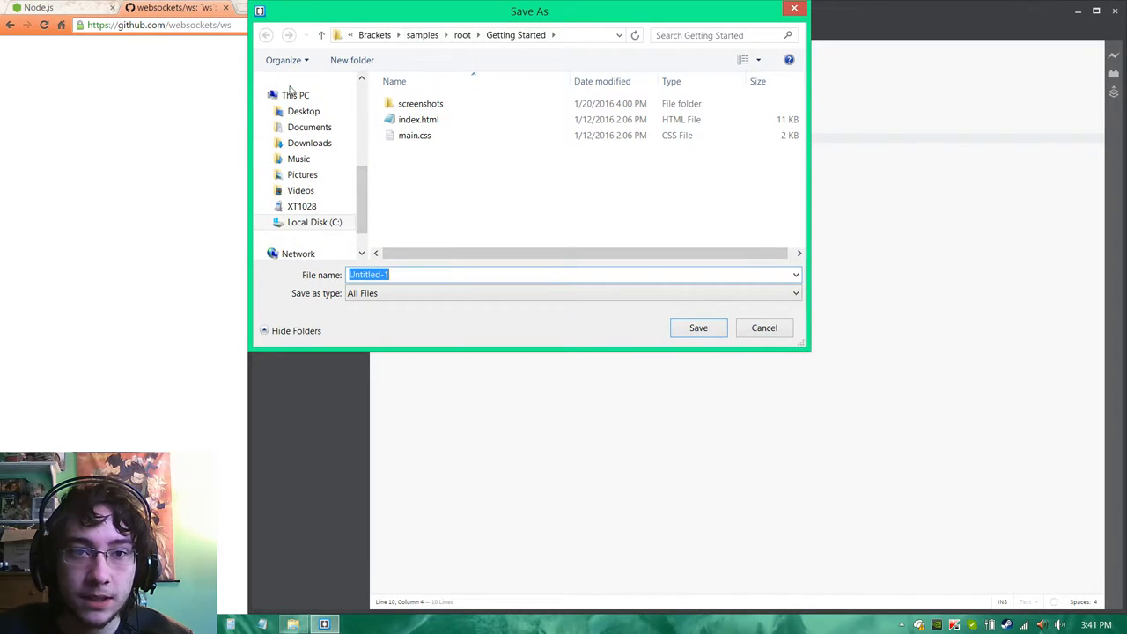
left_click(313, 222)
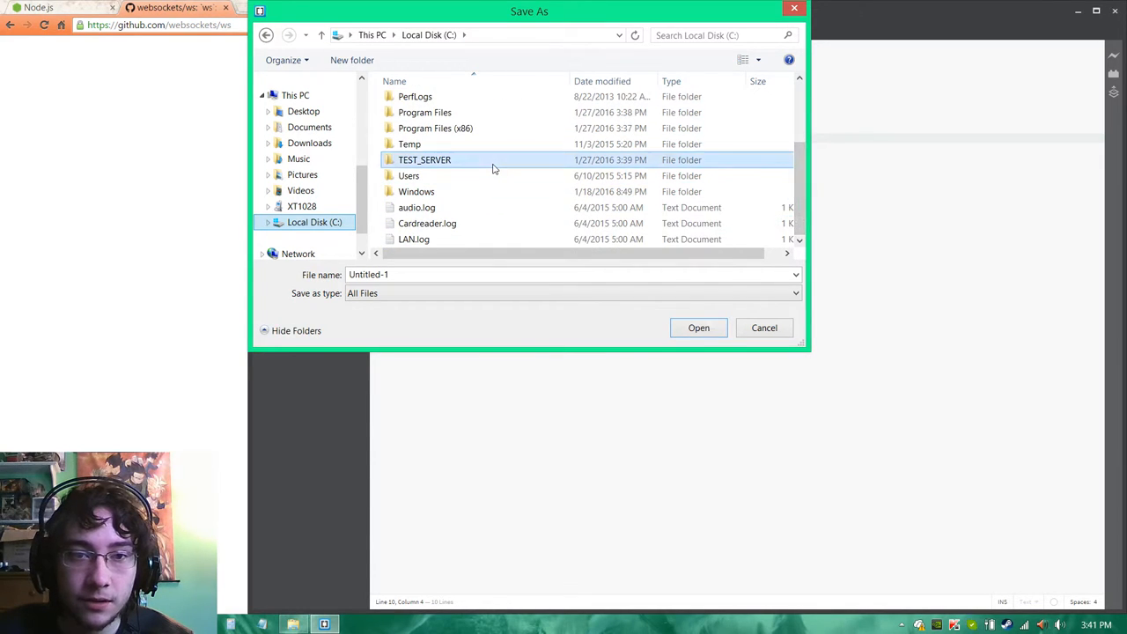
double_click(422, 158)
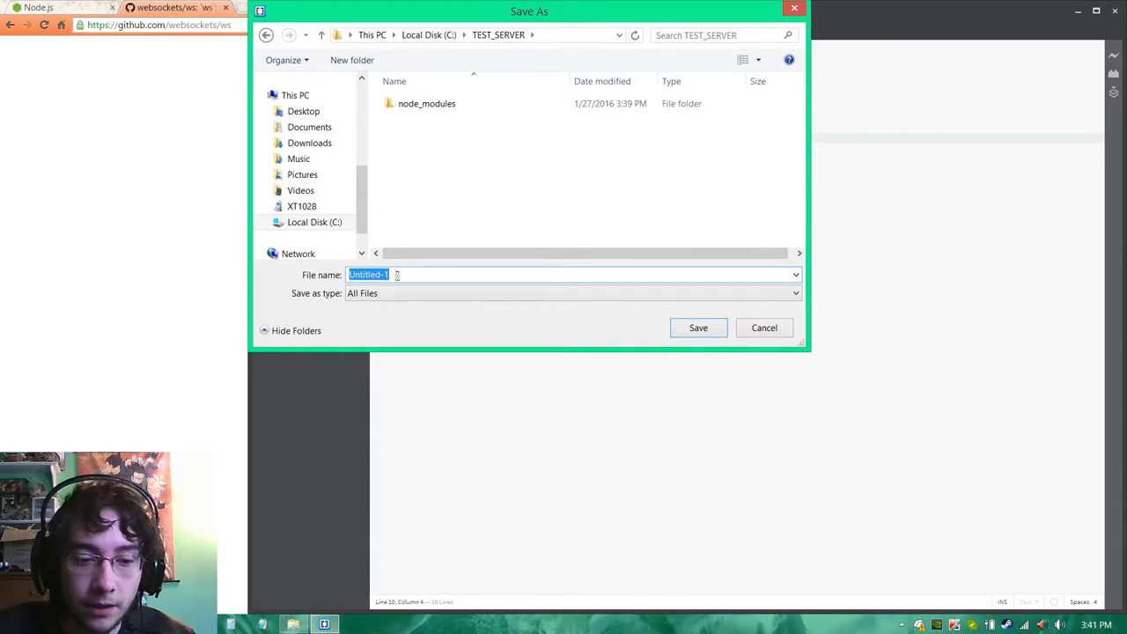
type("Test_Server")
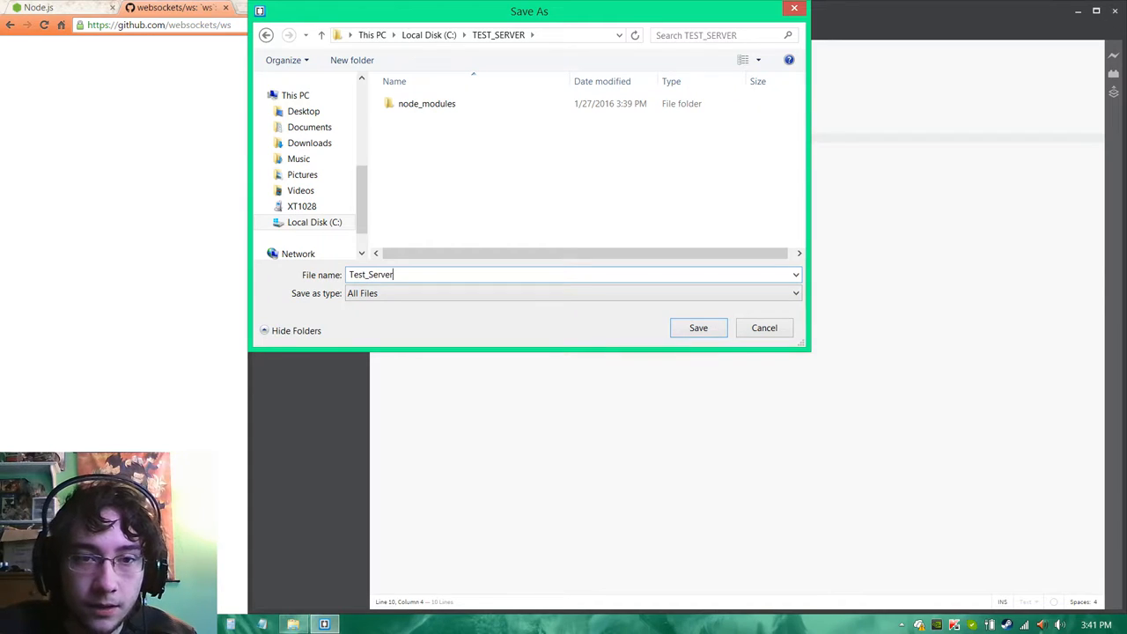
type(".js")
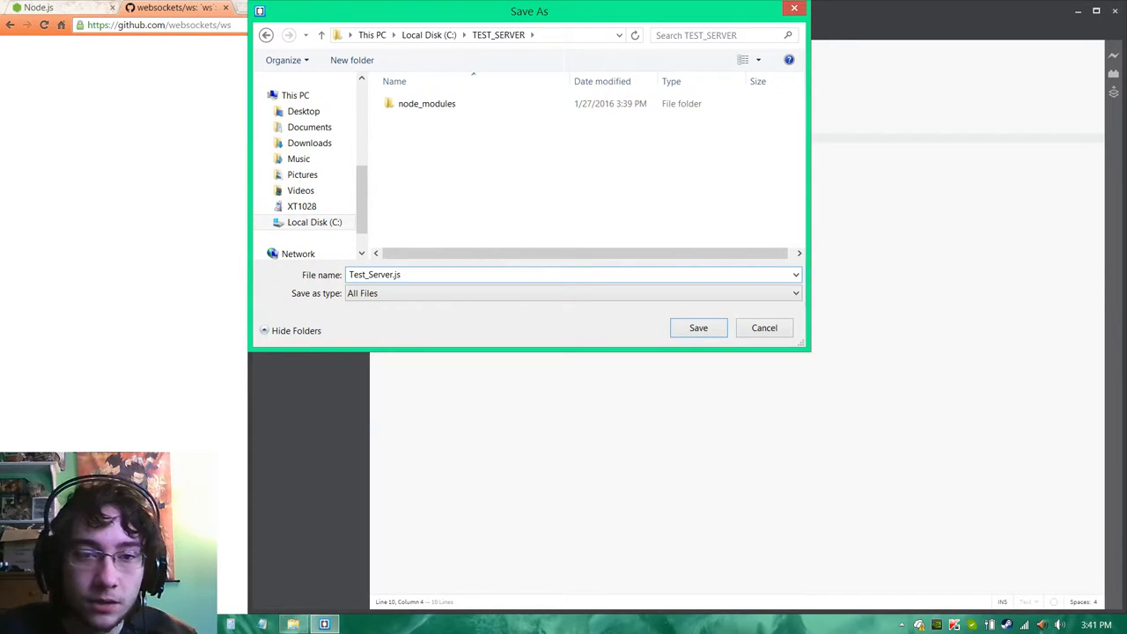
left_click(697, 327)
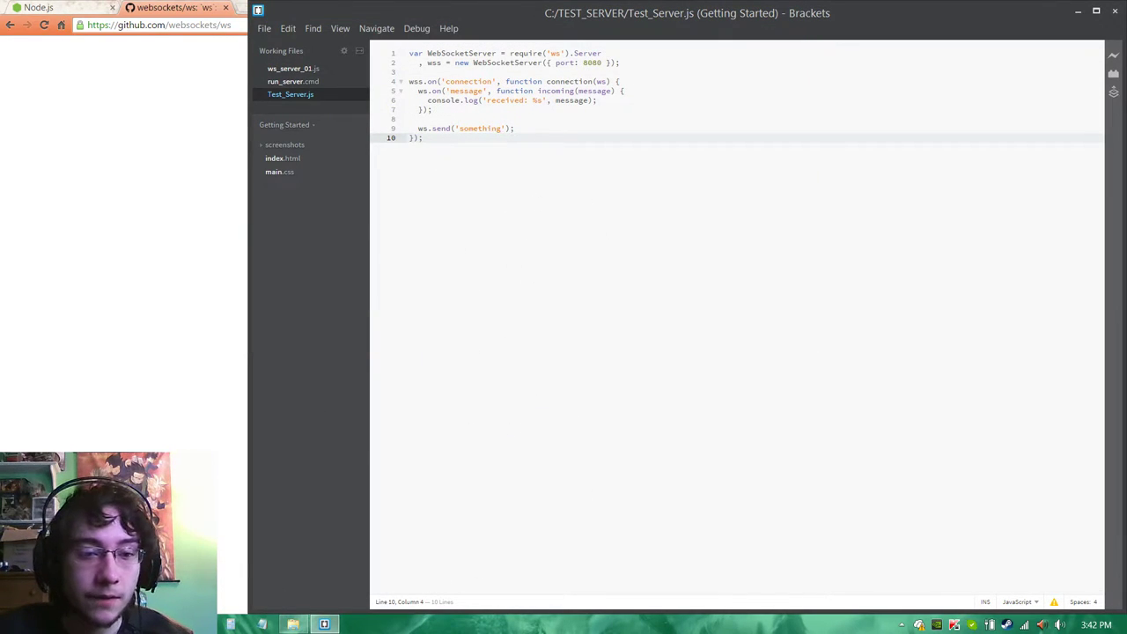
Step: Create a new empty project in Construct 2
left_click(324, 623)
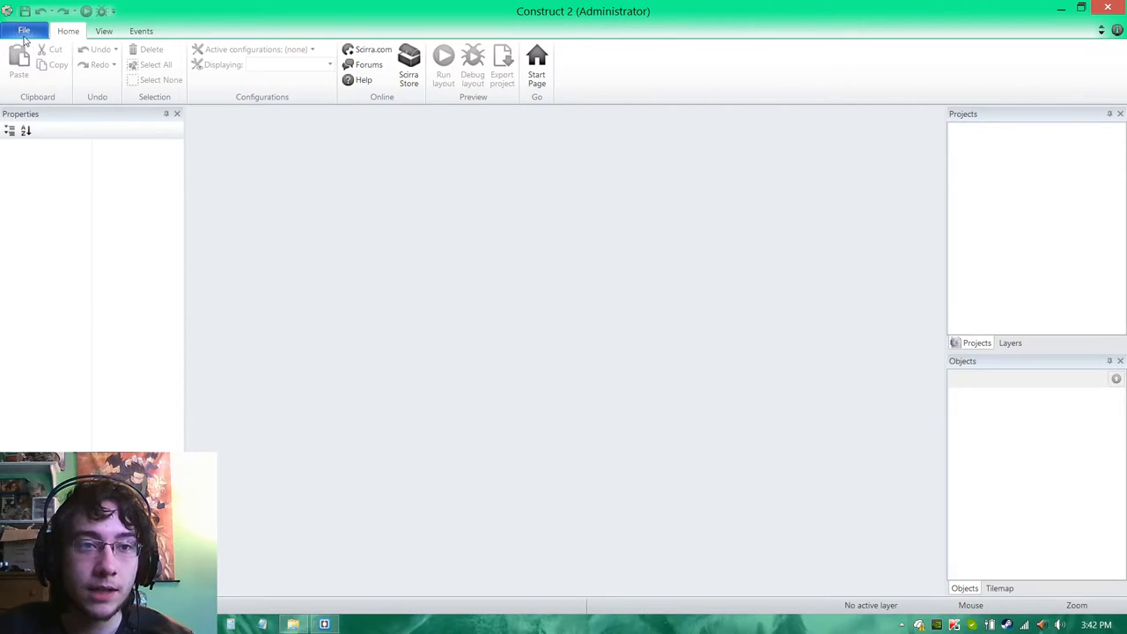
left_click(10, 28)
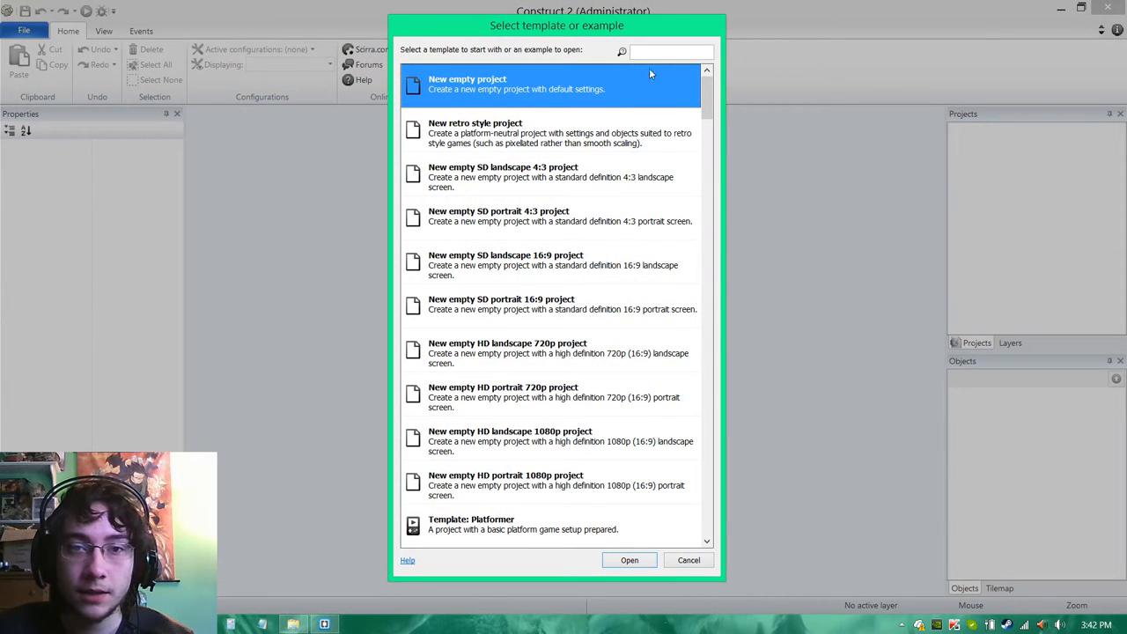
left_click(631, 559)
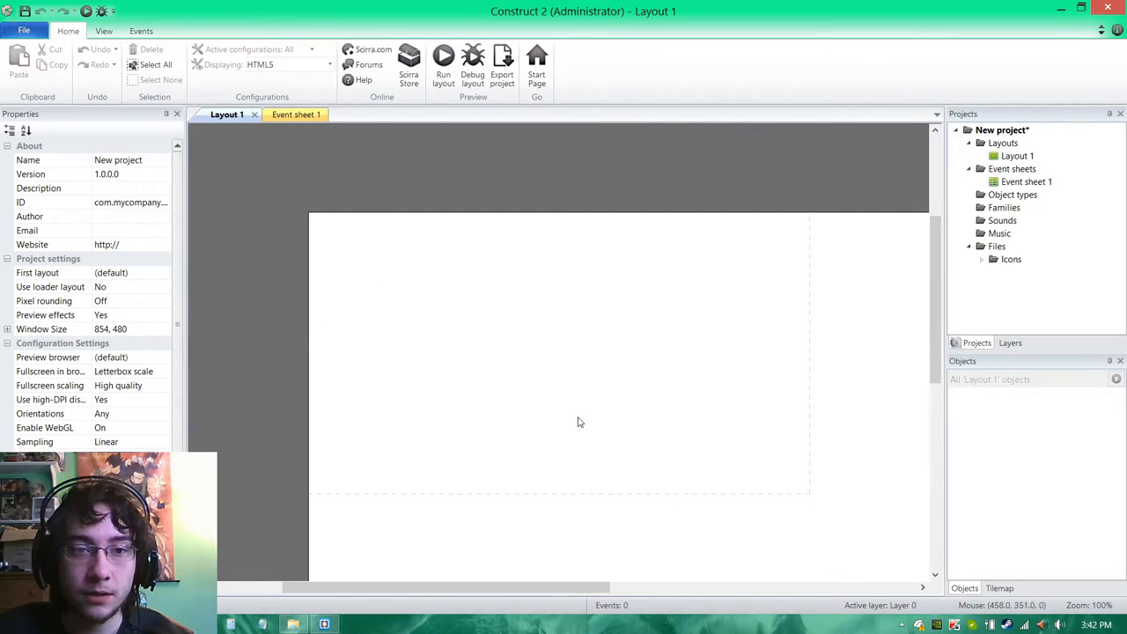
left_click(109, 329)
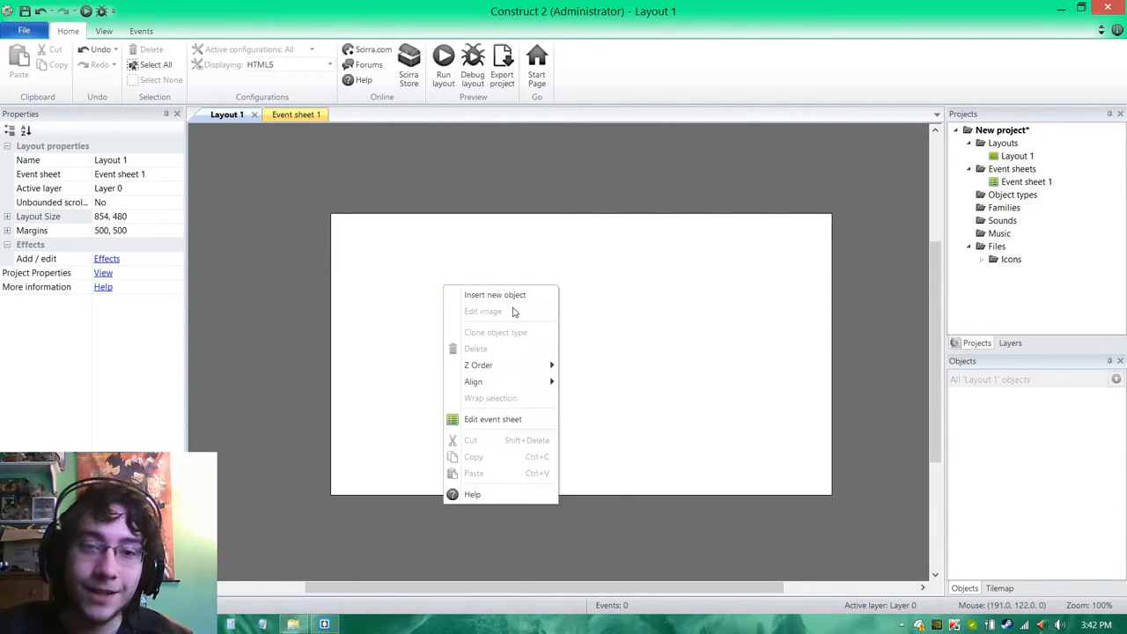
Step: Insert a Text object at position 0,0 and stretch it across the top of the layout
left_click(494, 294)
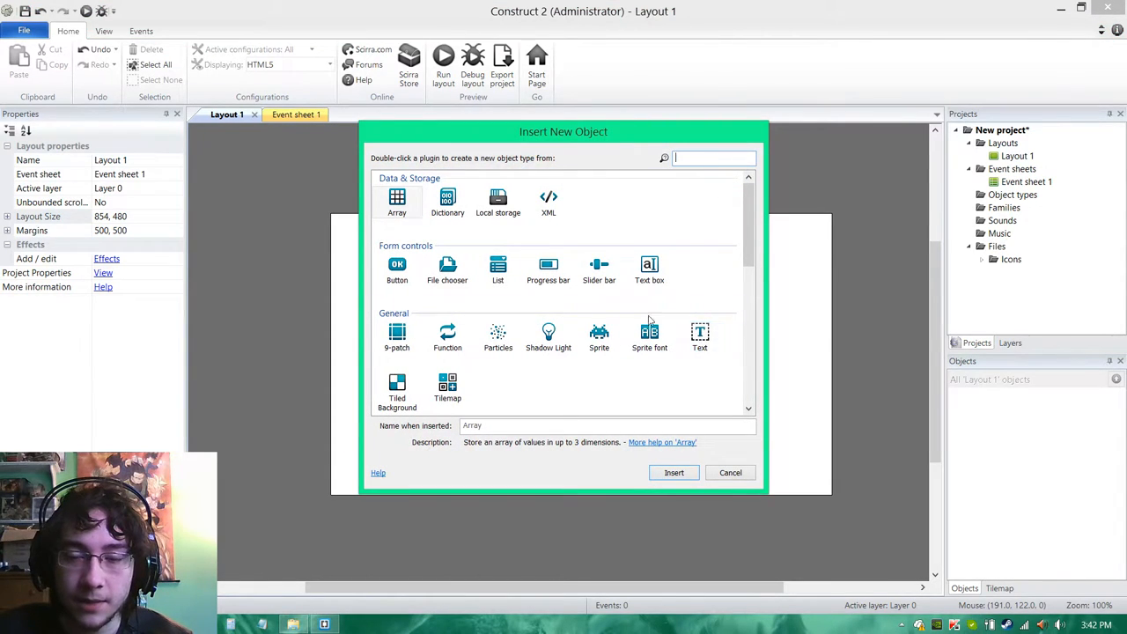
double_click(699, 331)
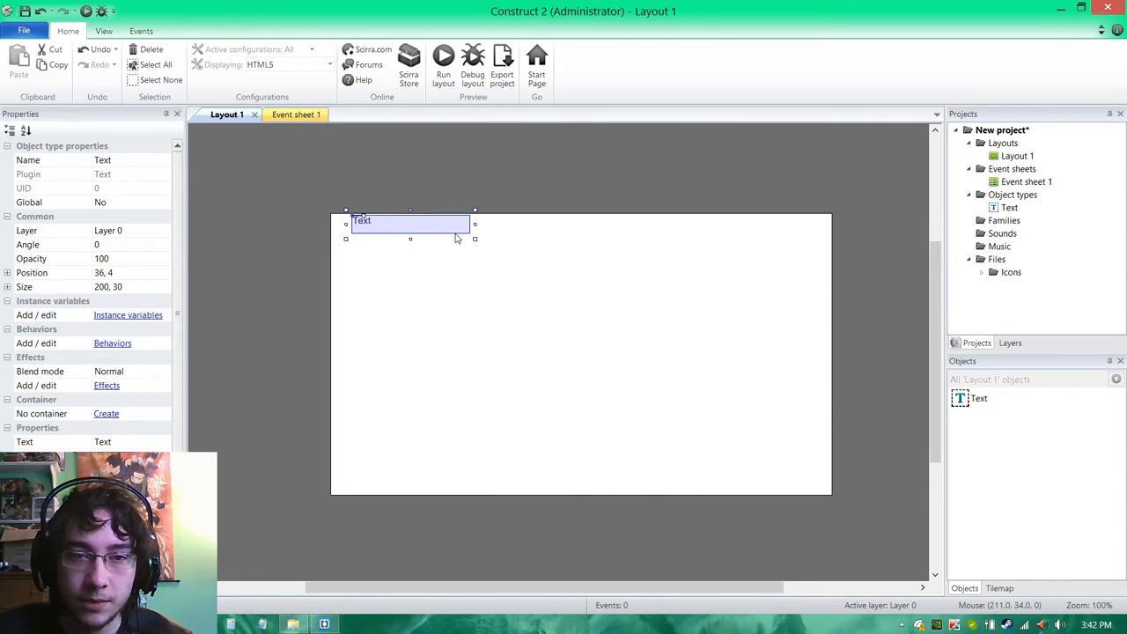
left_click_drag(409, 221, 396, 225)
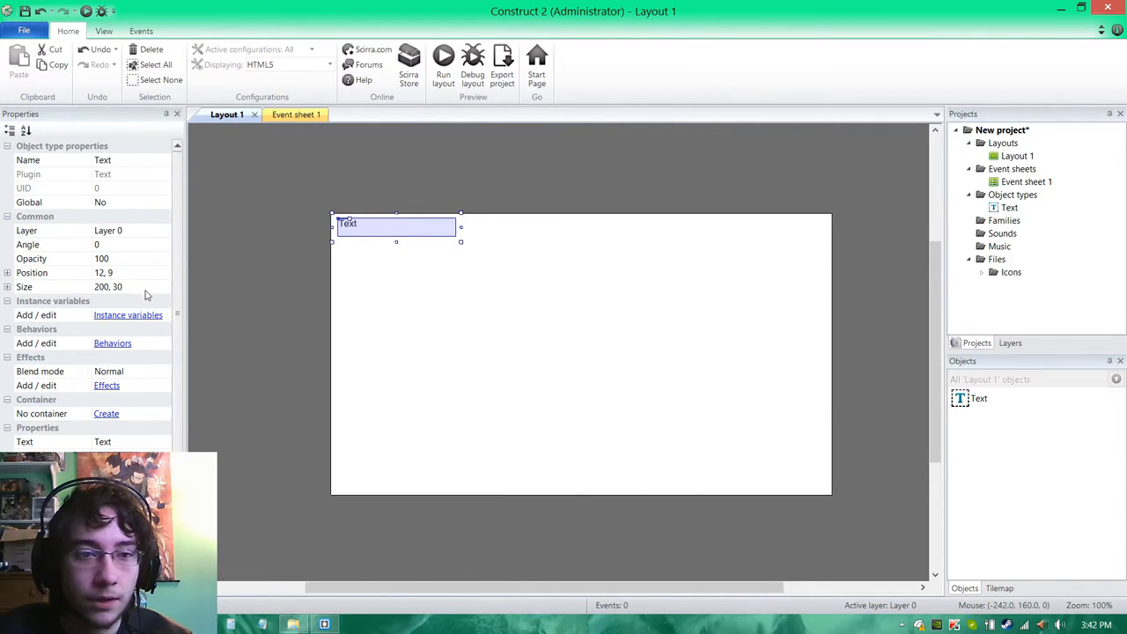
left_click(106, 271)
type("0, 0")
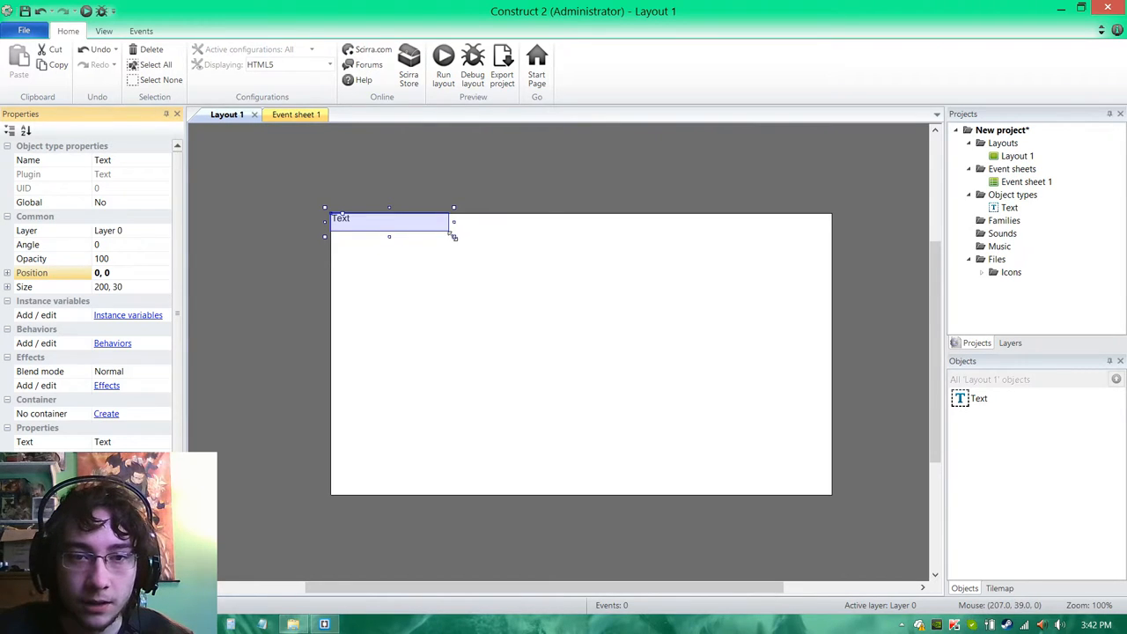
left_click_drag(454, 236, 836, 356)
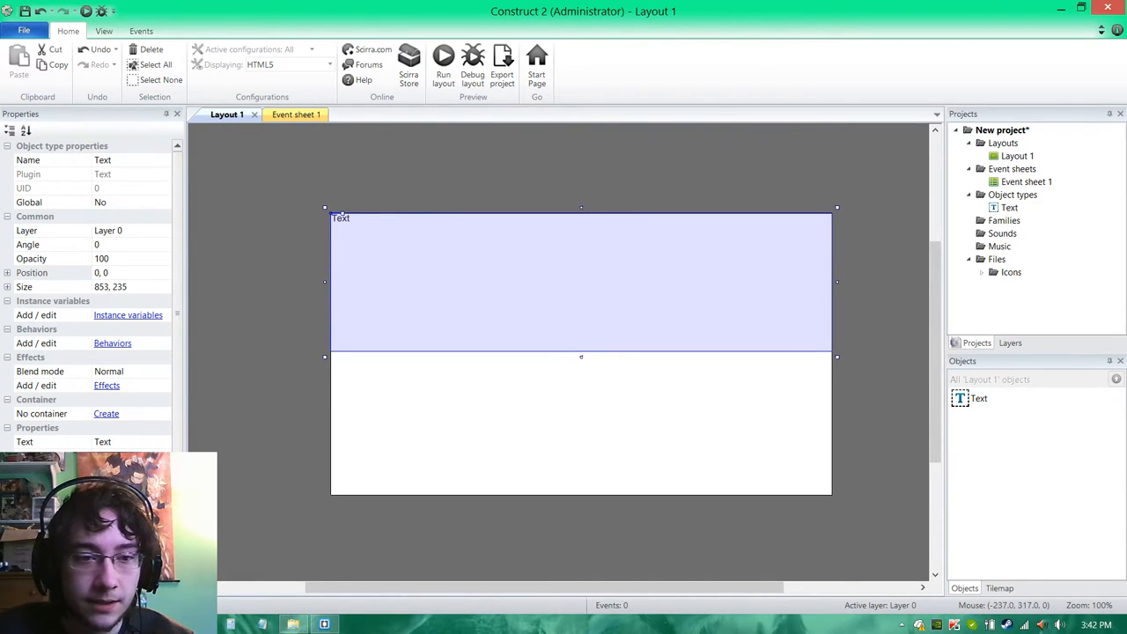
mouse_move(138, 449)
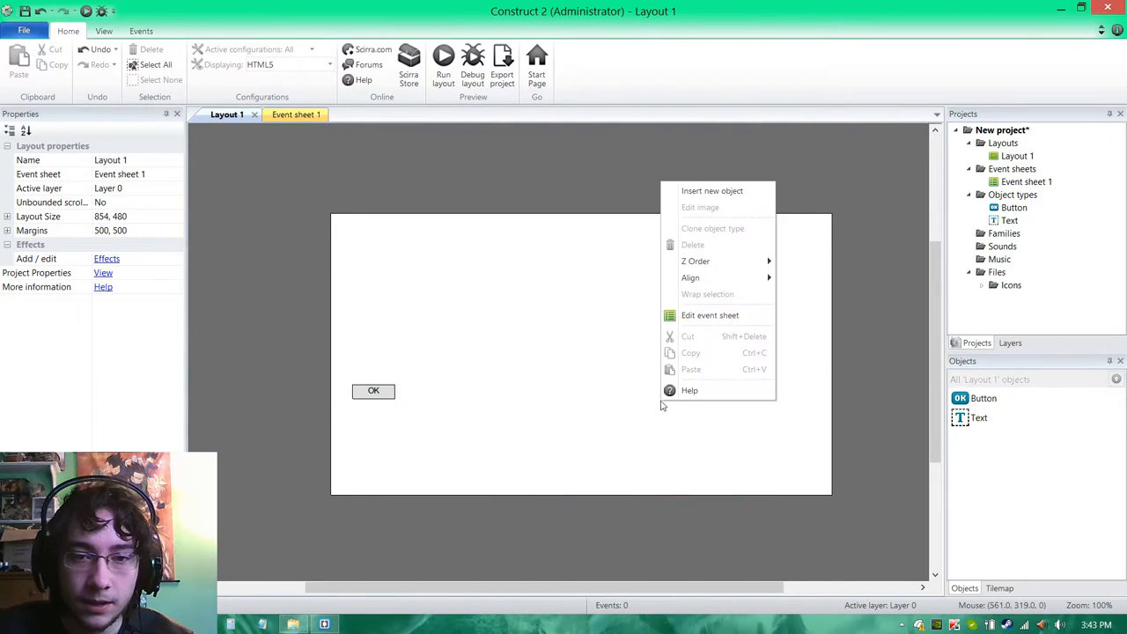
Step: Select the Text object and then the OK button in Layout 1
left_click(711, 190)
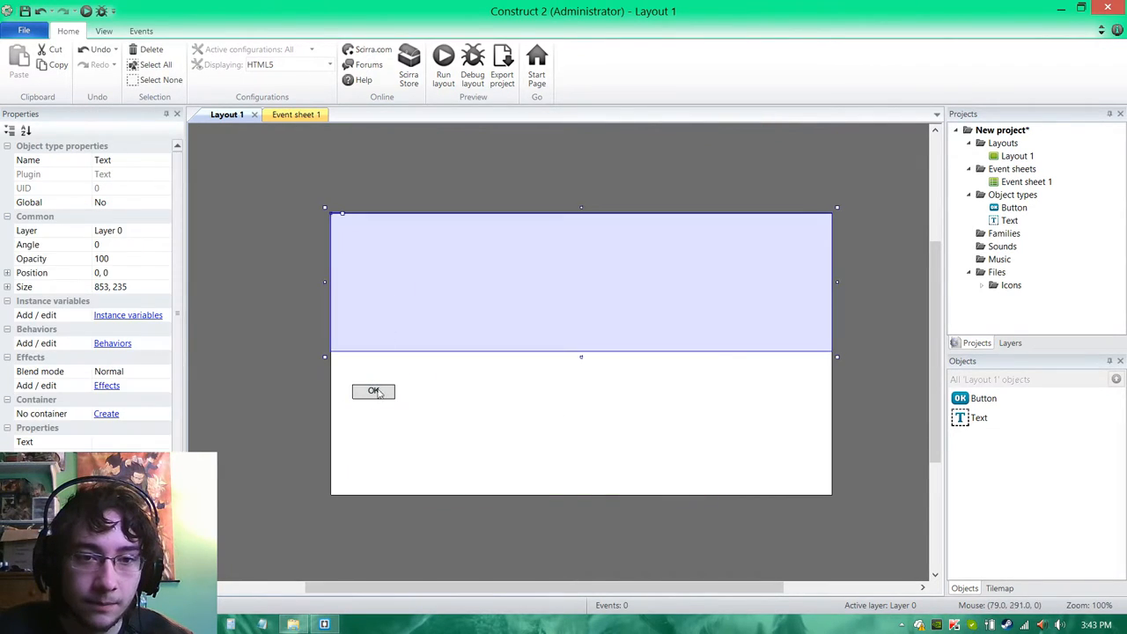
left_click(373, 391)
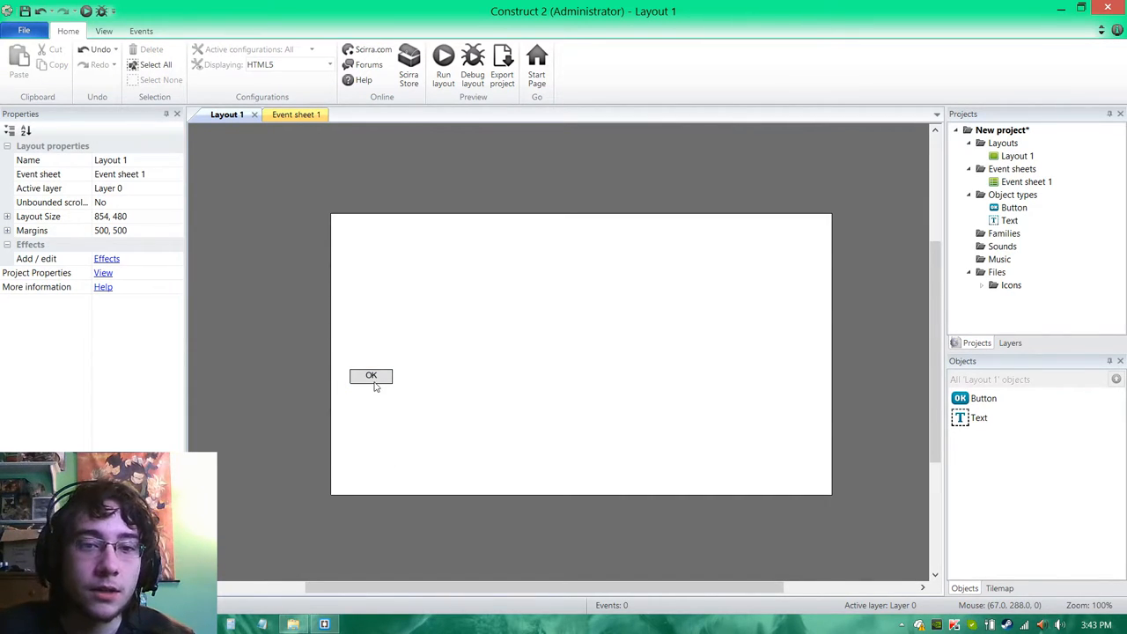
left_click(370, 376)
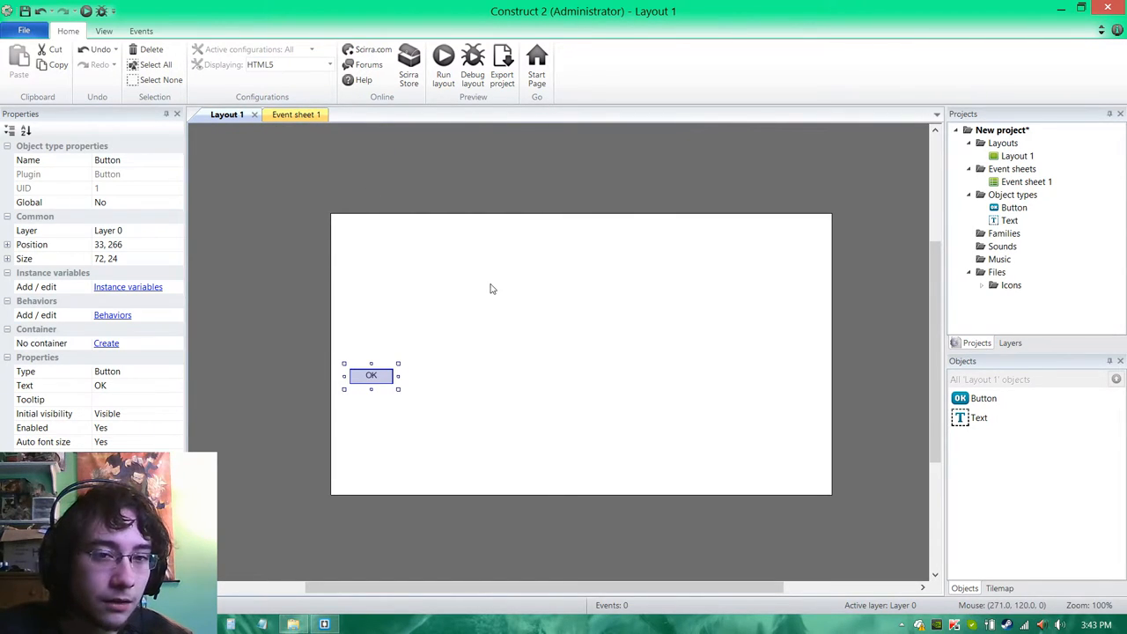
Step: Add a Button On clicked event to Event sheet 1
left_click(296, 115)
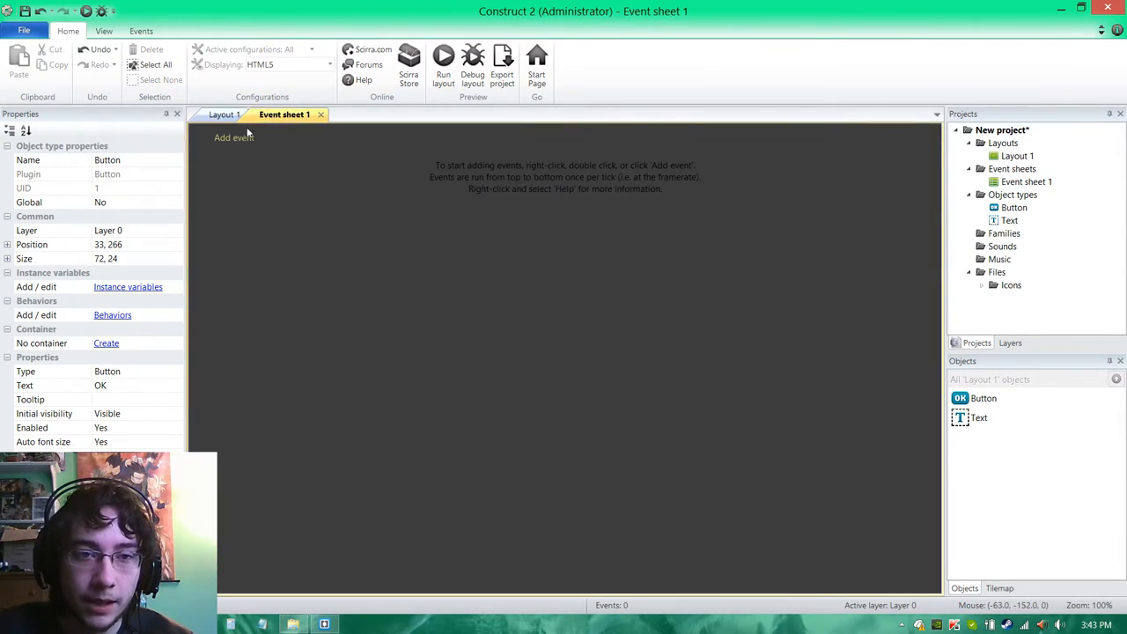
left_click(232, 138)
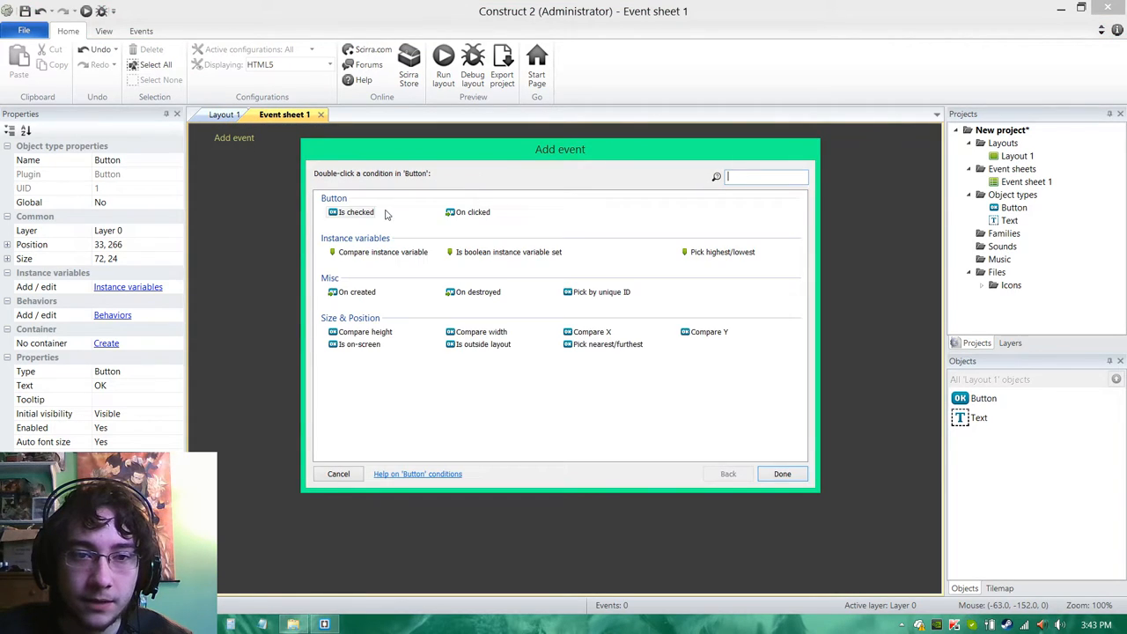
double_click(472, 211)
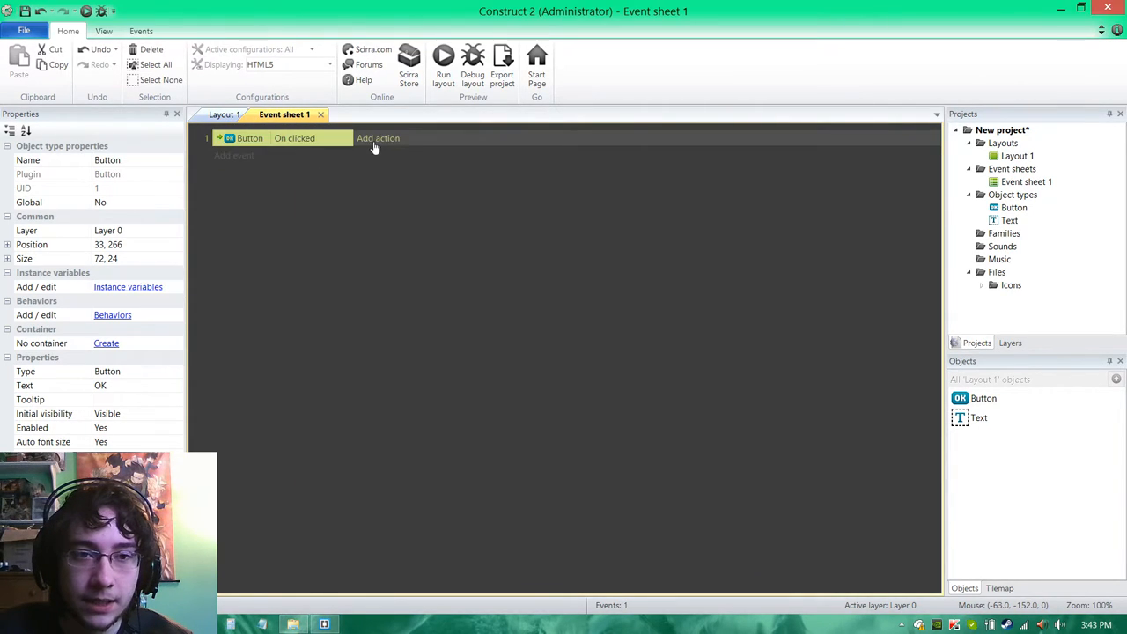
Step: Insert a WebSocket object into the project's object types
left_click(377, 137)
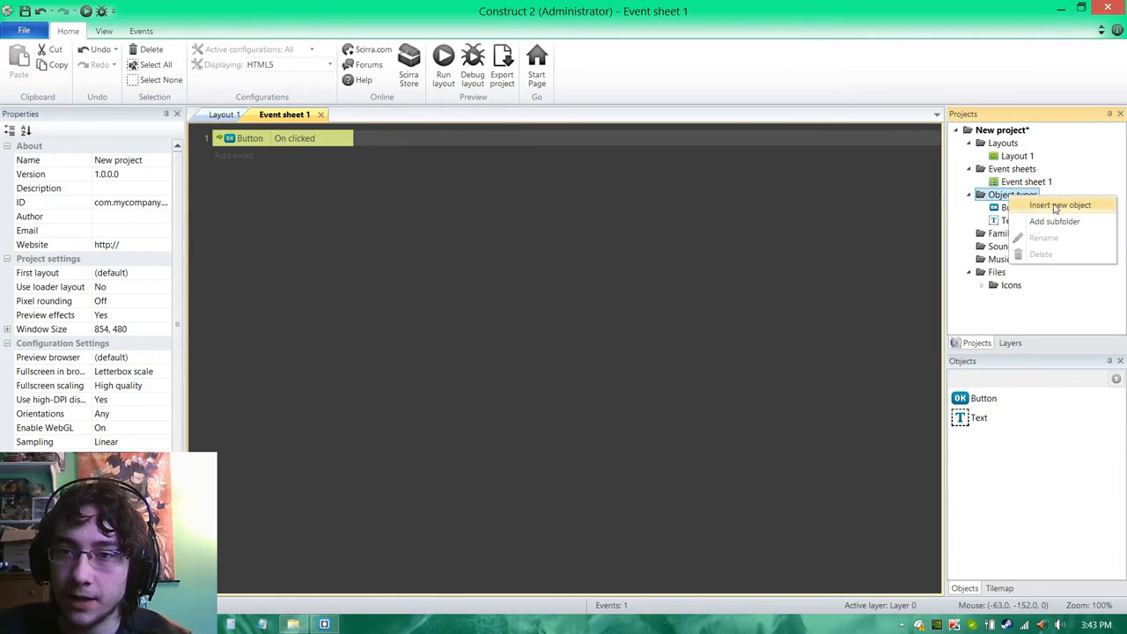
left_click(1046, 204)
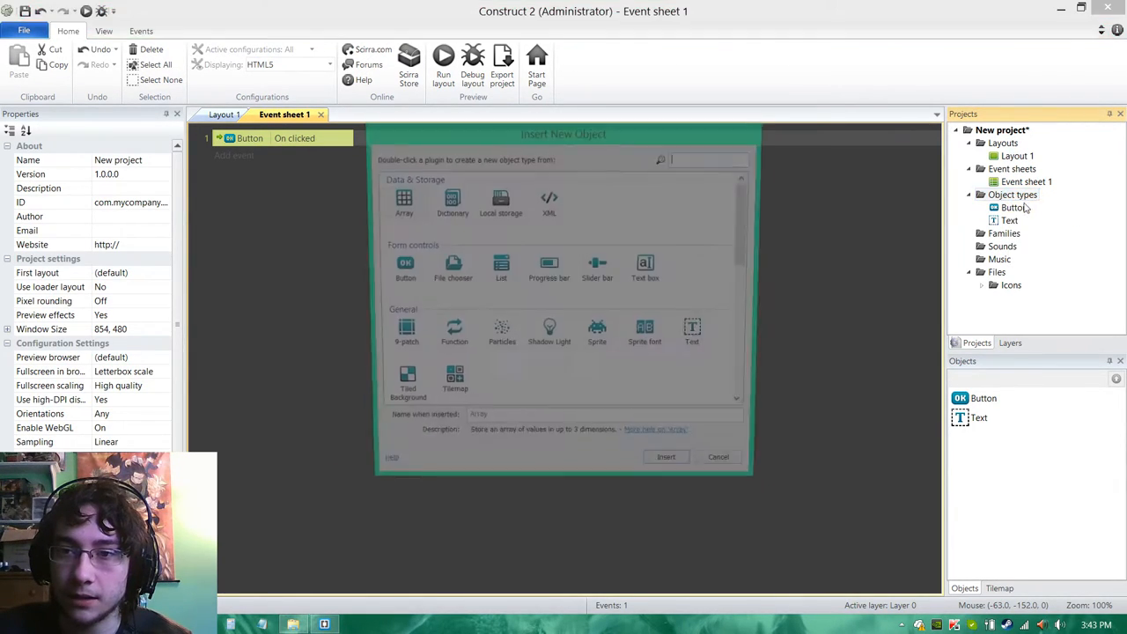
type("web")
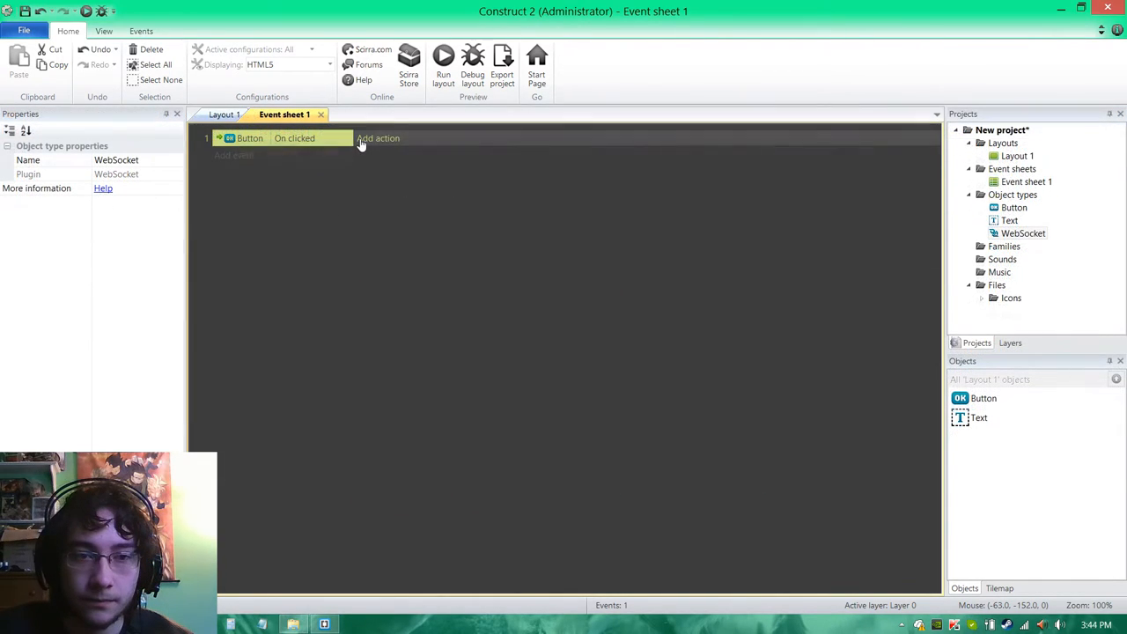
Step: Add a WebSocket Connect action with URL ws://localhost:8080 to the Button On clicked event
left_click(376, 137)
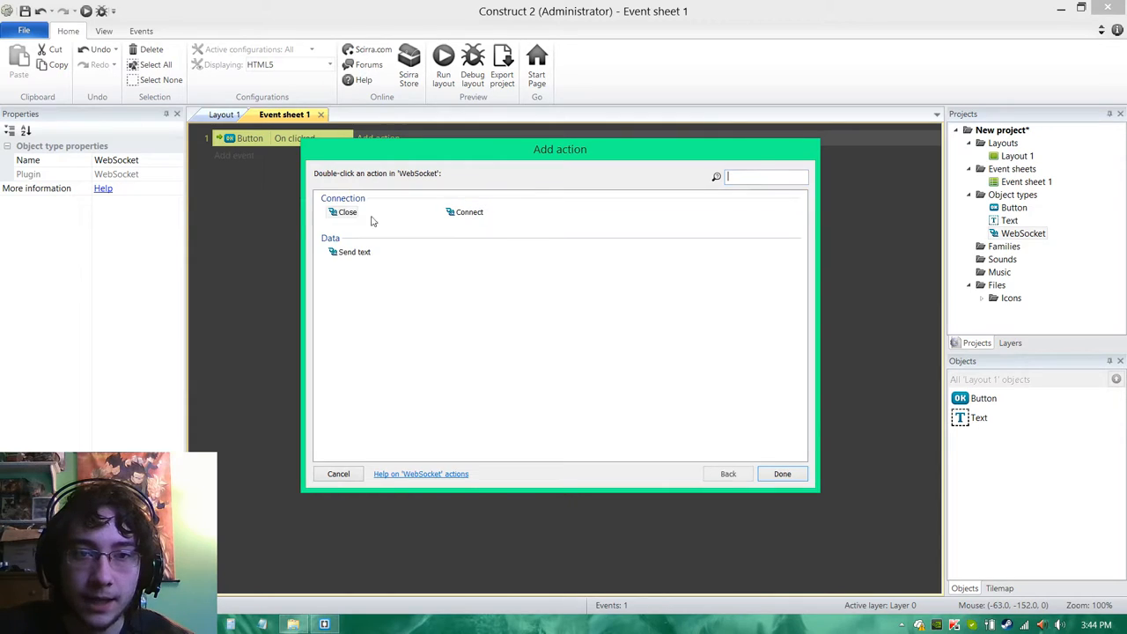
double_click(468, 211)
type("\"ws://localhost")
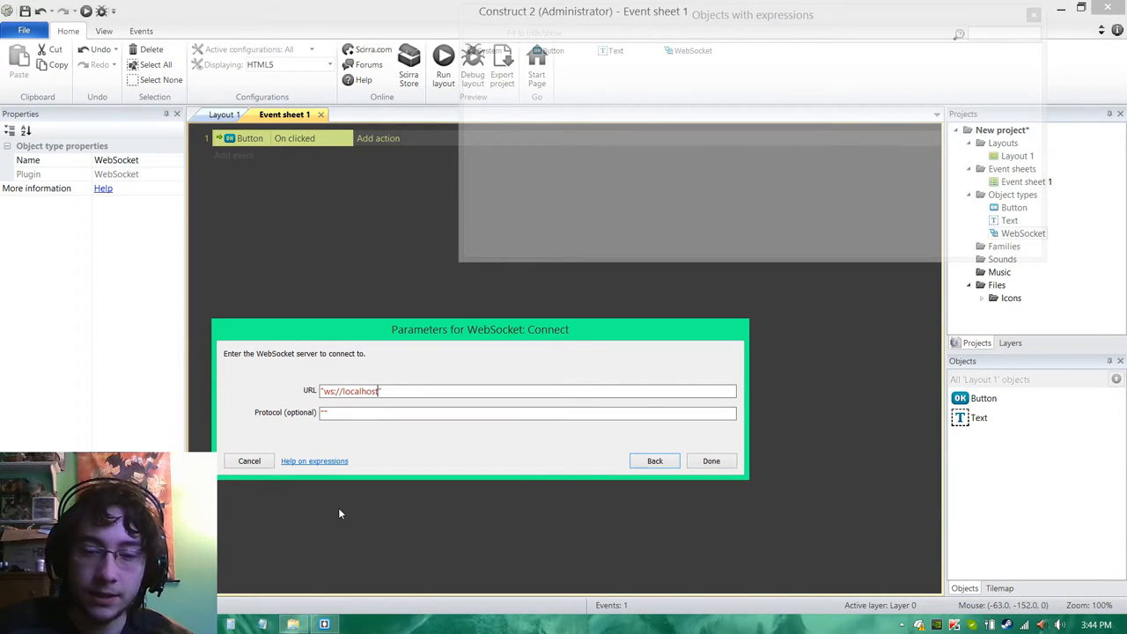
type(":8080")
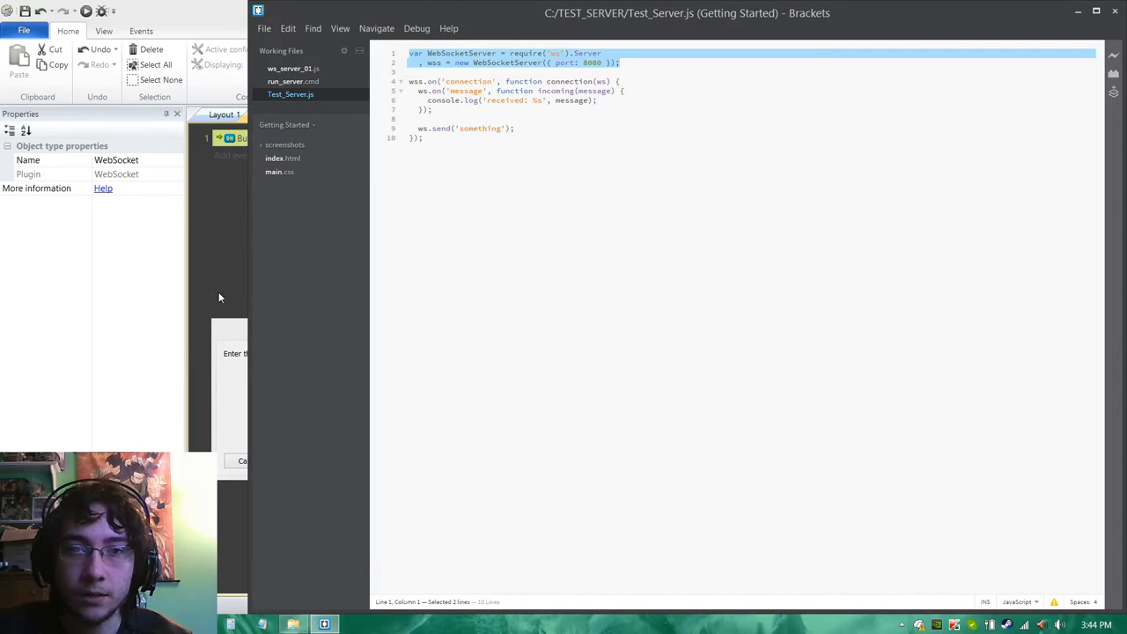
mouse_move(232, 391)
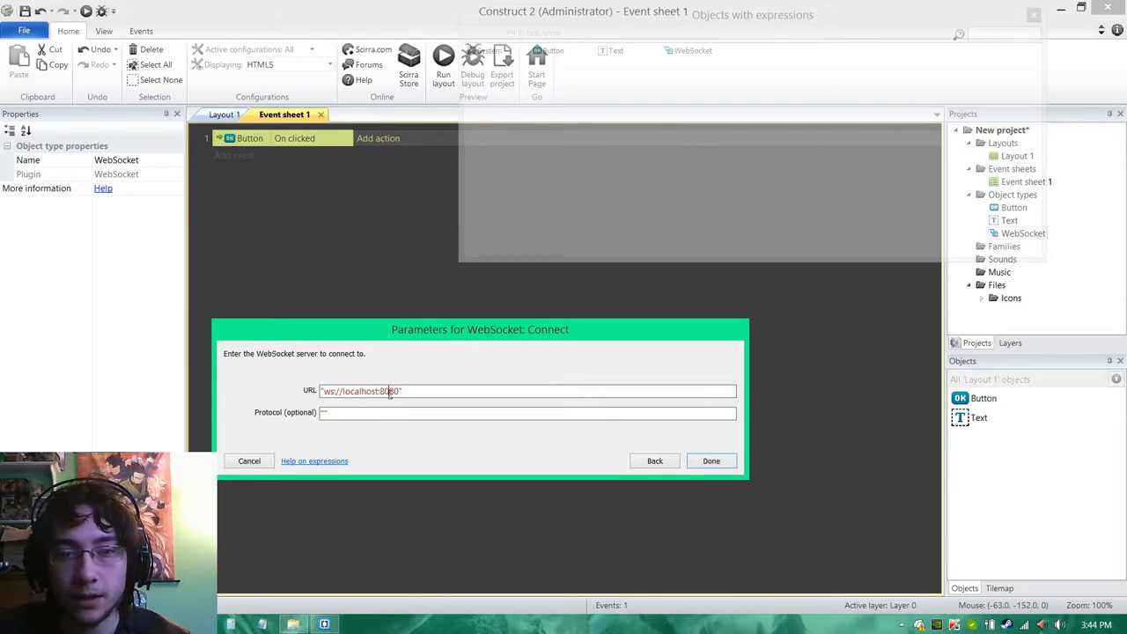
double_click(387, 390)
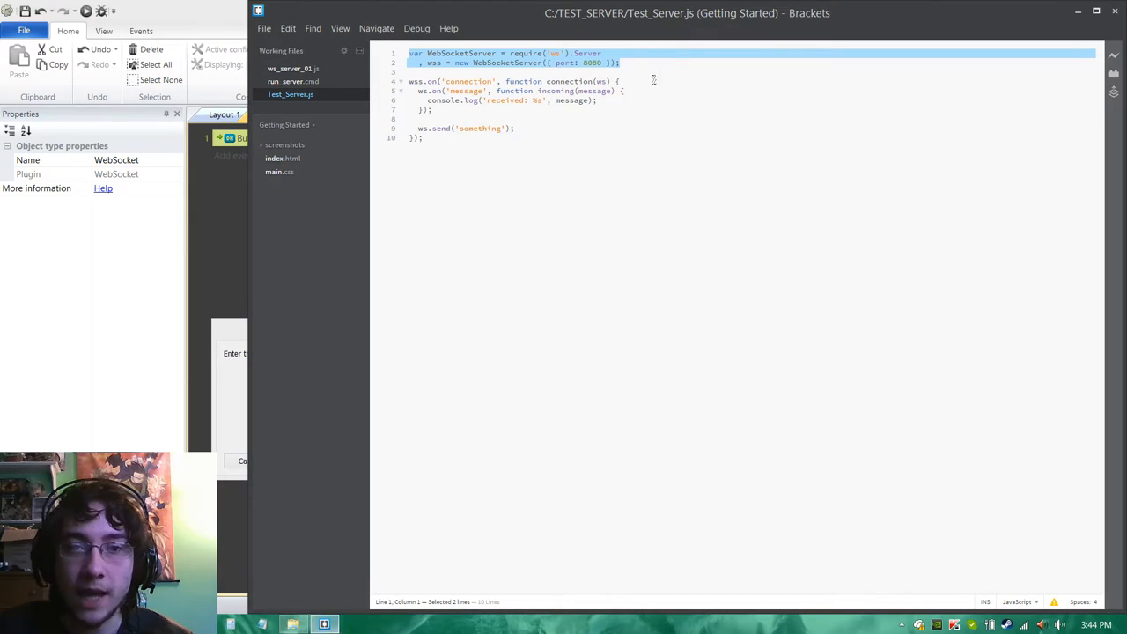
double_click(593, 63)
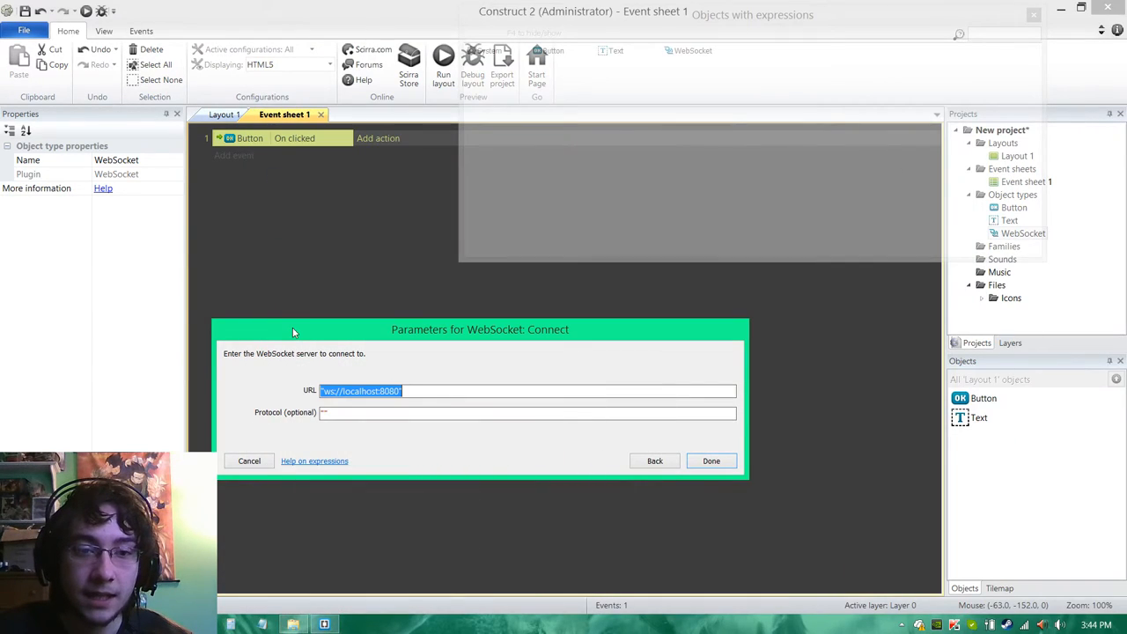
mouse_move(331, 275)
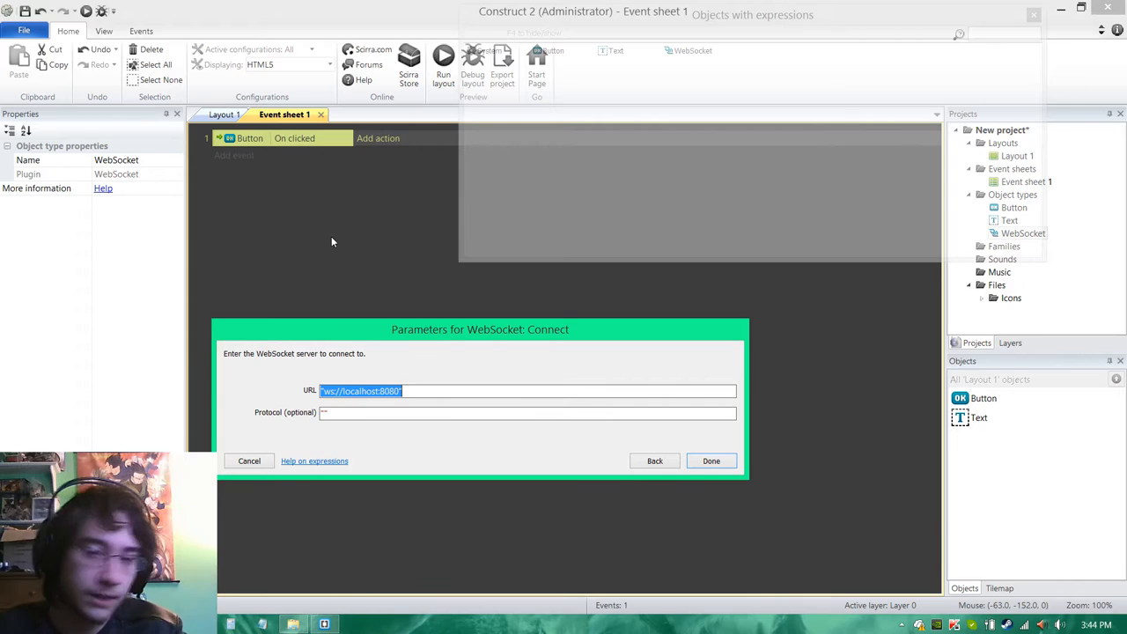
left_click(712, 461)
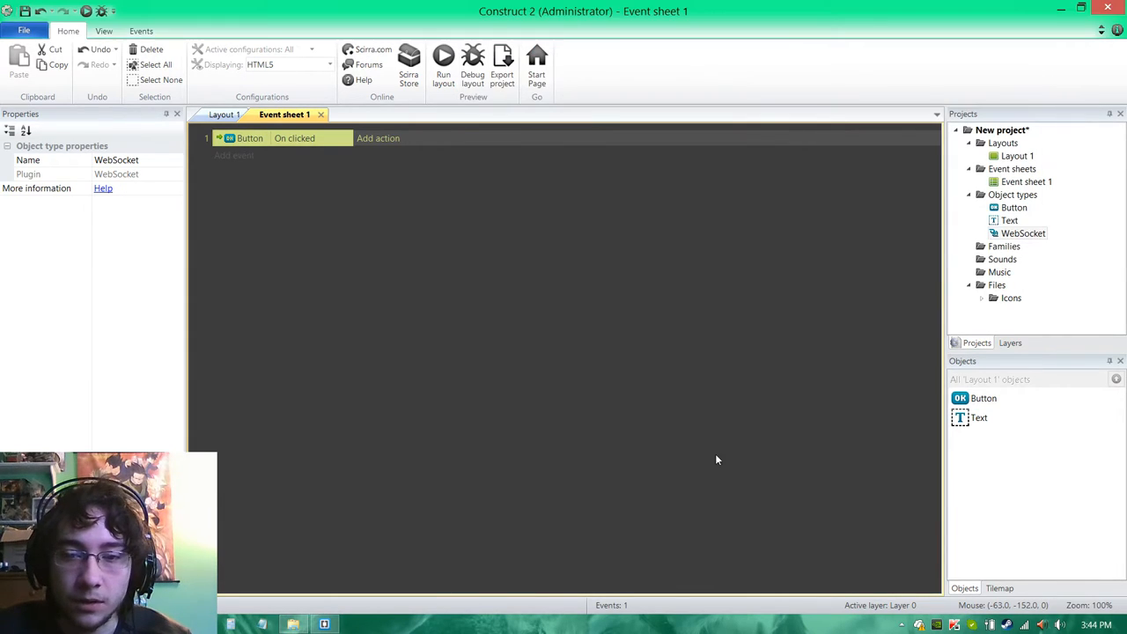
left_click(377, 137)
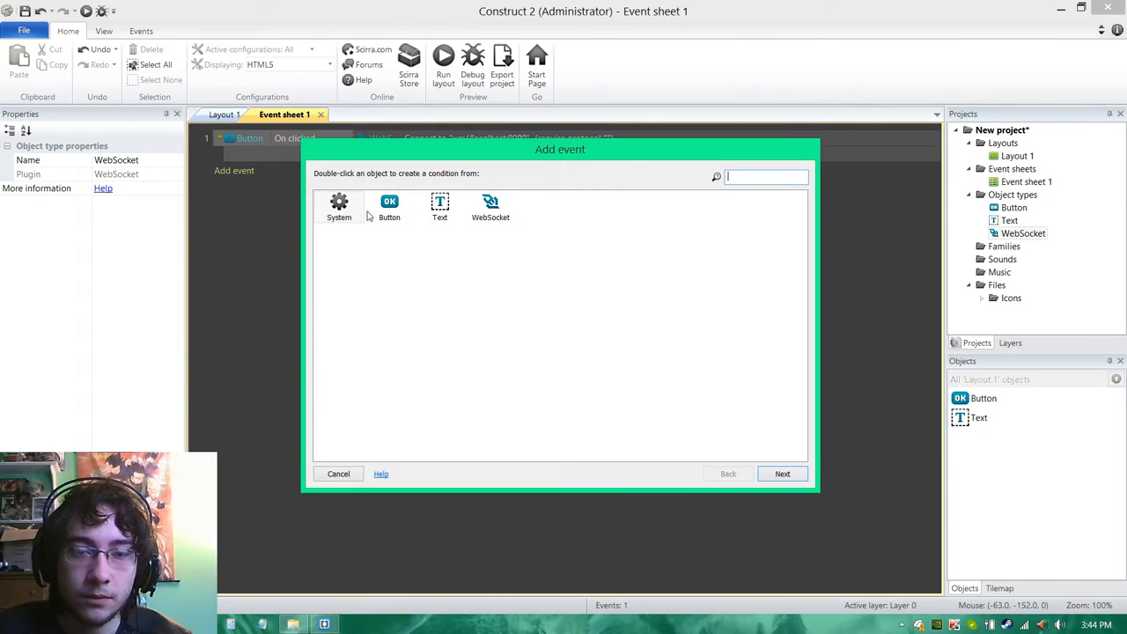
Step: Add WebSocket On connection opened event appending "CONNECTION OPENED" & newline to the Text
double_click(489, 203)
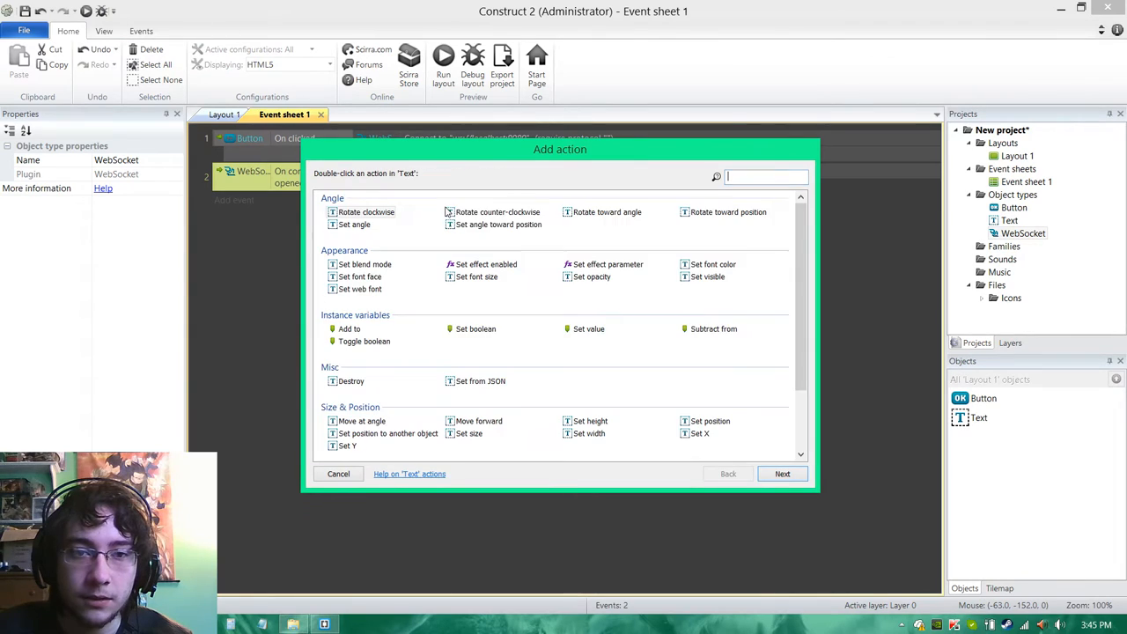
scroll("down", 3)
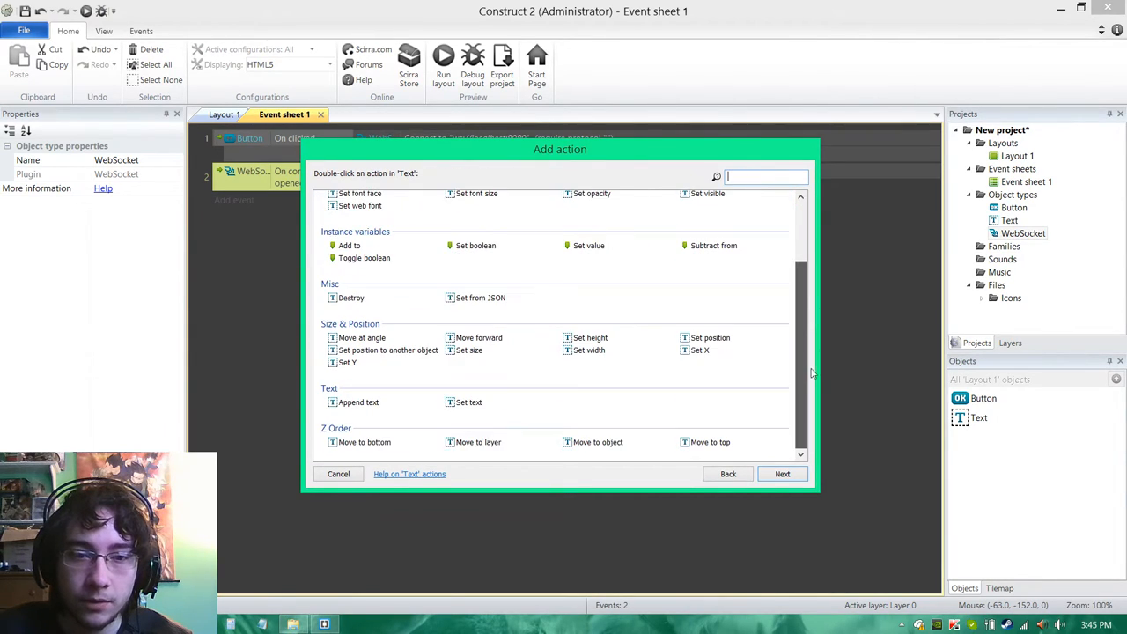
double_click(359, 401)
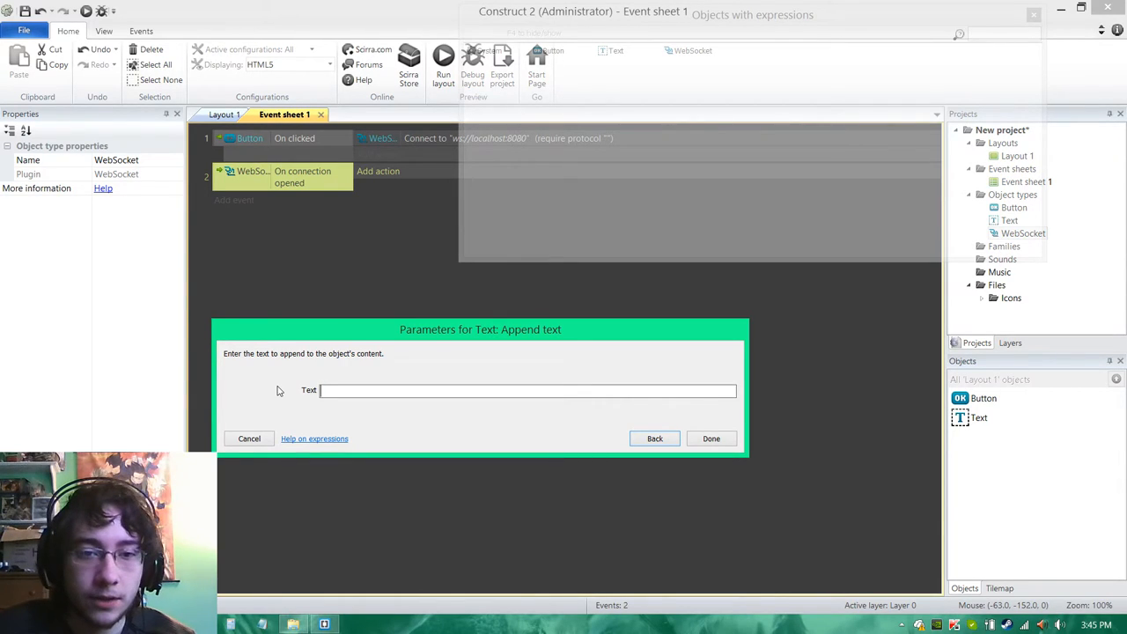
type("\"CONNECTION OPENED")
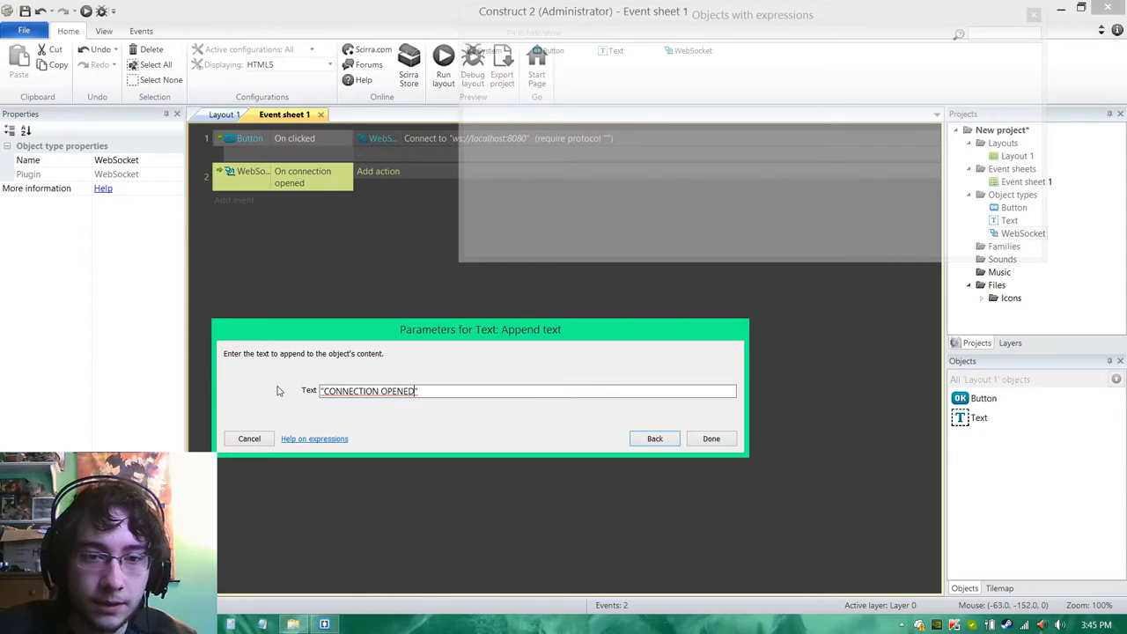
type("&&")
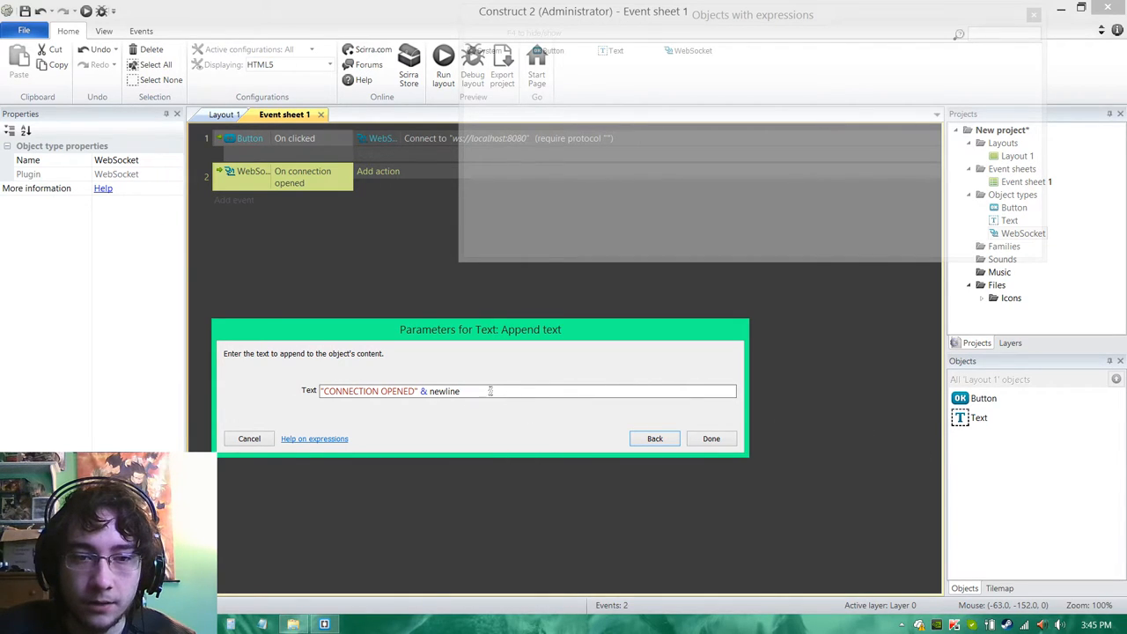
left_click(711, 439)
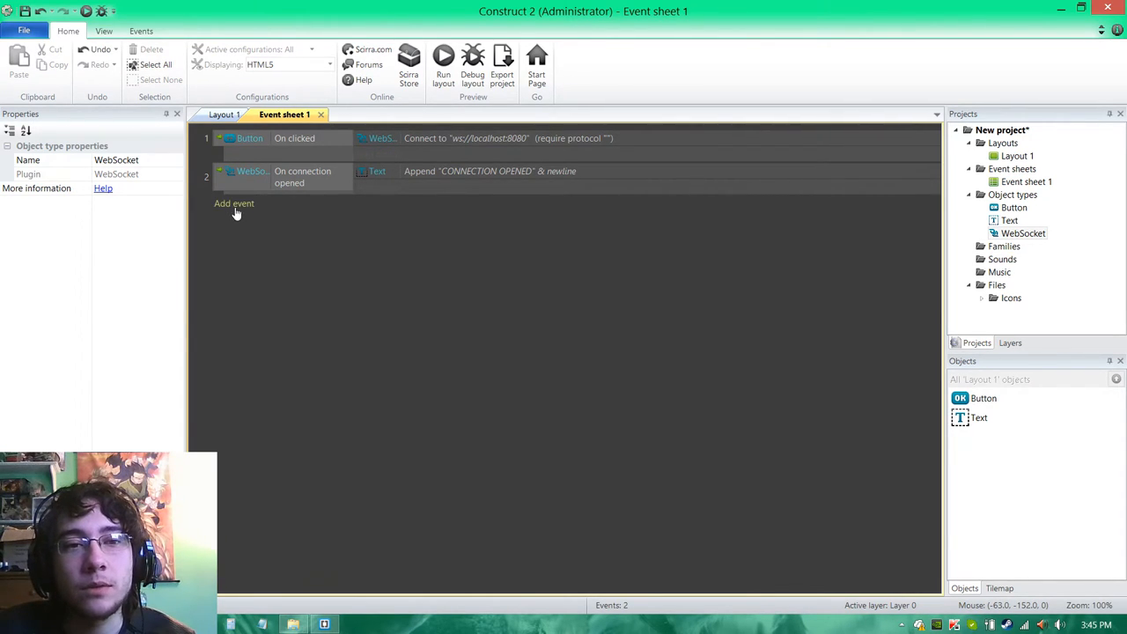
Step: Add a connection-error event appending "CONNECTION ERROR" & newline to the Text
left_click(232, 204)
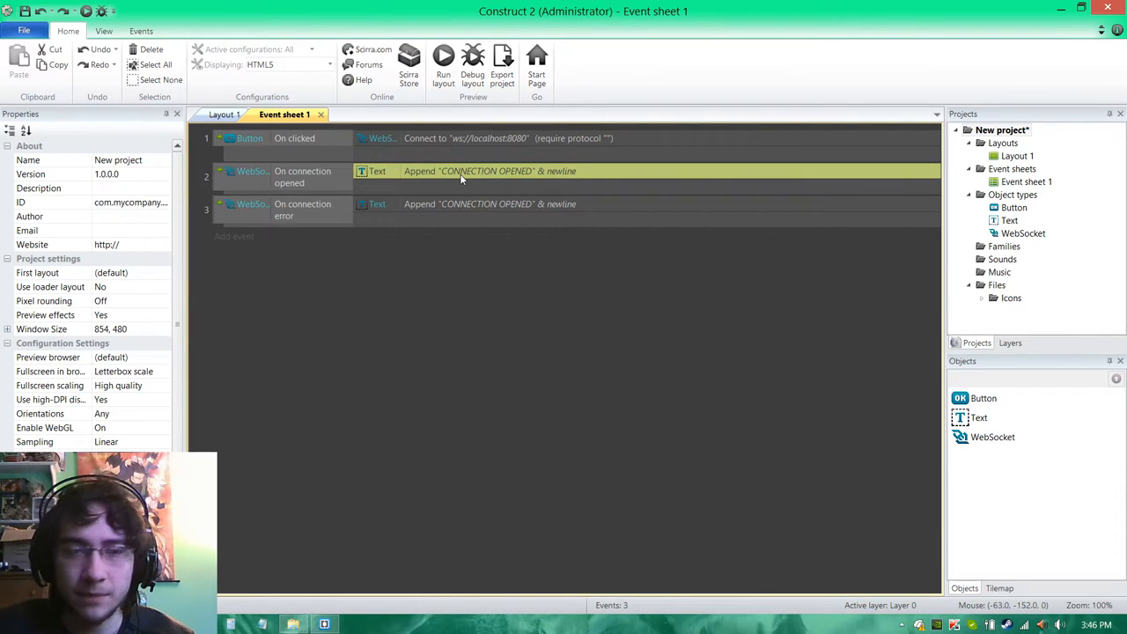
left_click(461, 205)
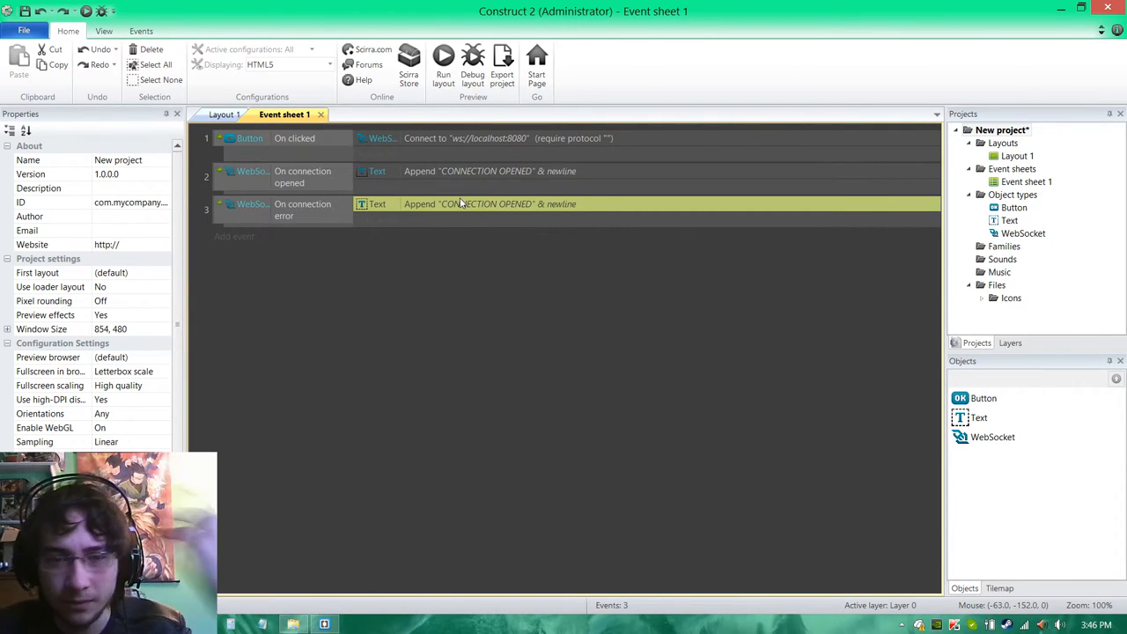
double_click(486, 204)
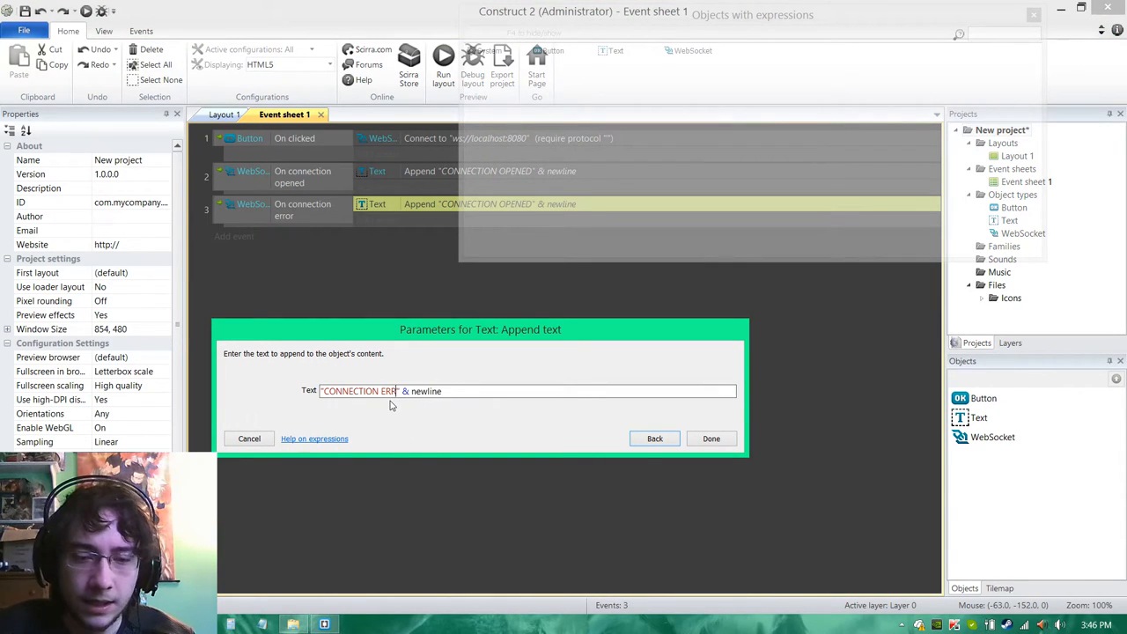
left_click(712, 439)
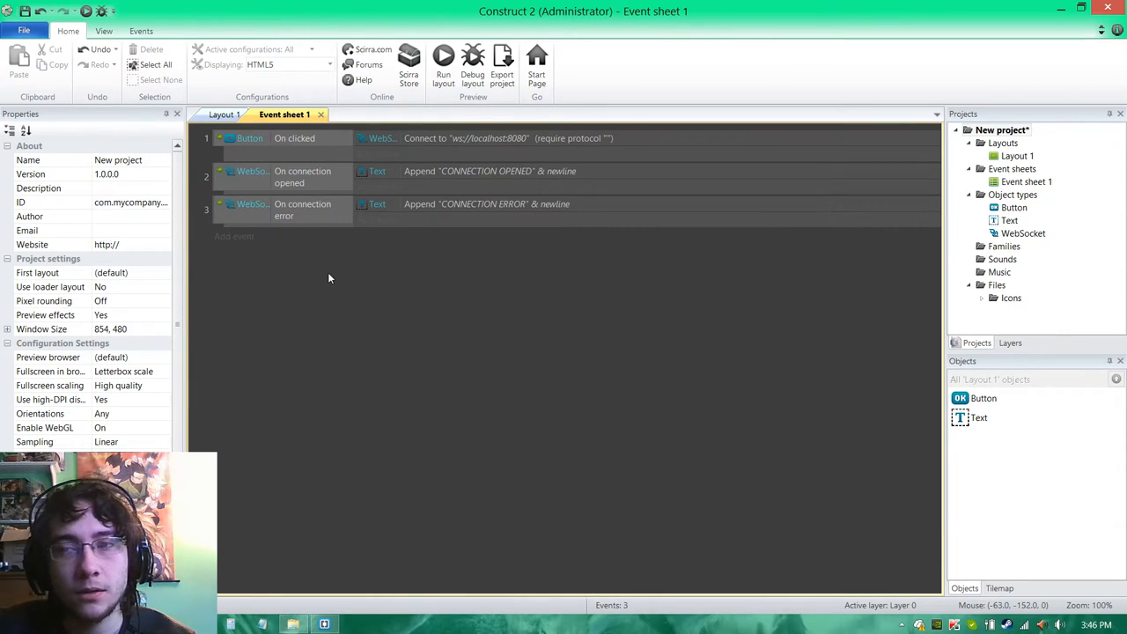
mouse_move(377, 275)
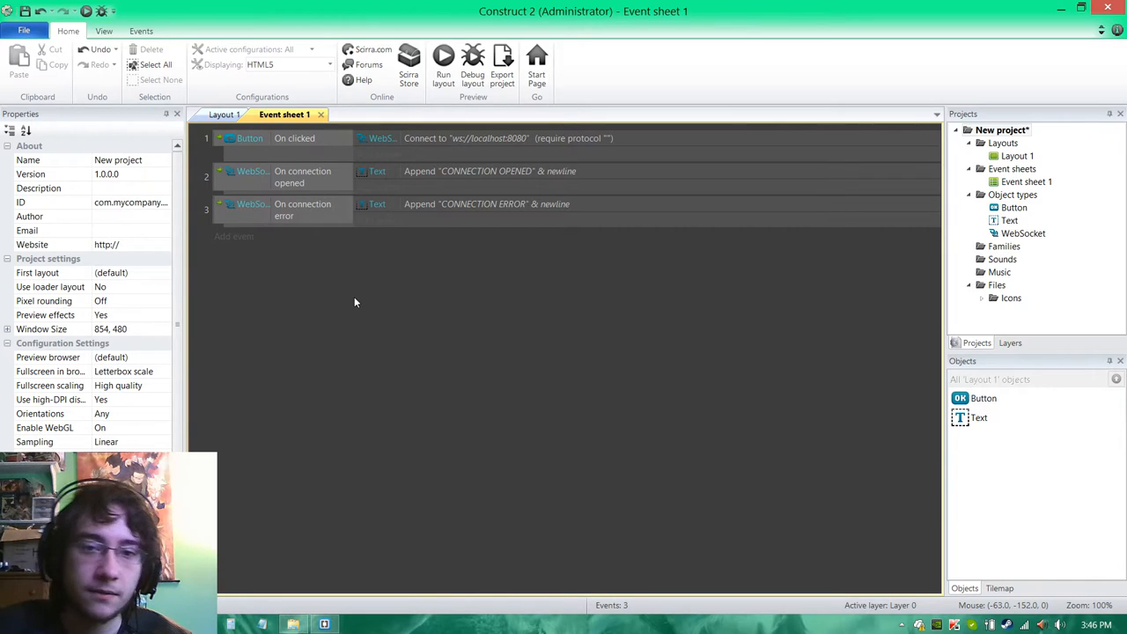
mouse_move(465, 451)
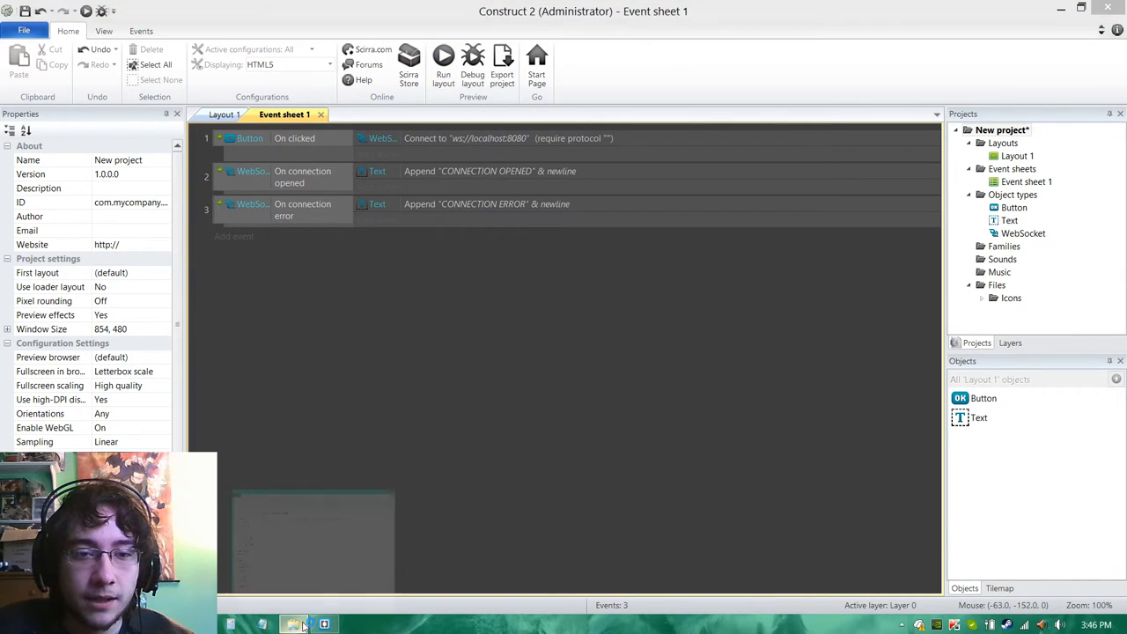
Step: Create a new Brackets file with a node command running Test_Server.js, modeled on run_server.cmd
left_click(293, 624)
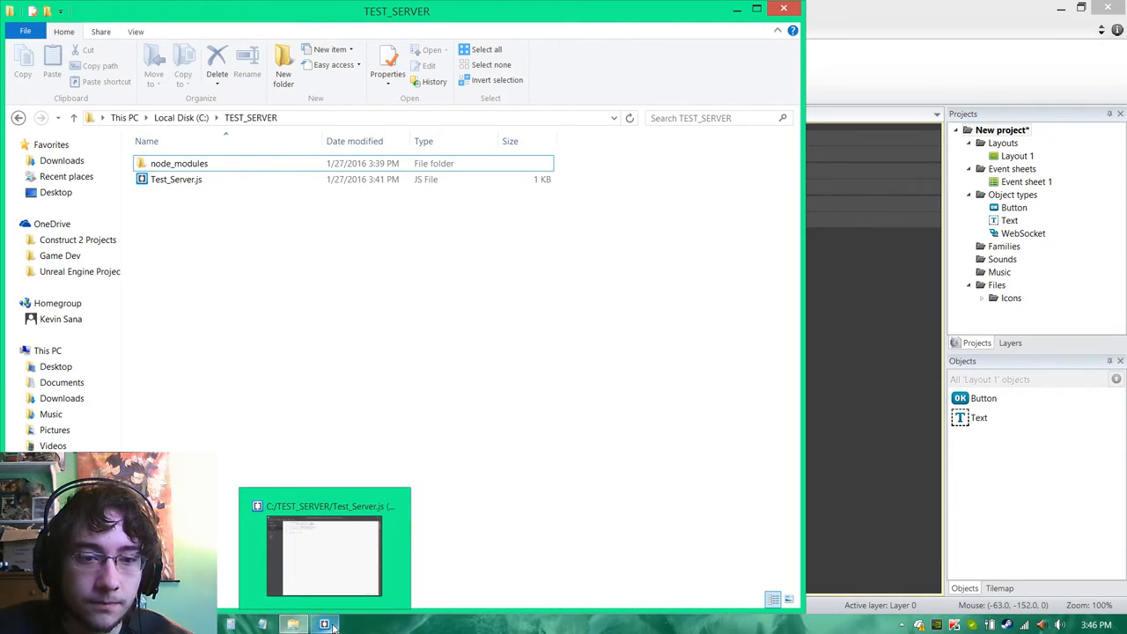
left_click(326, 623)
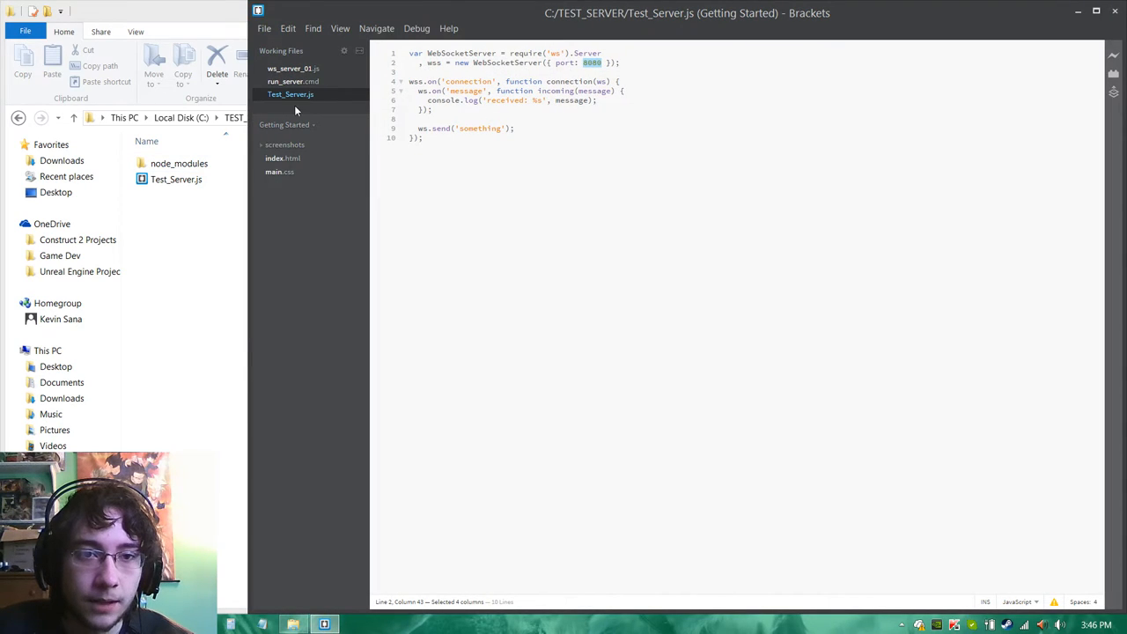
left_click(264, 28)
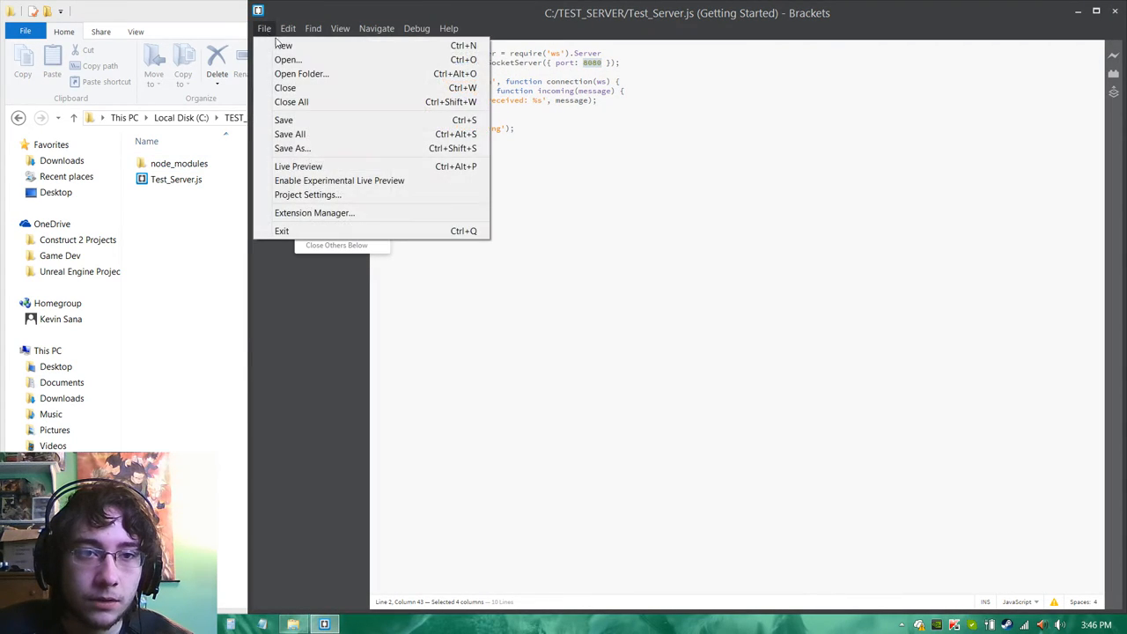
left_click(286, 43)
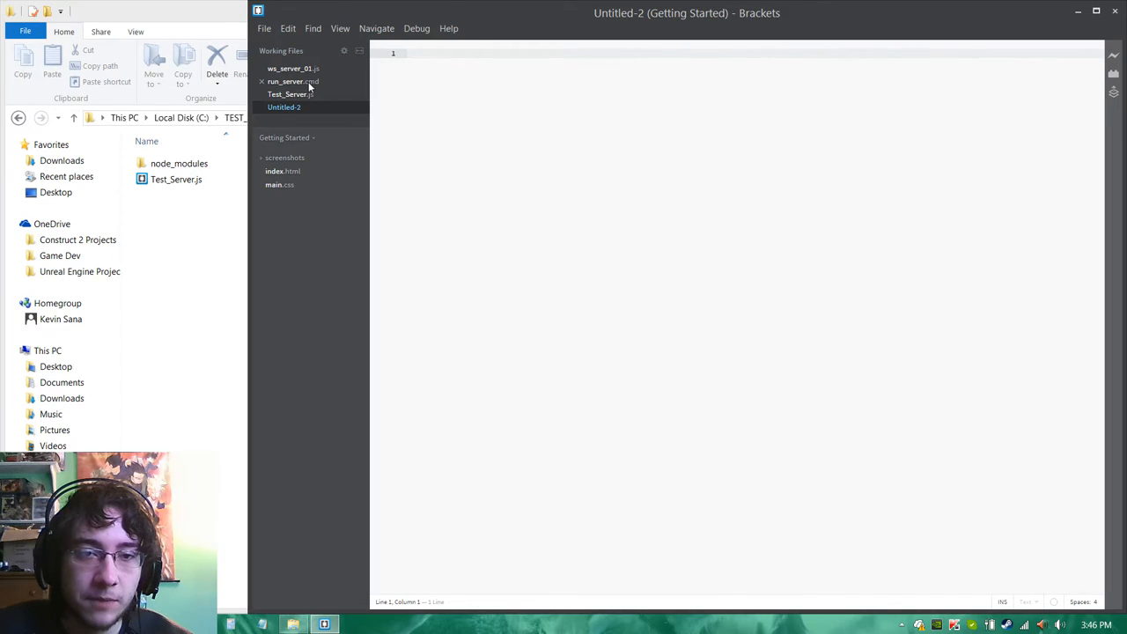
left_click(292, 81)
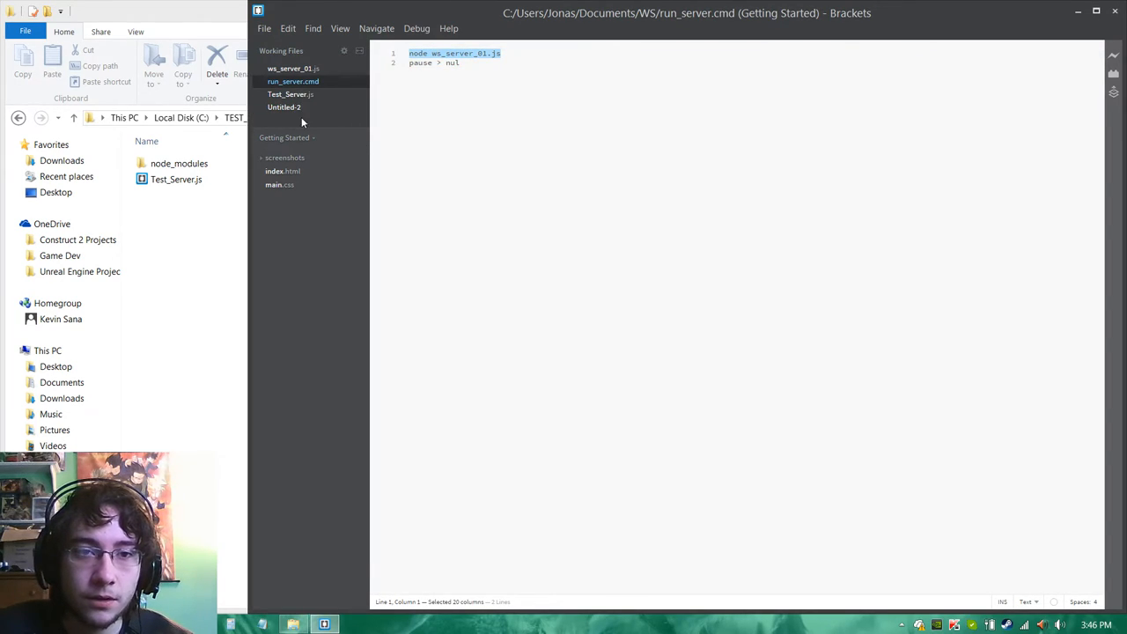
left_click(283, 108)
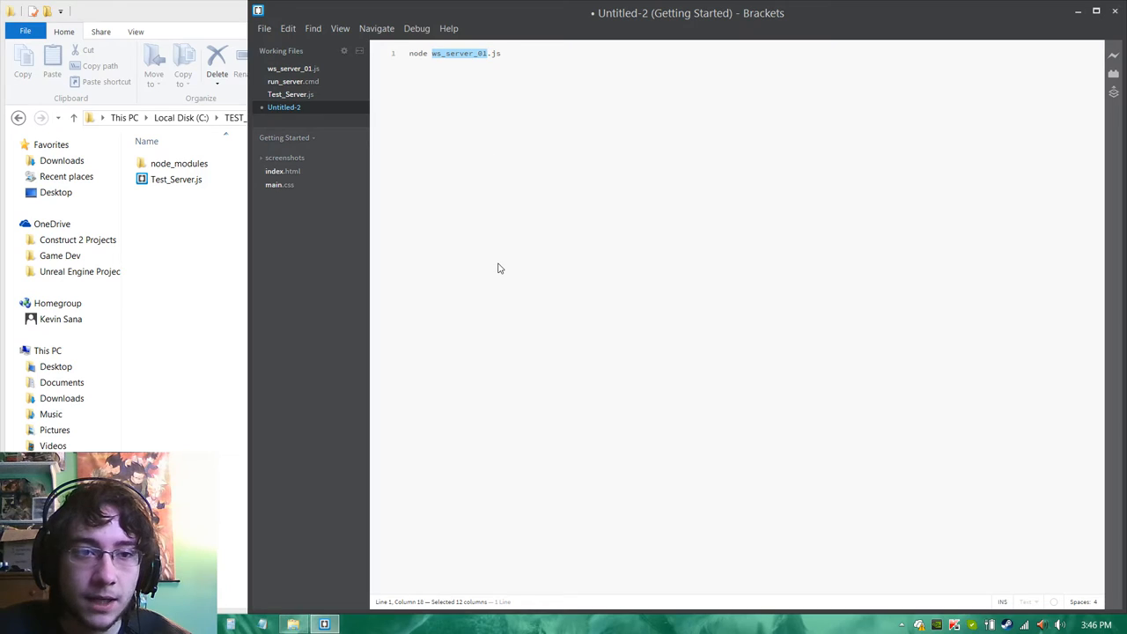
type("TEST_S")
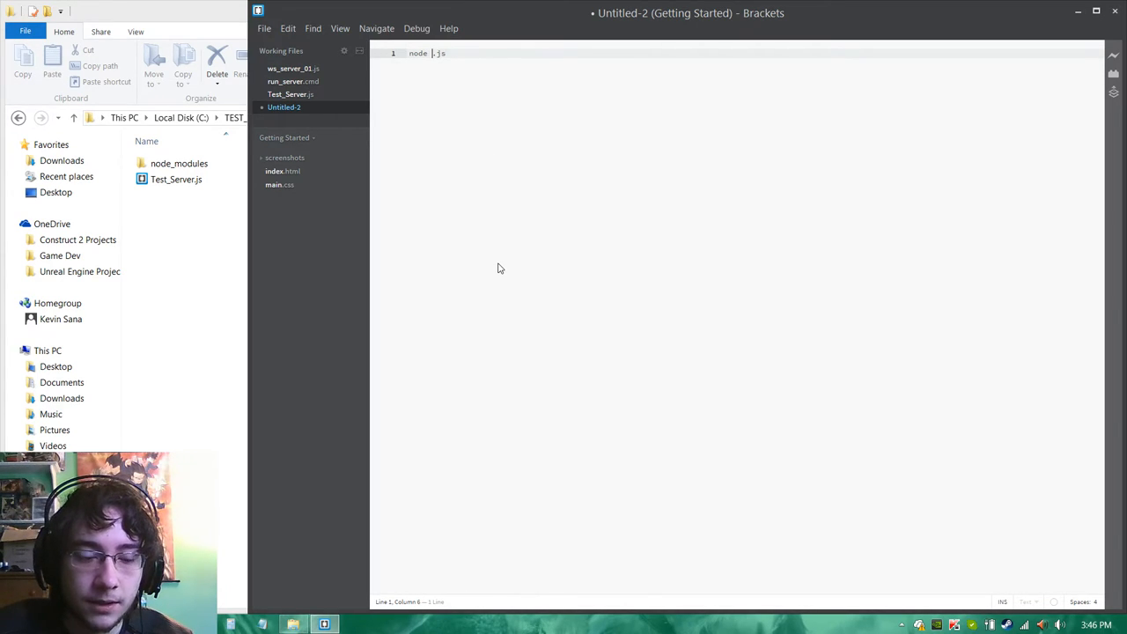
type("test_Server")
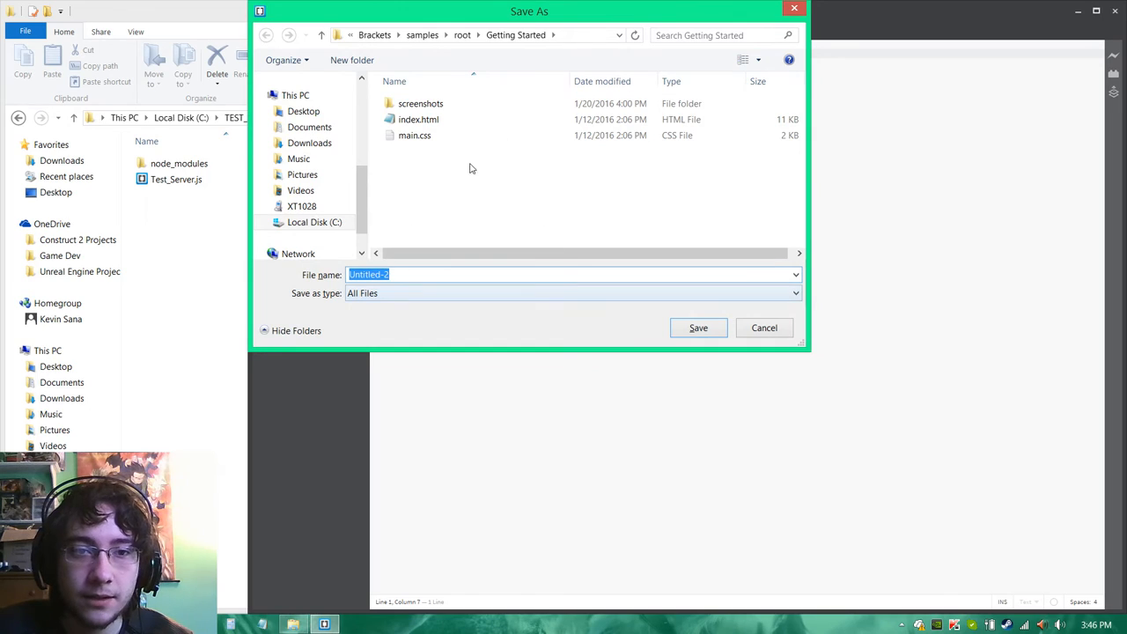
Step: Save the command file as runServer.cmd in C:\TEST_SERVER
left_click(314, 221)
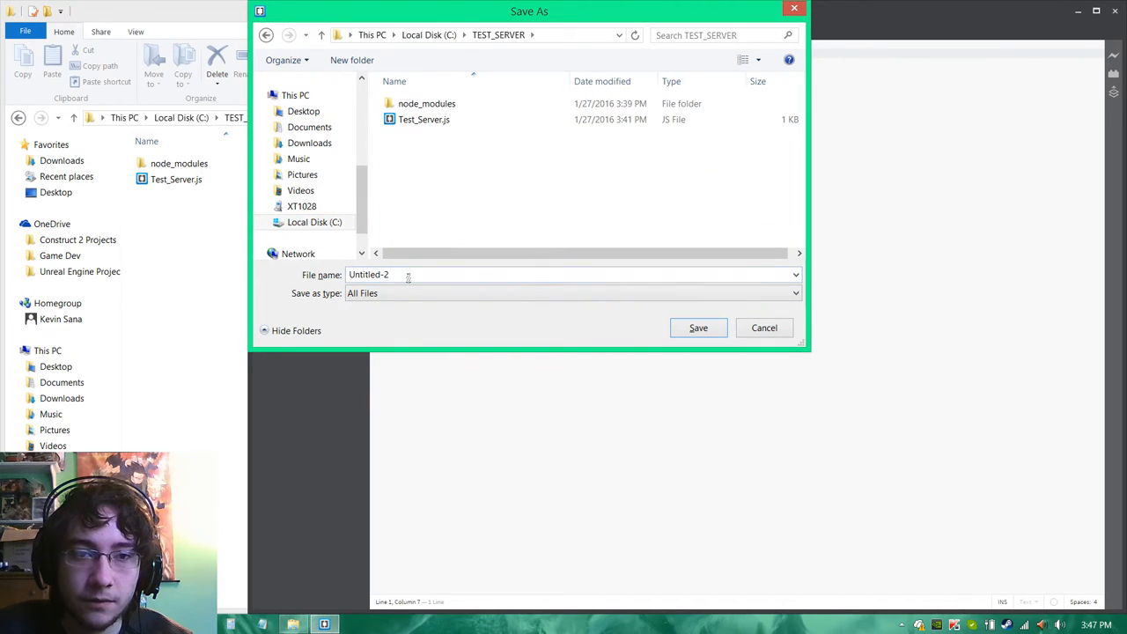
type("runServer.")
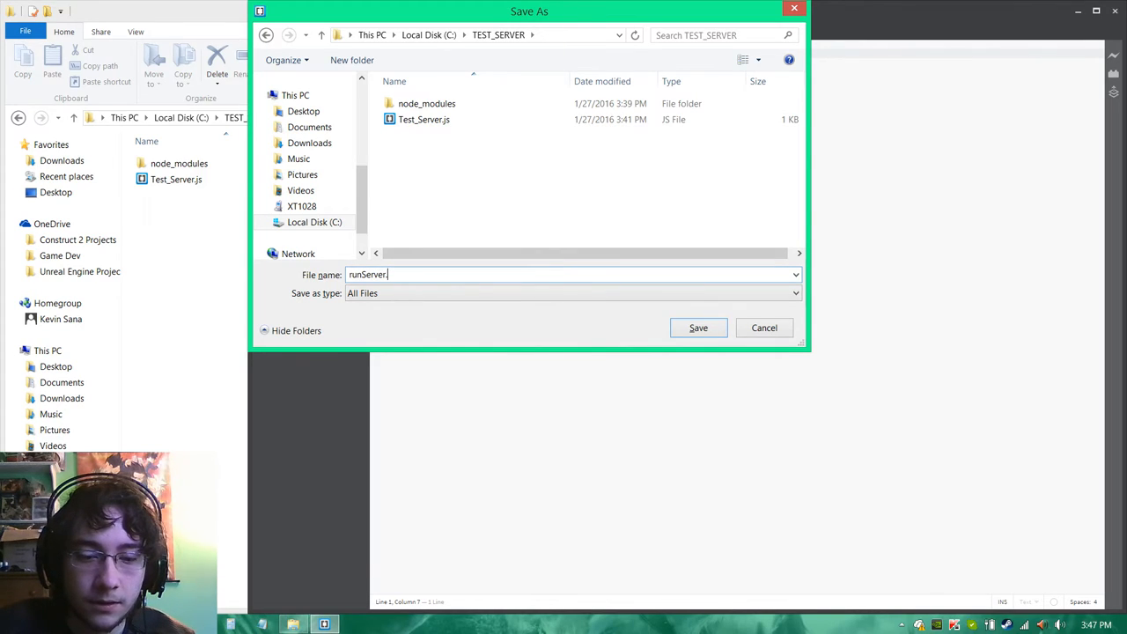
left_click(697, 328)
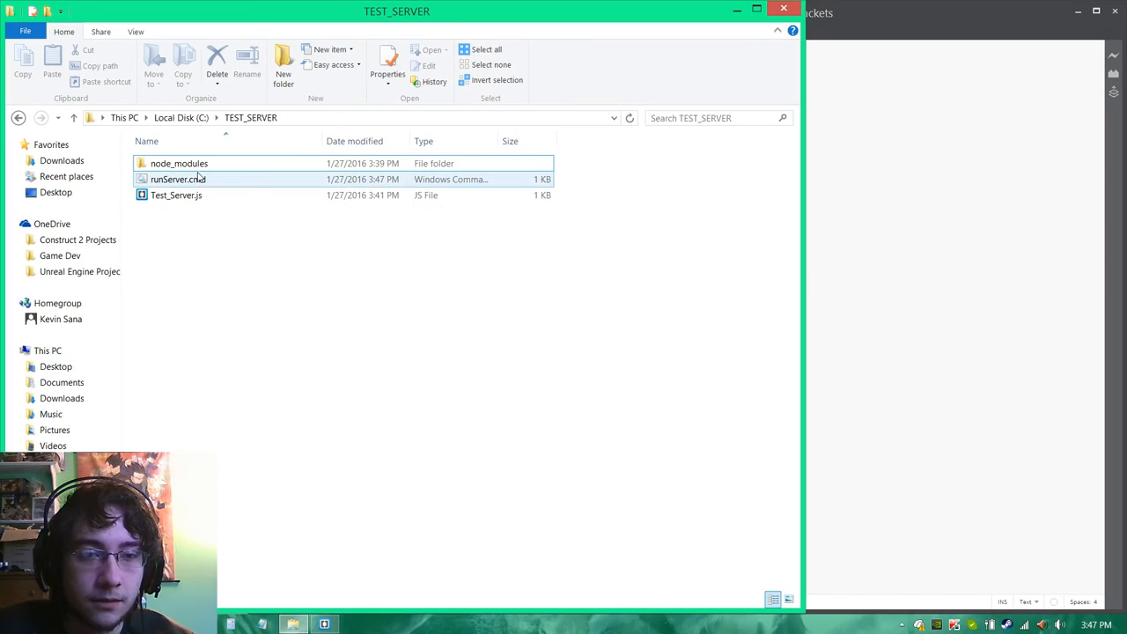
Step: Launch runServer.cmd so a command window runs node Test_Server.js
double_click(176, 180)
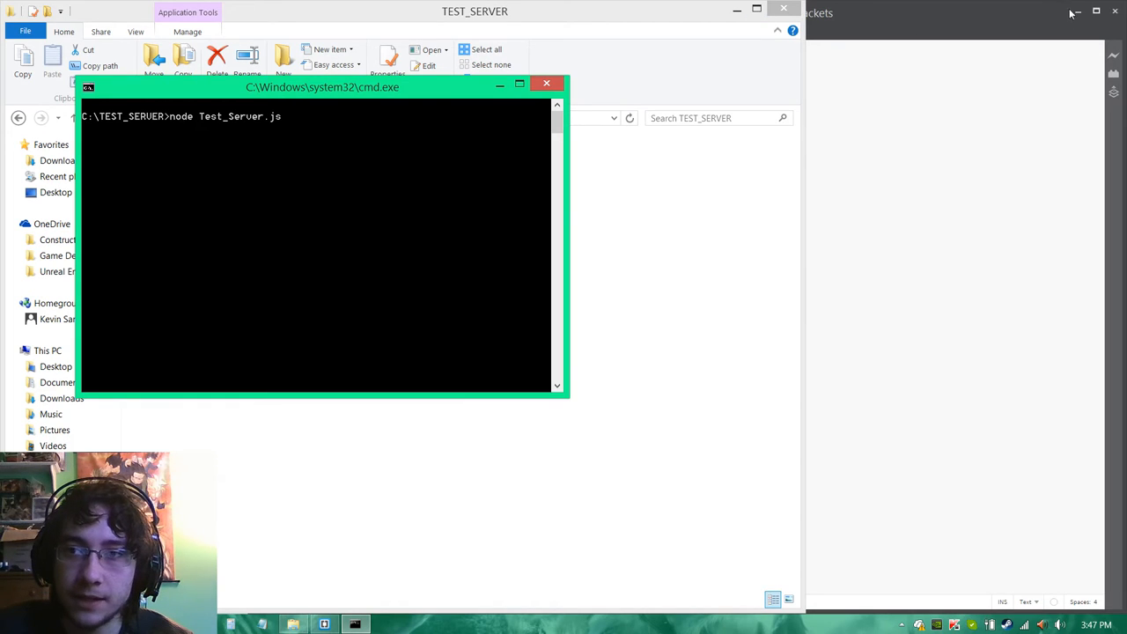
mouse_move(734, 11)
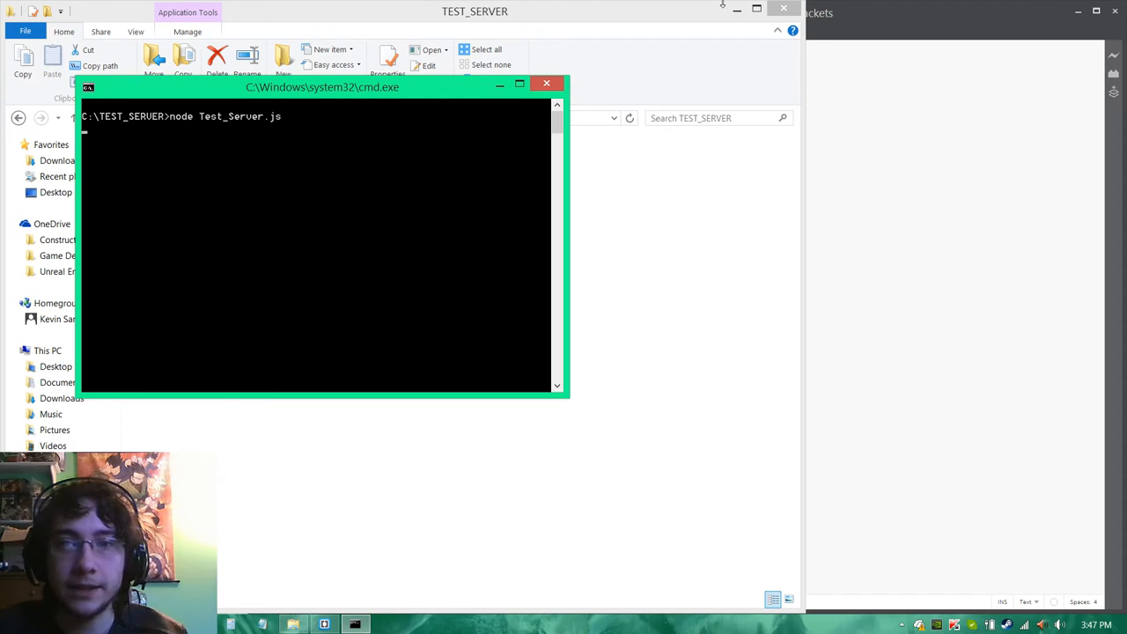
mouse_move(734, 7)
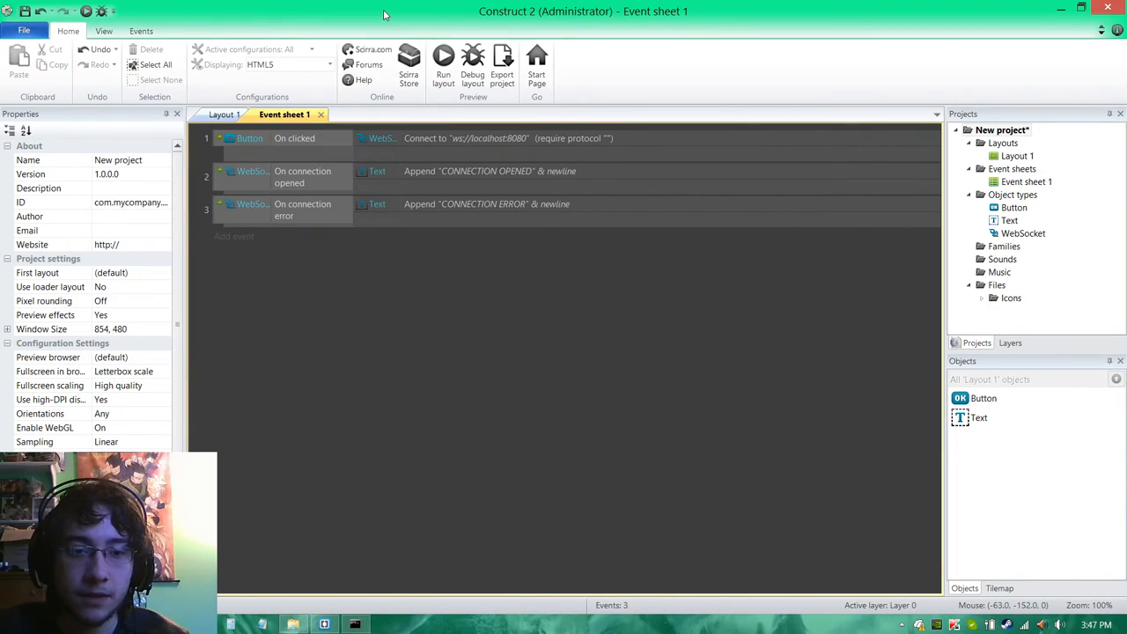
mouse_move(442, 62)
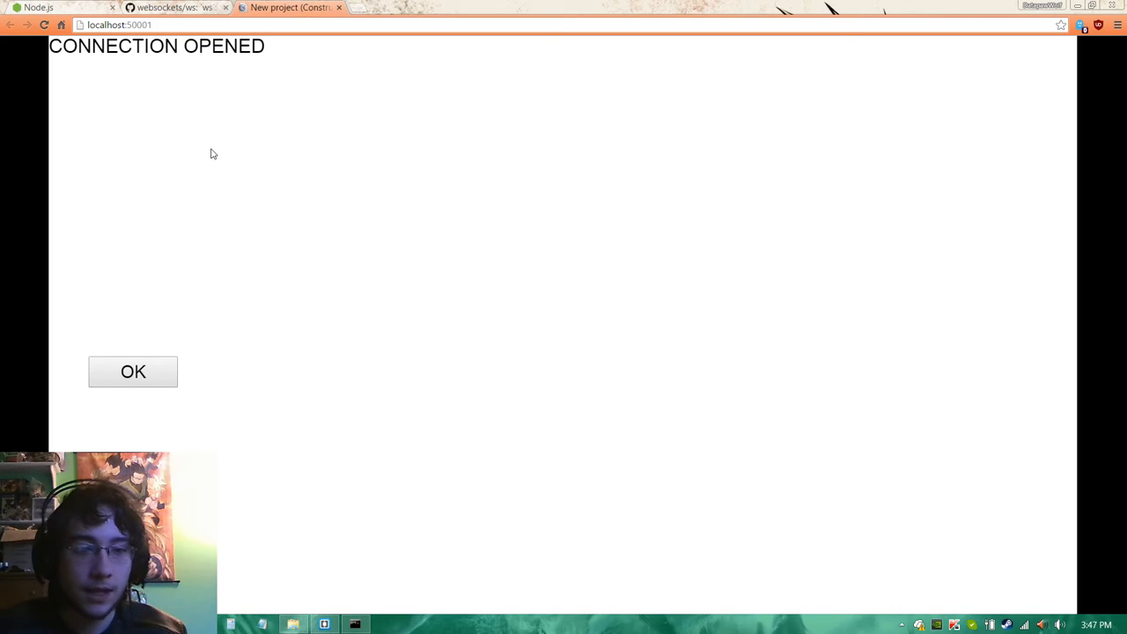
mouse_move(475, 595)
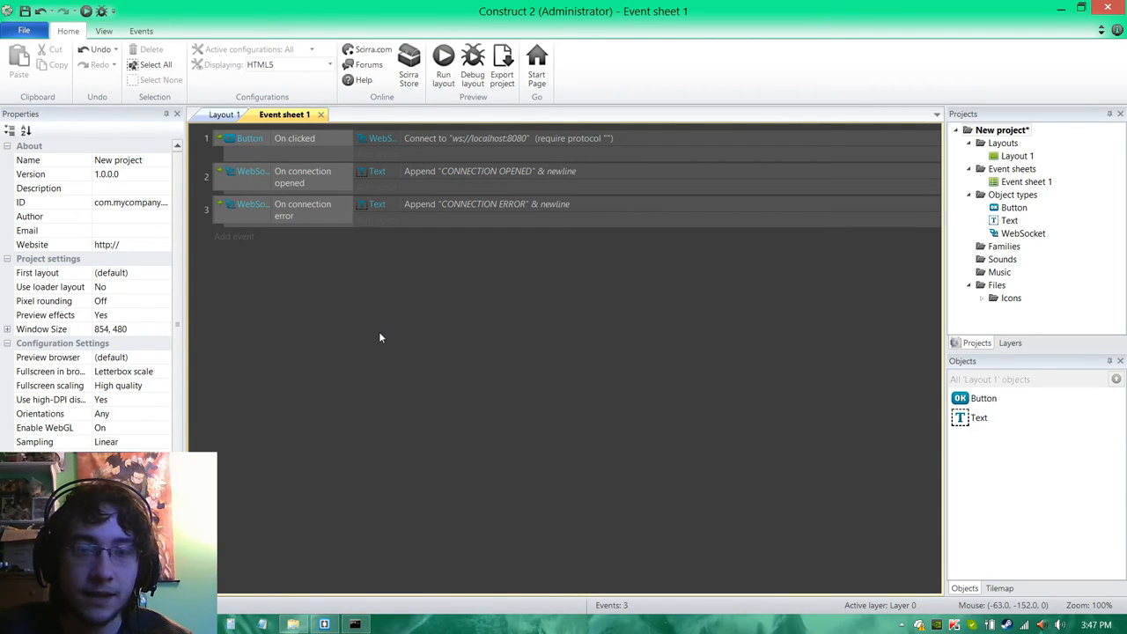
mouse_move(398, 324)
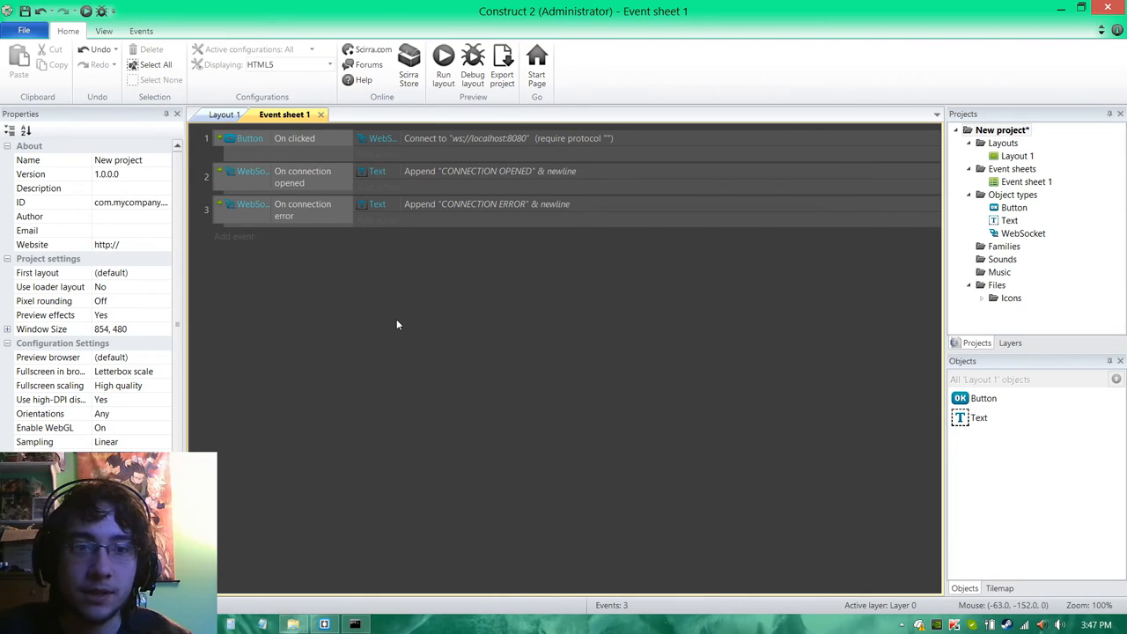
mouse_move(335, 344)
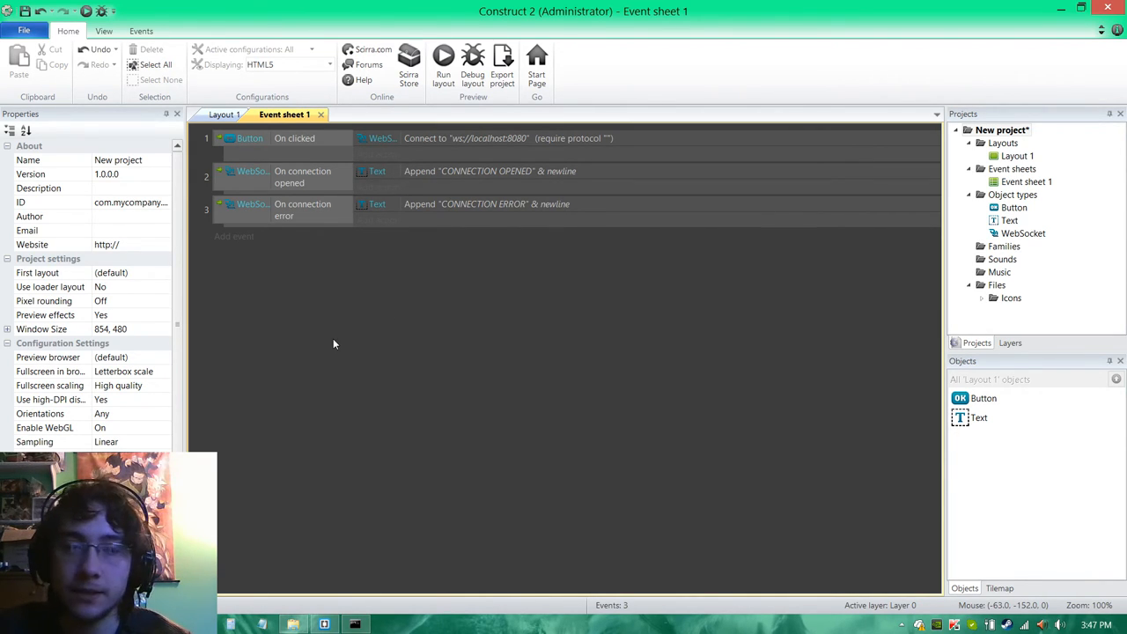
left_click(324, 623)
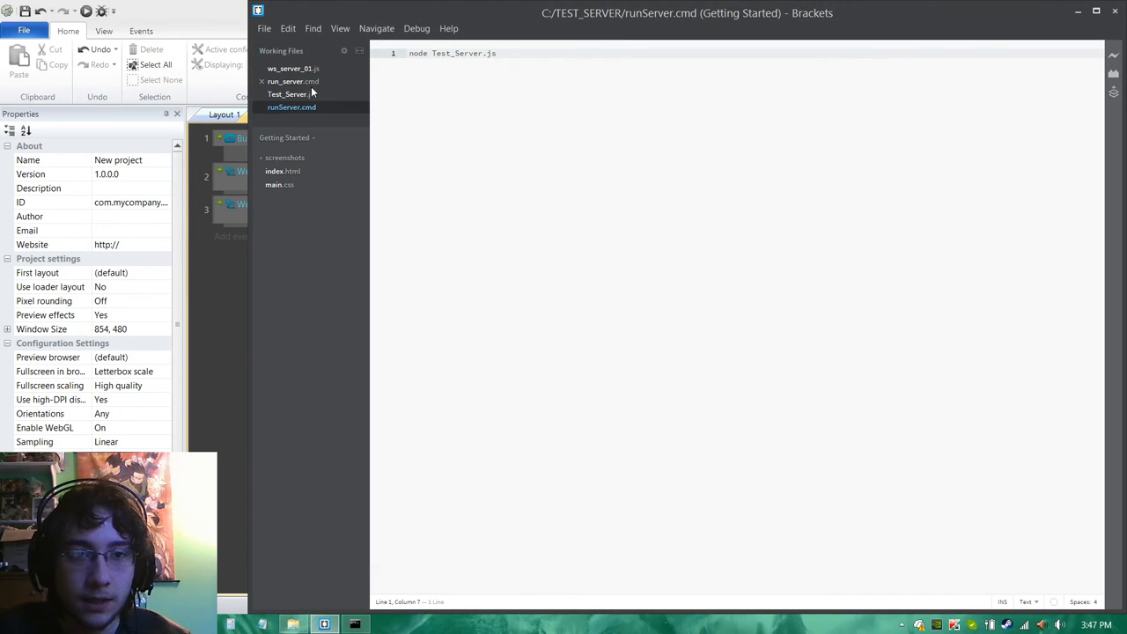
left_click(292, 67)
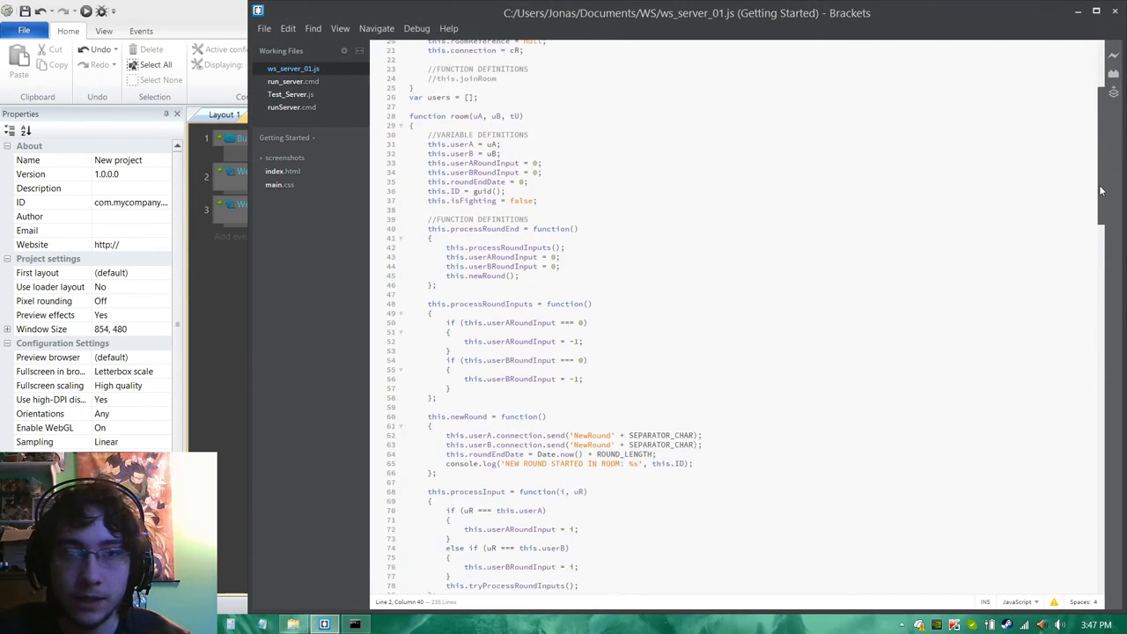
scroll("down", 3)
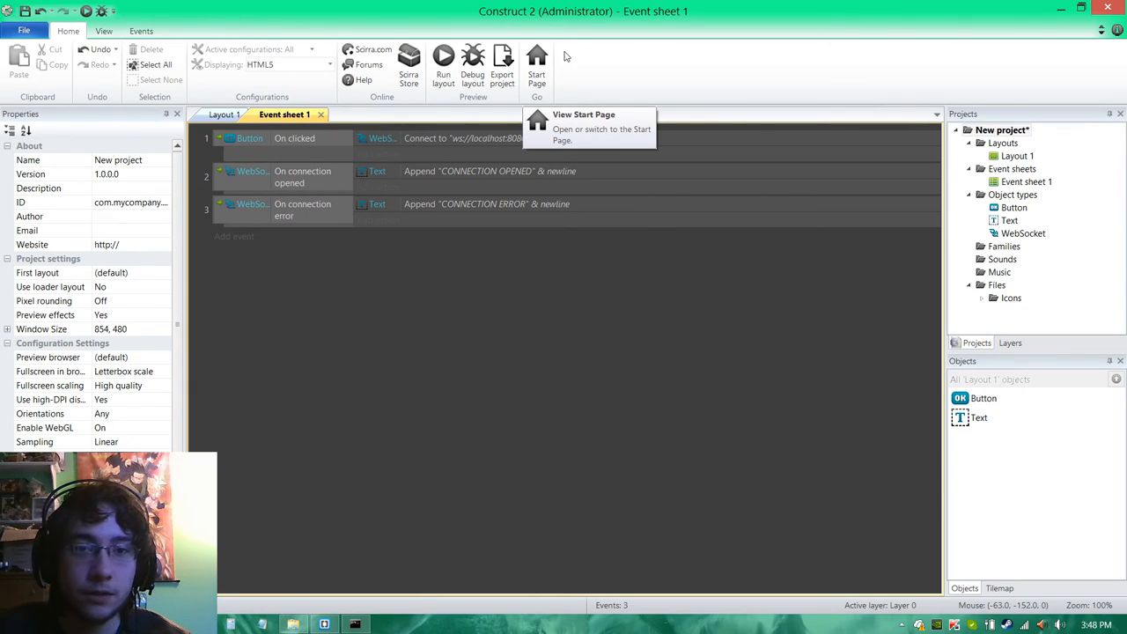
mouse_move(714, 16)
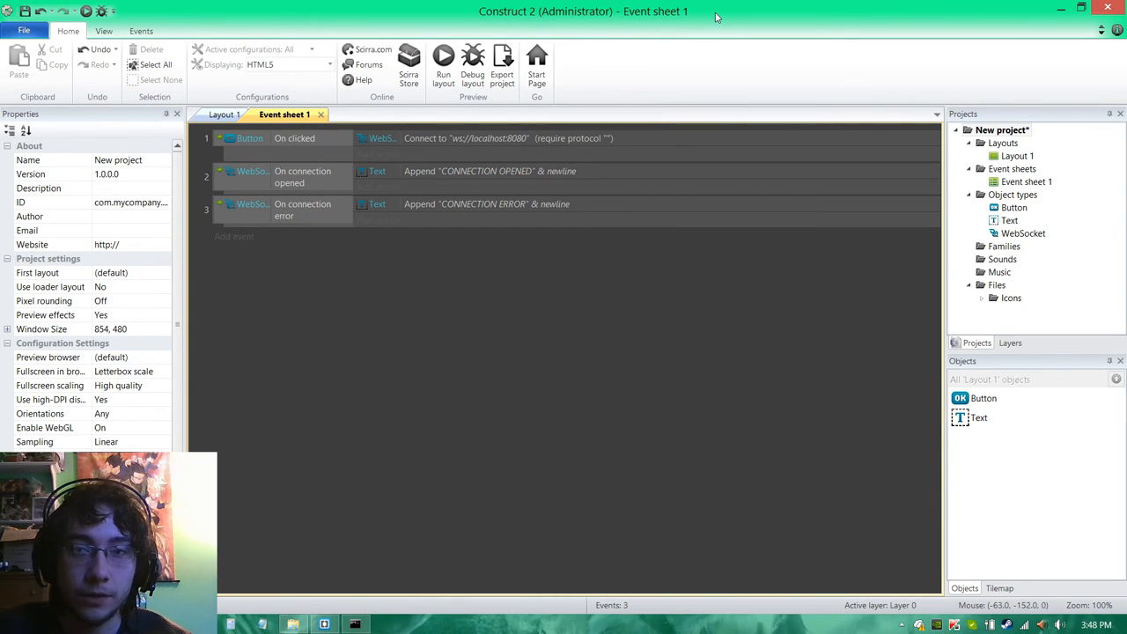